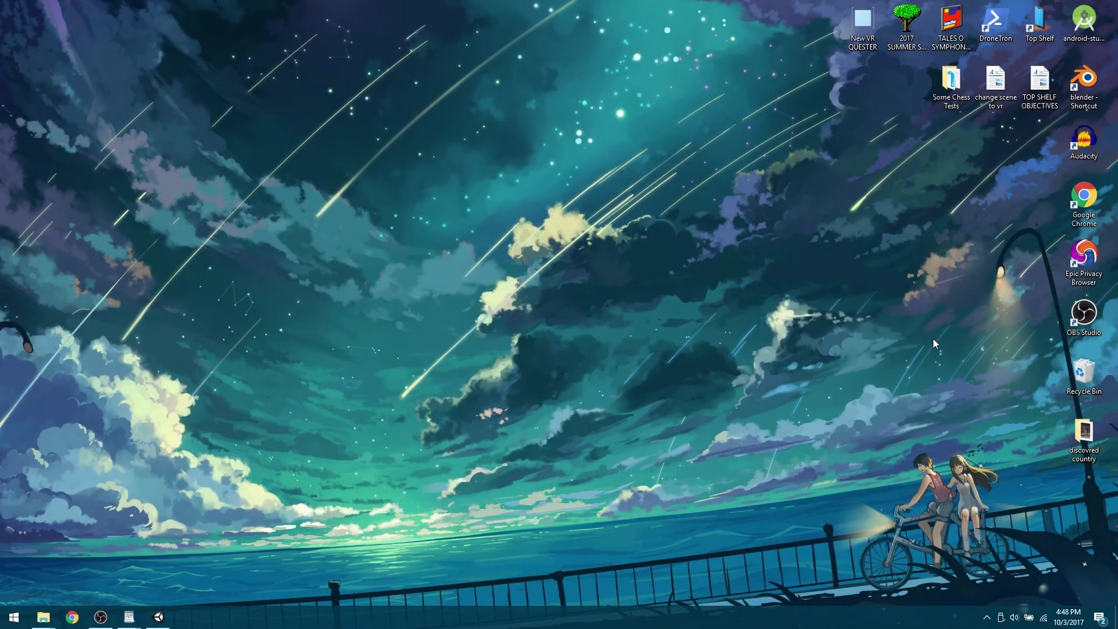
pyautogui.moveTo(438, 409)
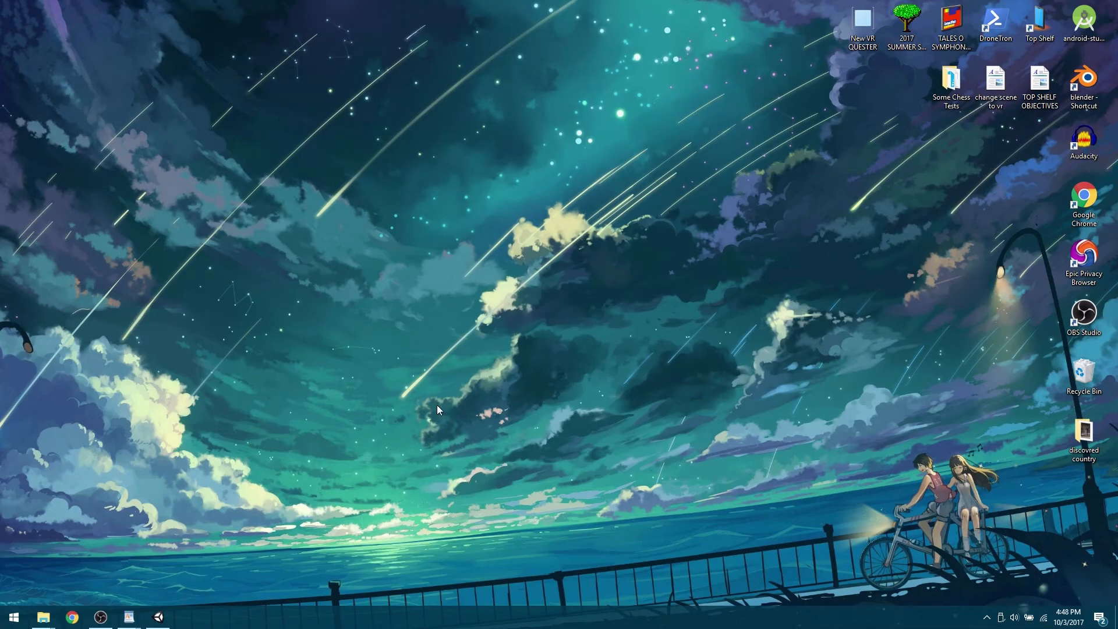
pyautogui.moveTo(189, 537)
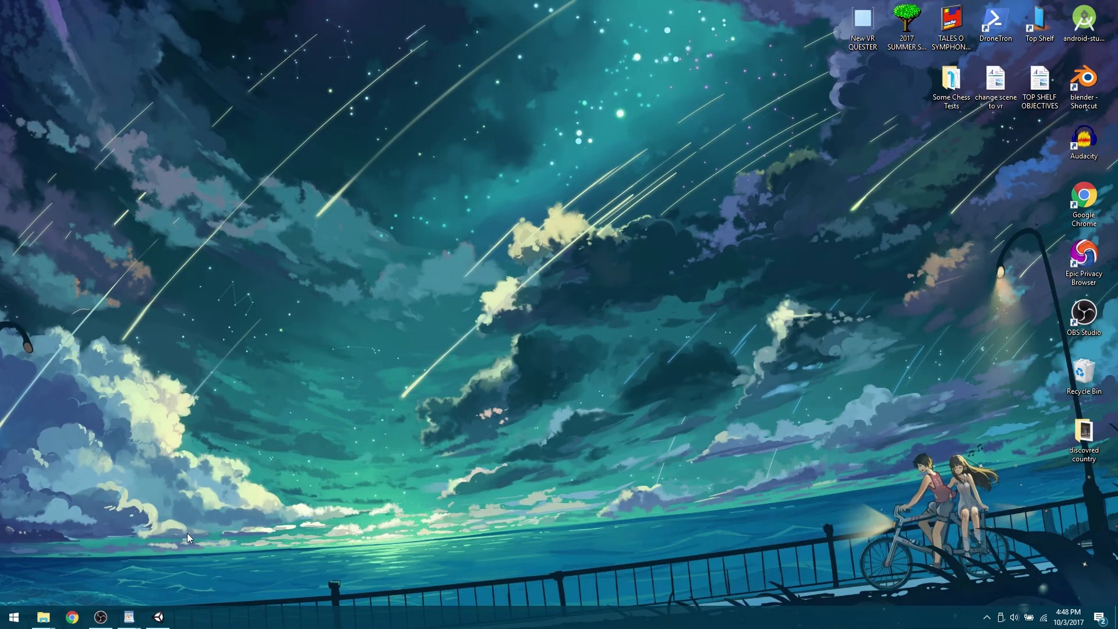
pyautogui.moveTo(296, 245)
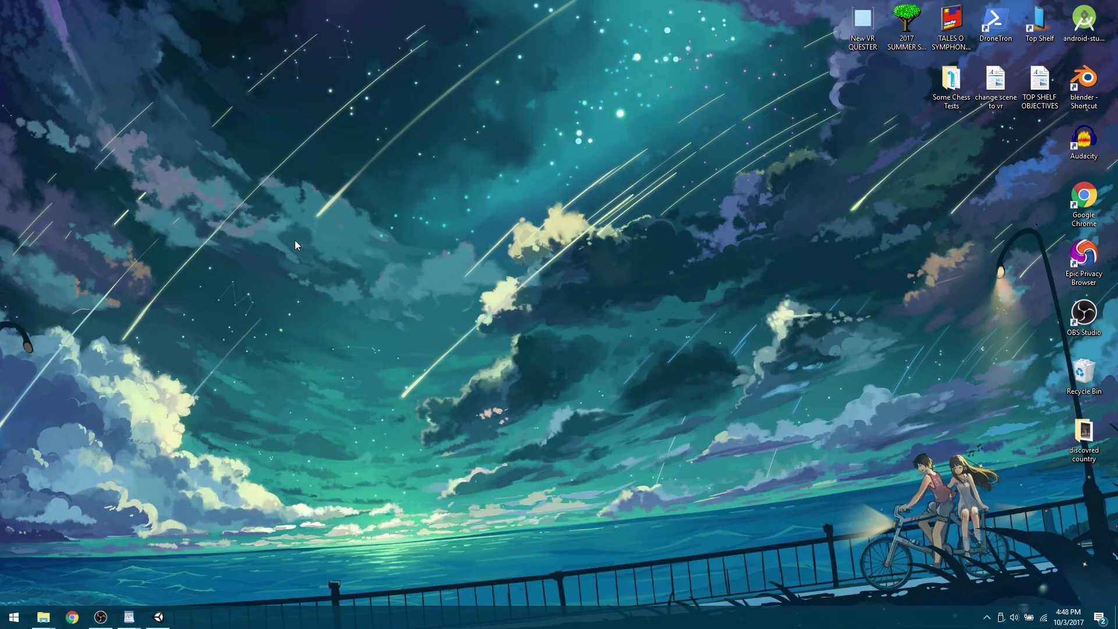
pyautogui.moveTo(370, 234)
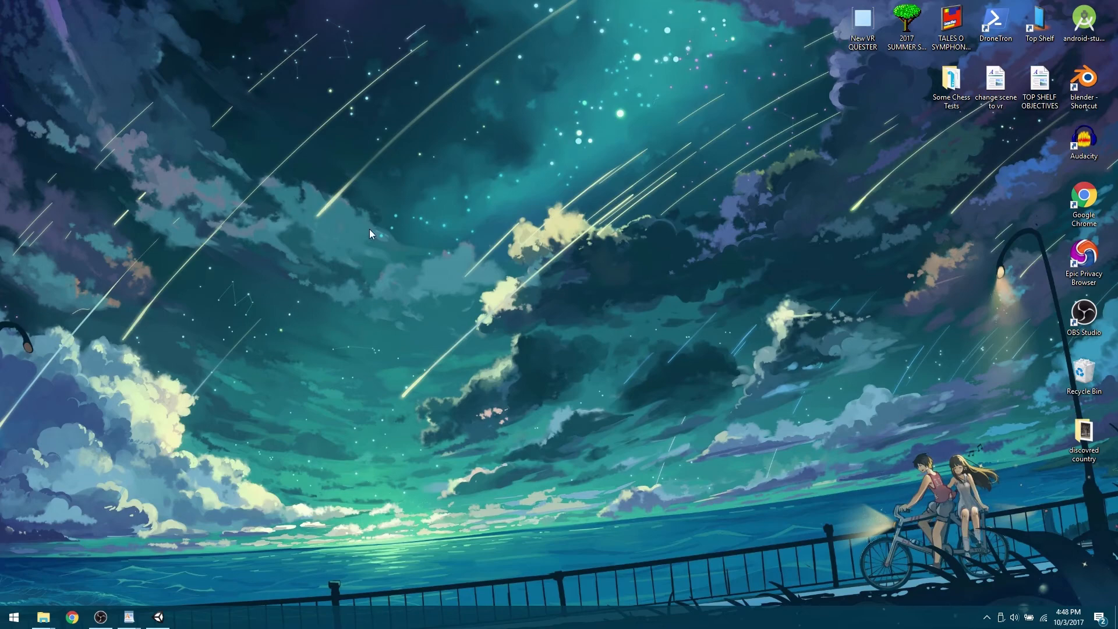
pyautogui.moveTo(250, 276)
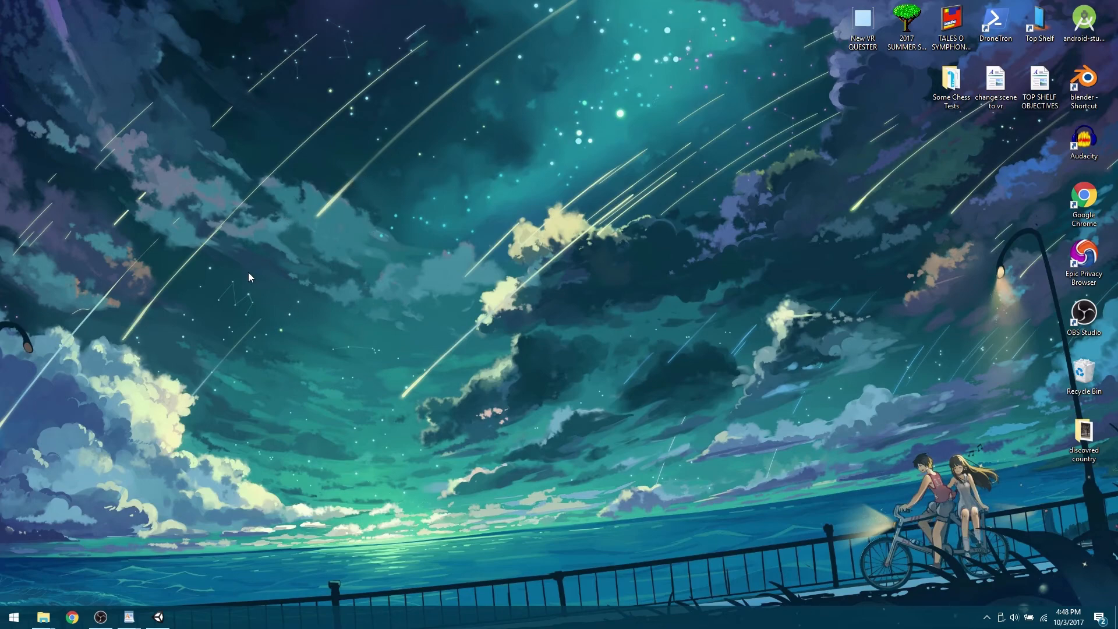
pyautogui.moveTo(369, 270)
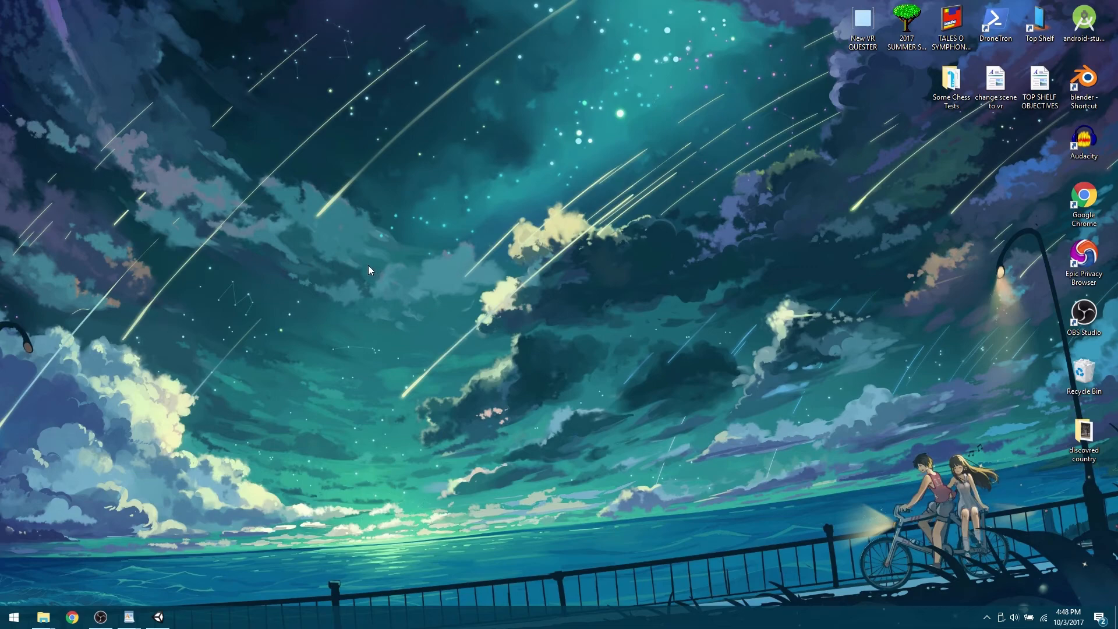
pyautogui.moveTo(362, 279)
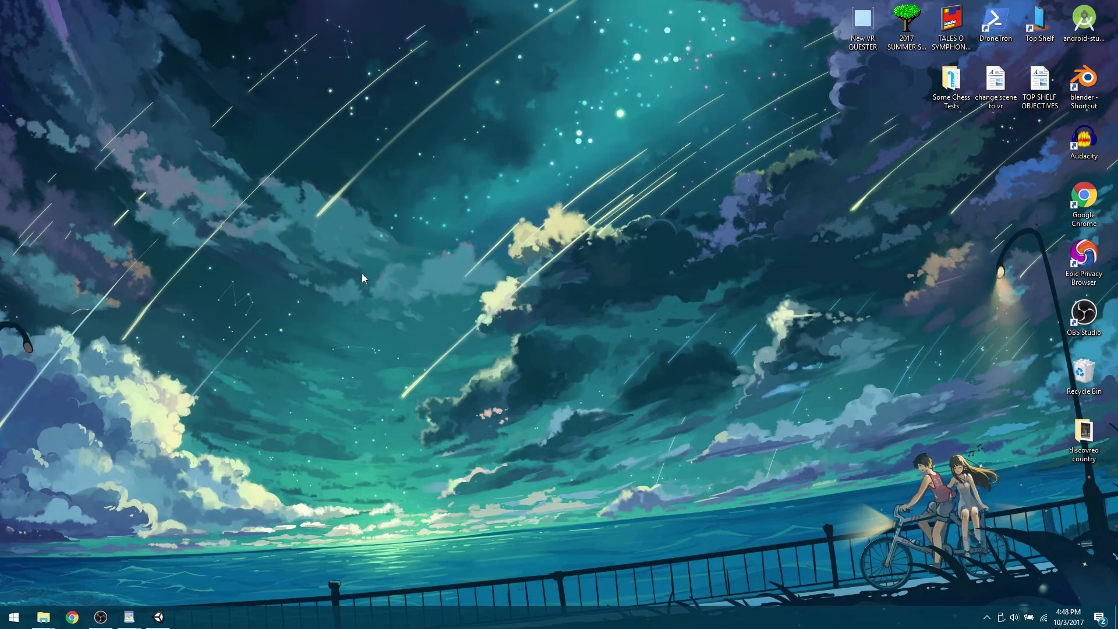
pyautogui.moveTo(499, 269)
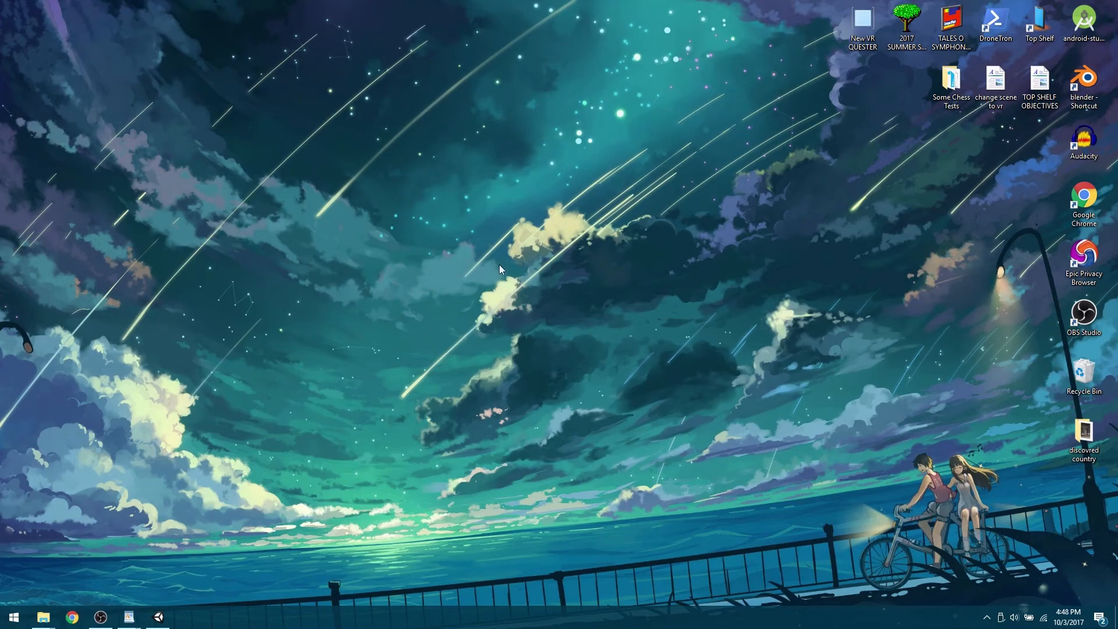
pyautogui.moveTo(571, 332)
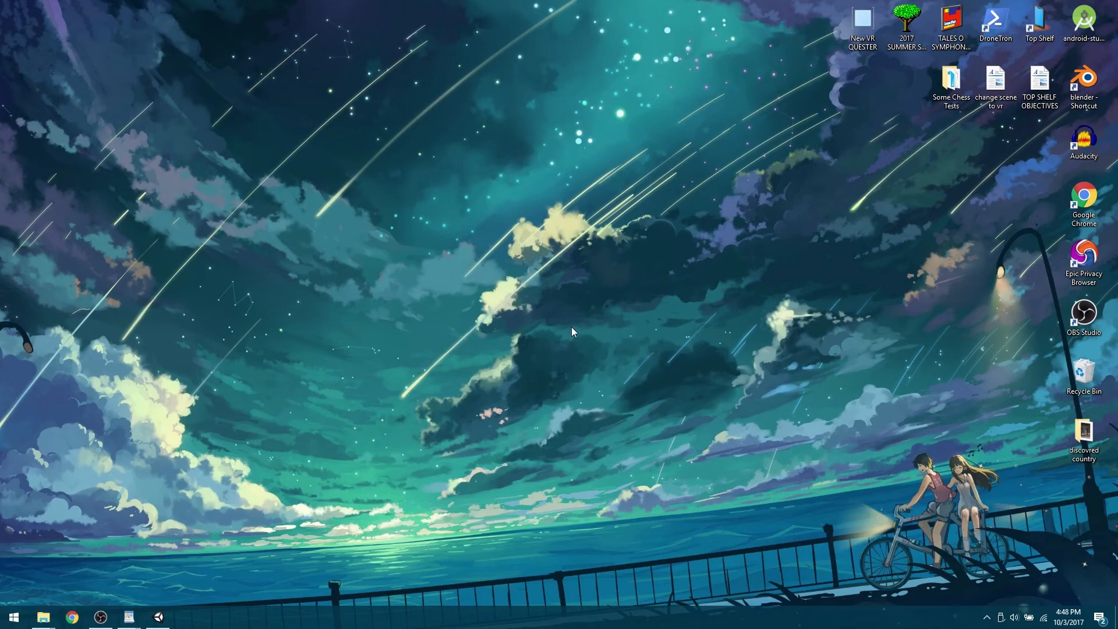
pyautogui.moveTo(543, 387)
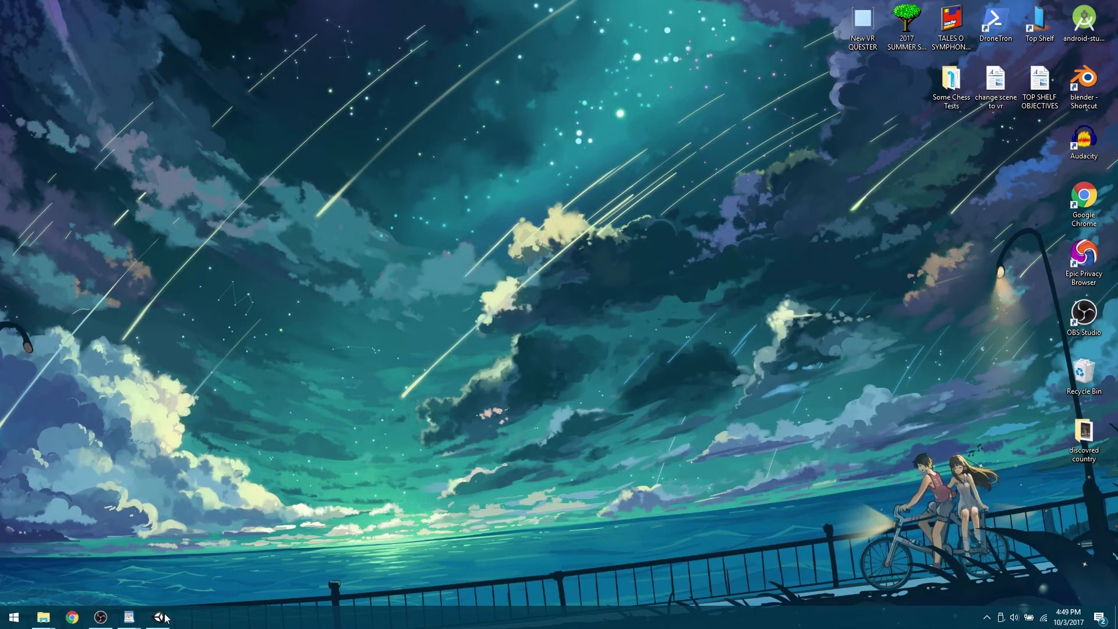
# Test-play the Intro scene, stop it, and open the MainMenu scene for editing
pyautogui.click(157, 616)
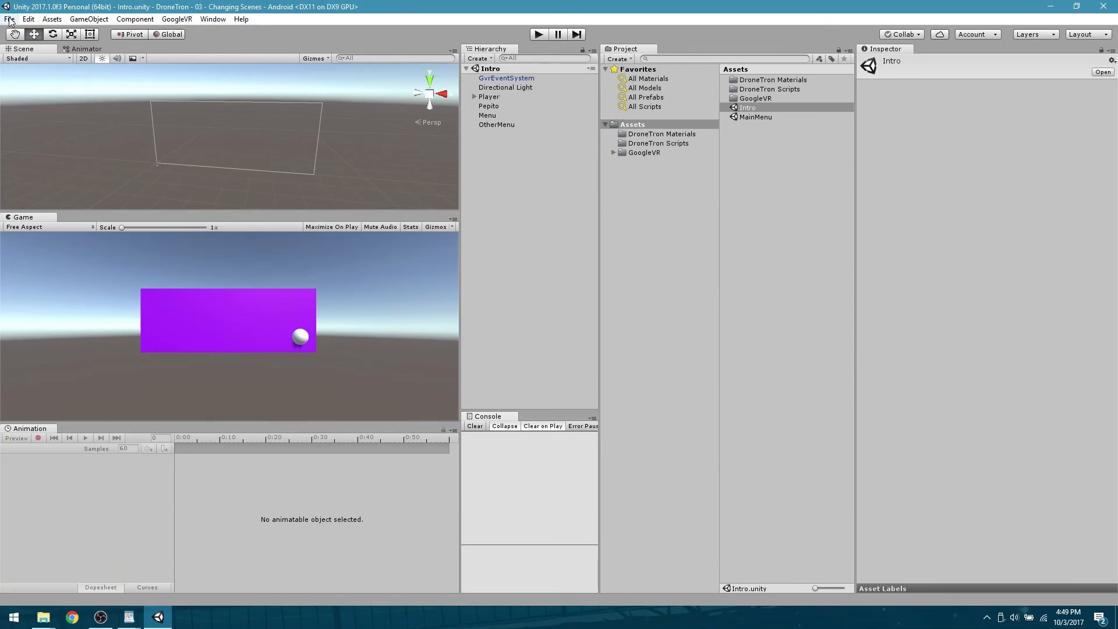
pyautogui.moveTo(682, 126)
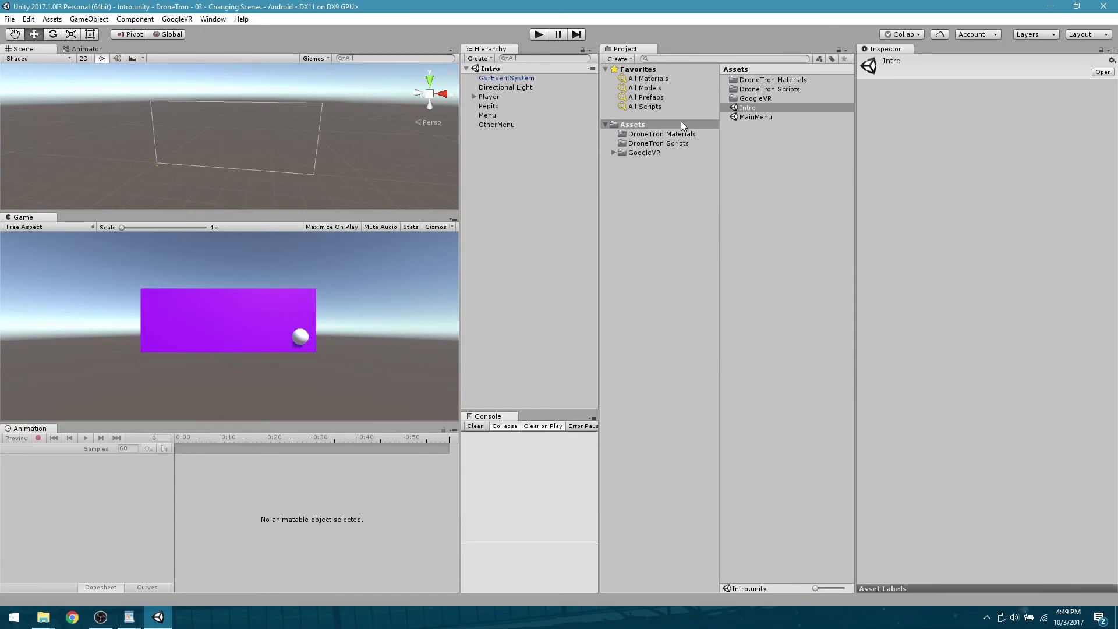
pyautogui.doubleClick(755, 117)
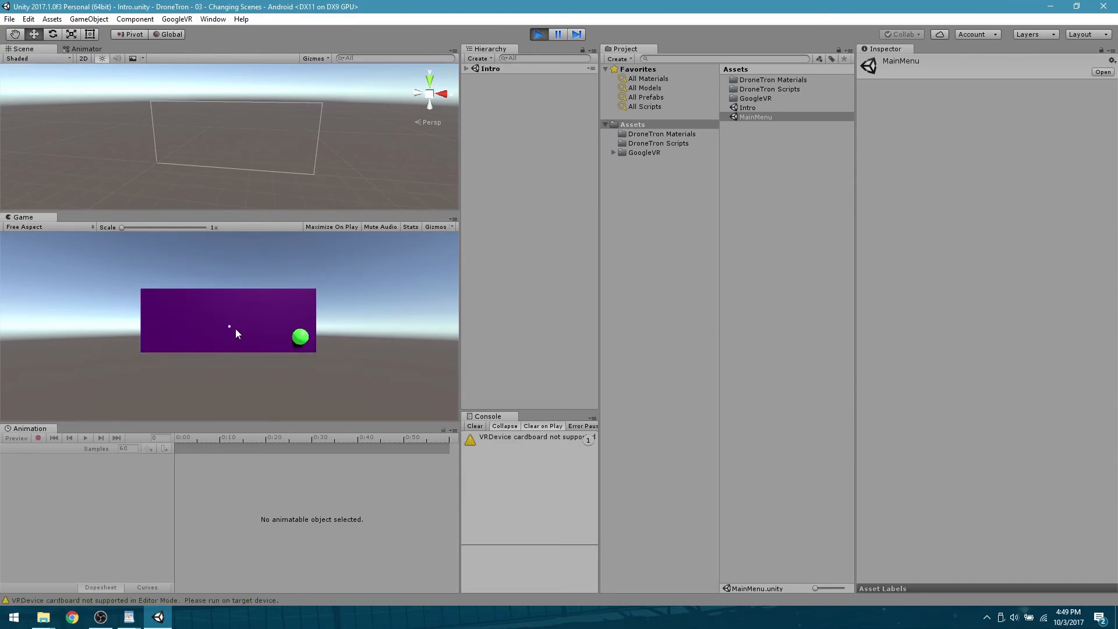
pyautogui.click(537, 34)
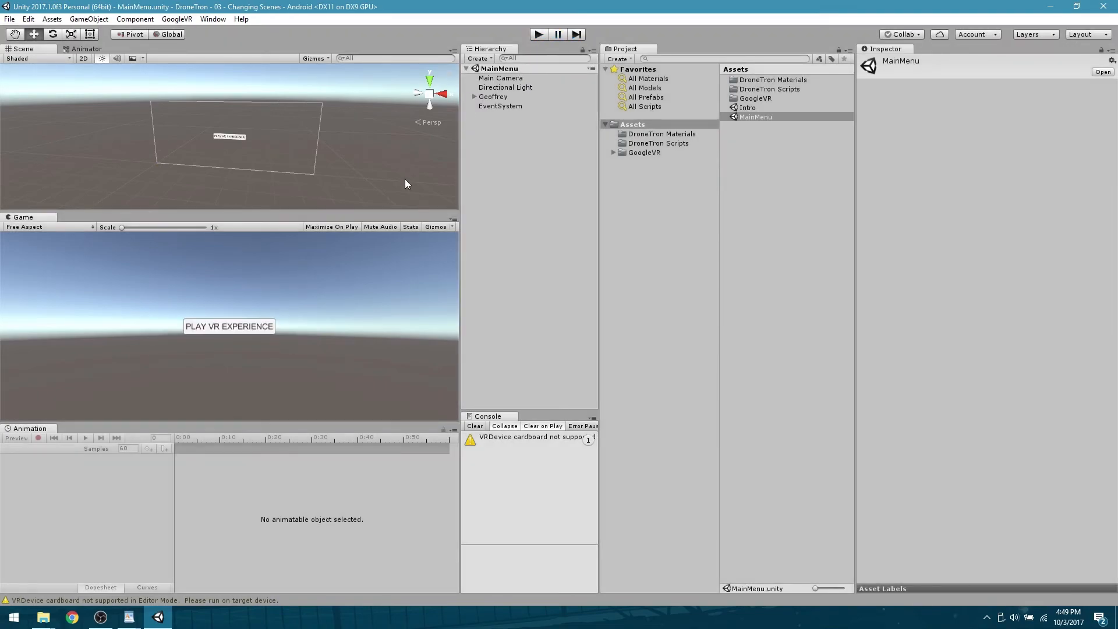
pyautogui.moveTo(160, 318)
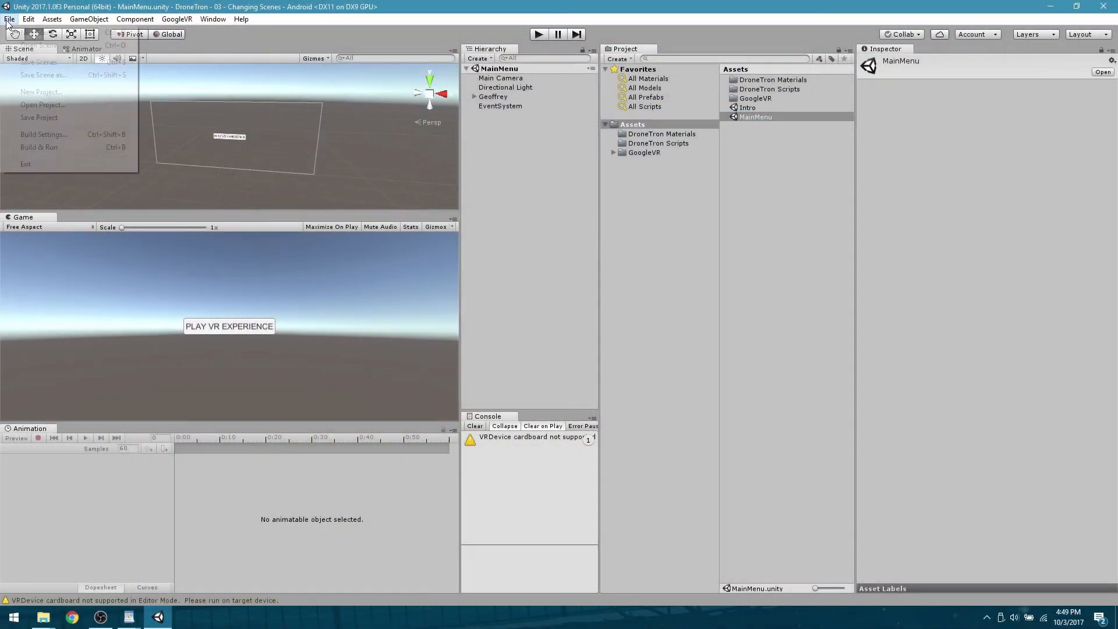
# Open Build Settings to reach the Android player settings and Virtual Reality SDKs
pyautogui.click(42, 134)
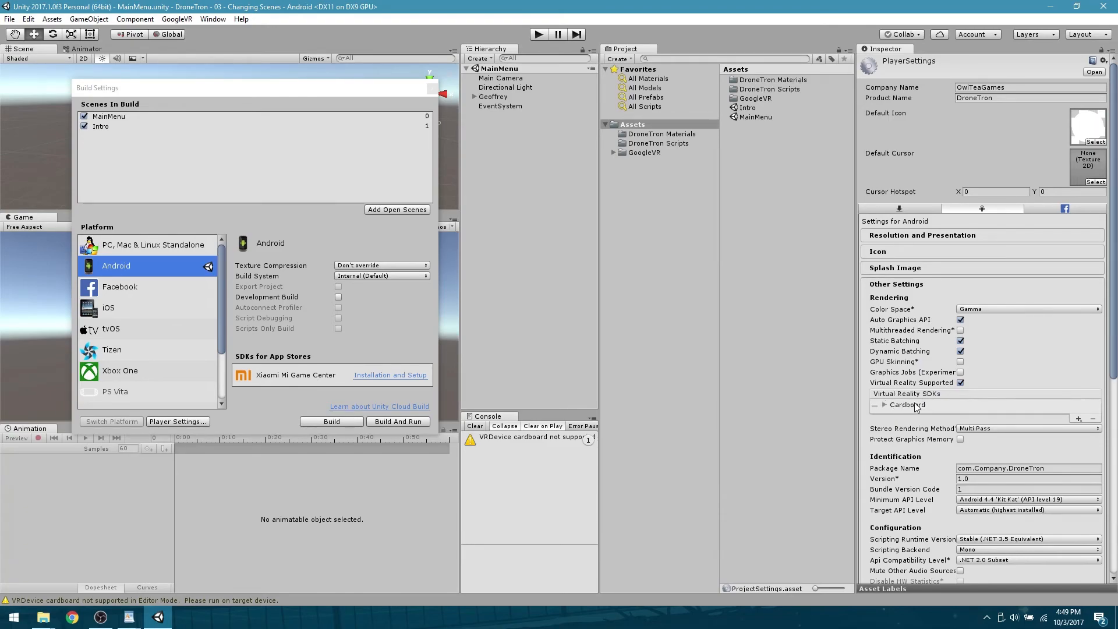
pyautogui.moveTo(952, 404)
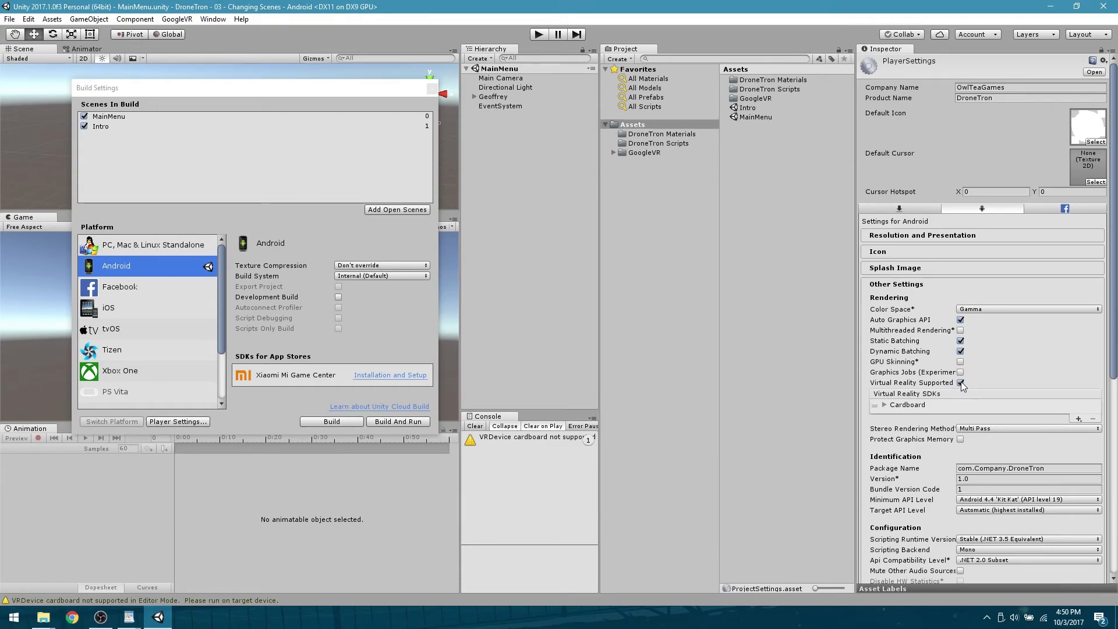
pyautogui.moveTo(950, 387)
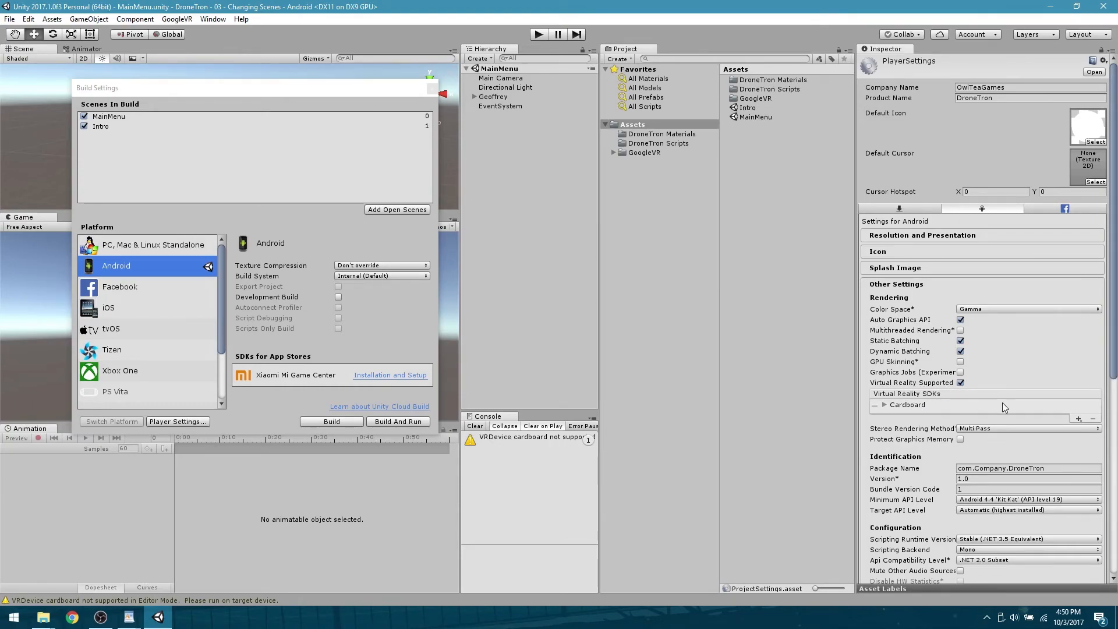
pyautogui.moveTo(1078, 422)
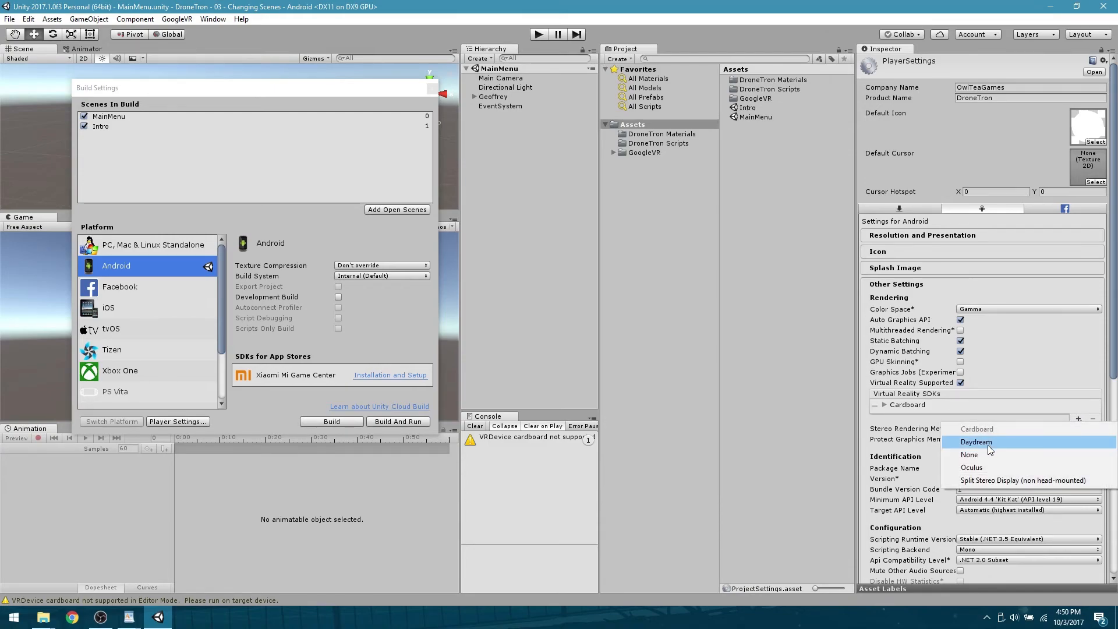
# Add a None entry to the Virtual Reality SDKs and place it above Cardboard
pyautogui.click(969, 454)
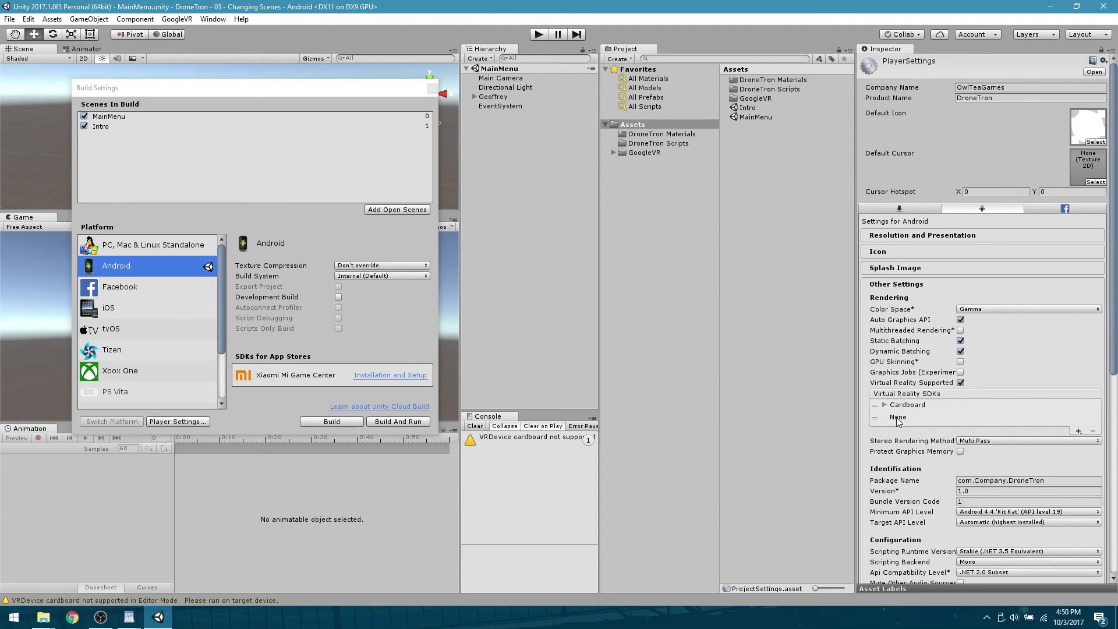
pyautogui.click(897, 417)
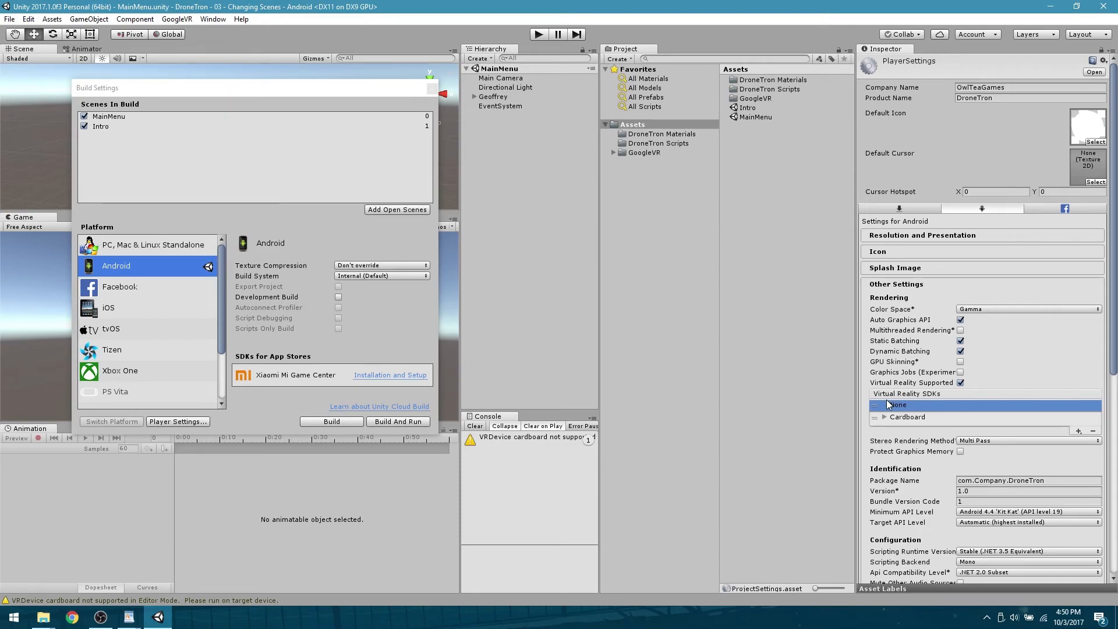
pyautogui.moveTo(904, 409)
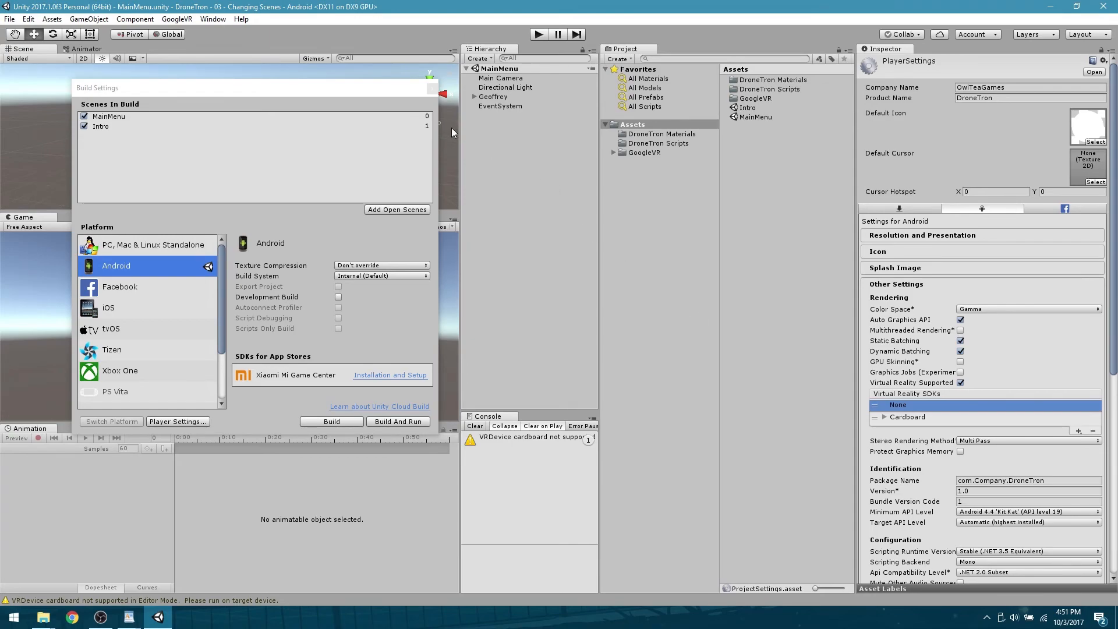
pyautogui.moveTo(431, 89)
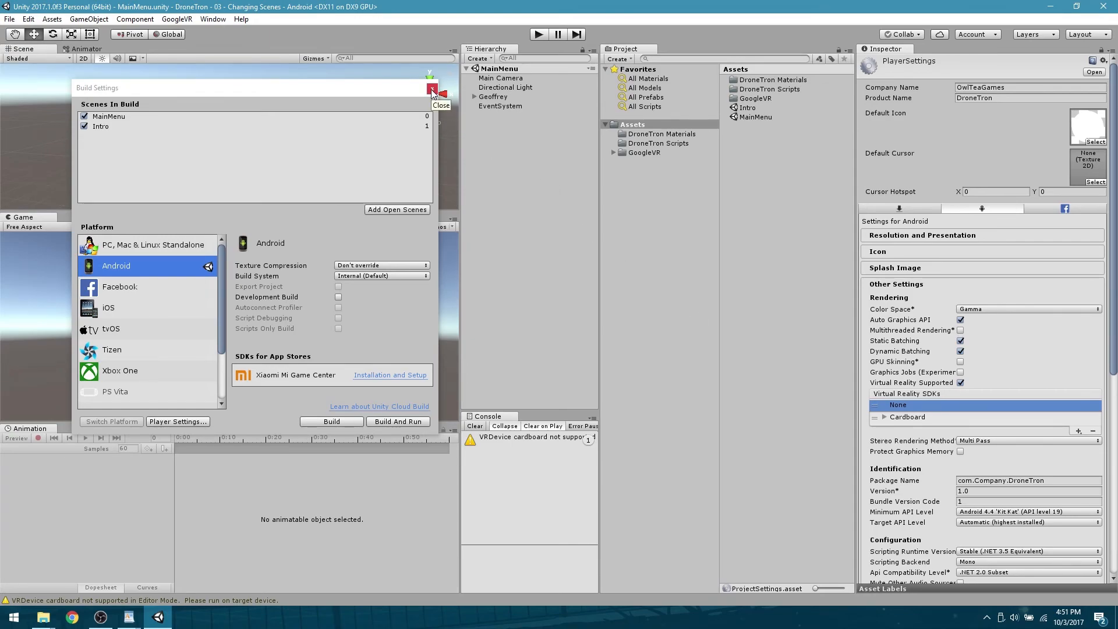
# Close Build Settings and create a VRYesPlease C# script in DroneTron Scripts
pyautogui.click(431, 88)
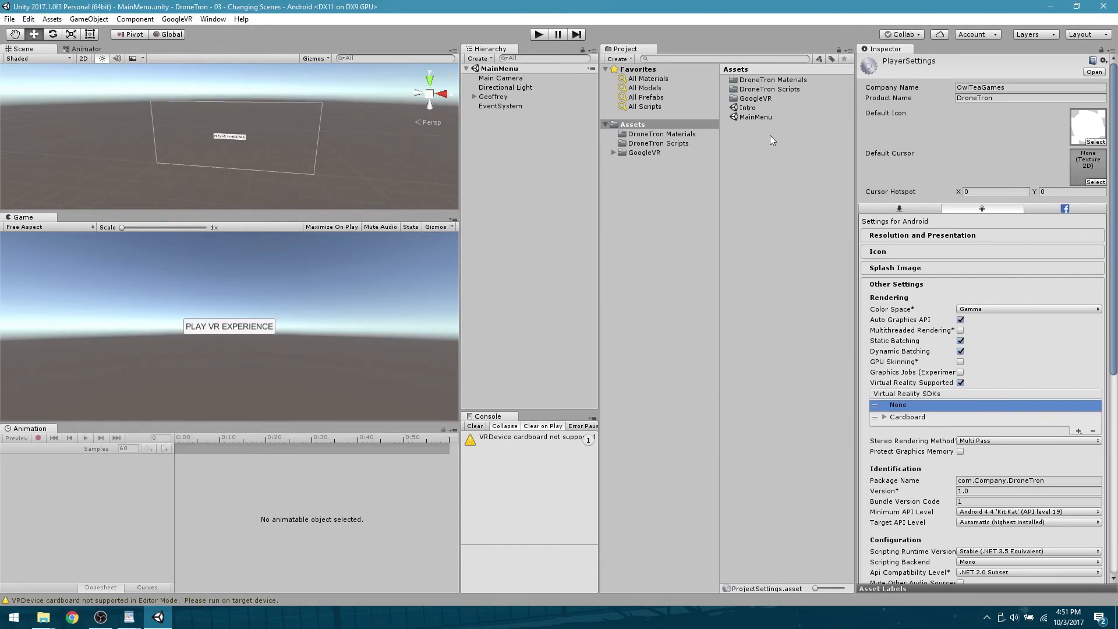
pyautogui.click(658, 142)
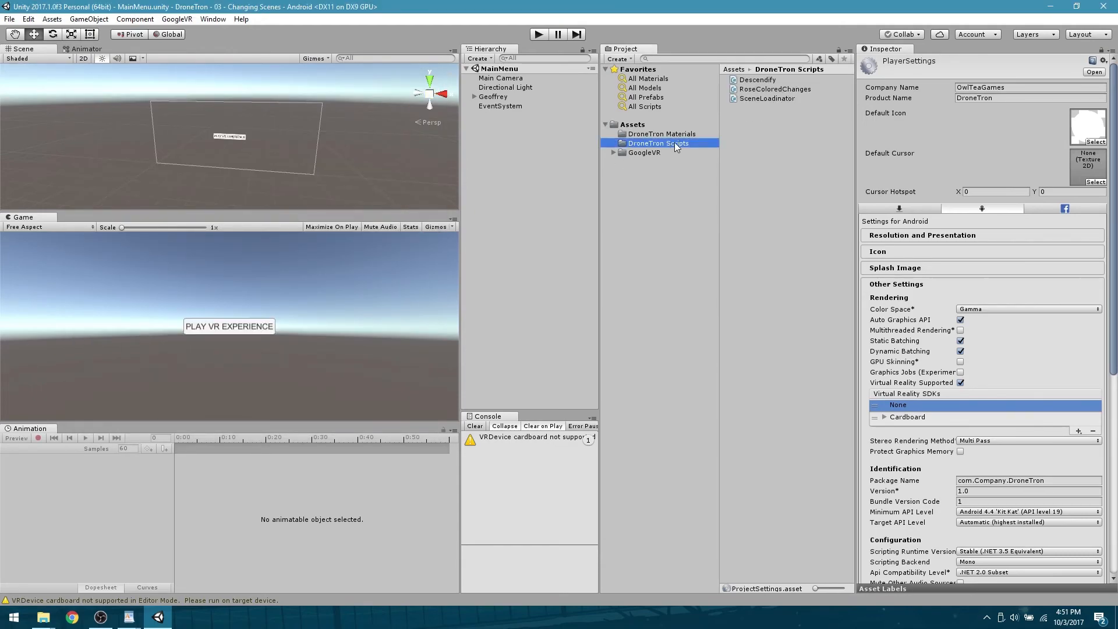
pyautogui.rightClick(658, 142)
pyautogui.write('VRYes')
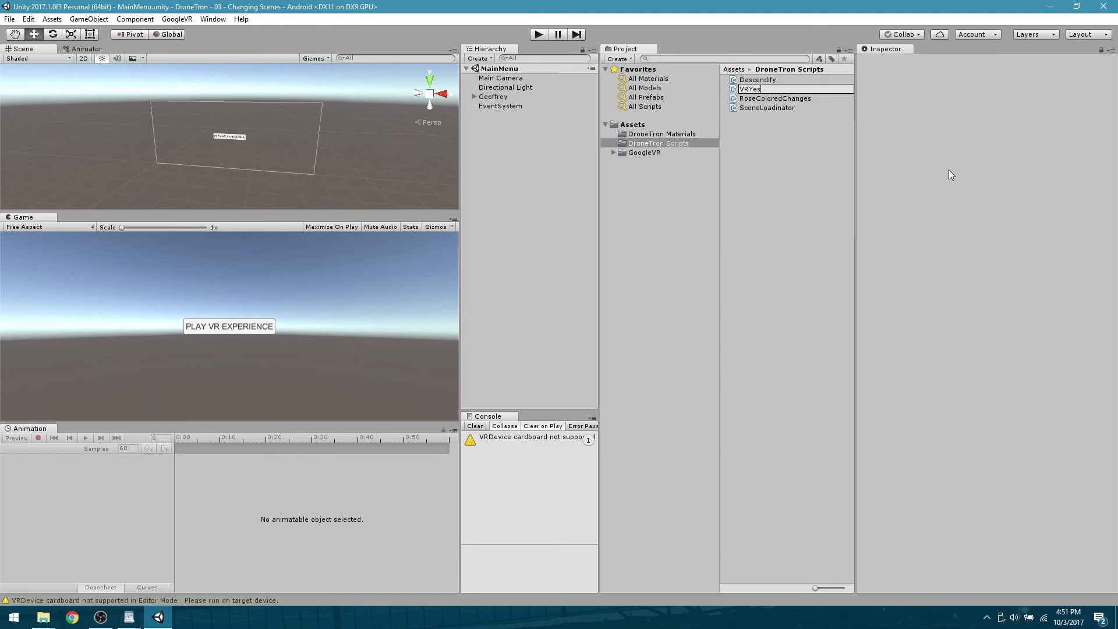
pyautogui.write('Pleas')
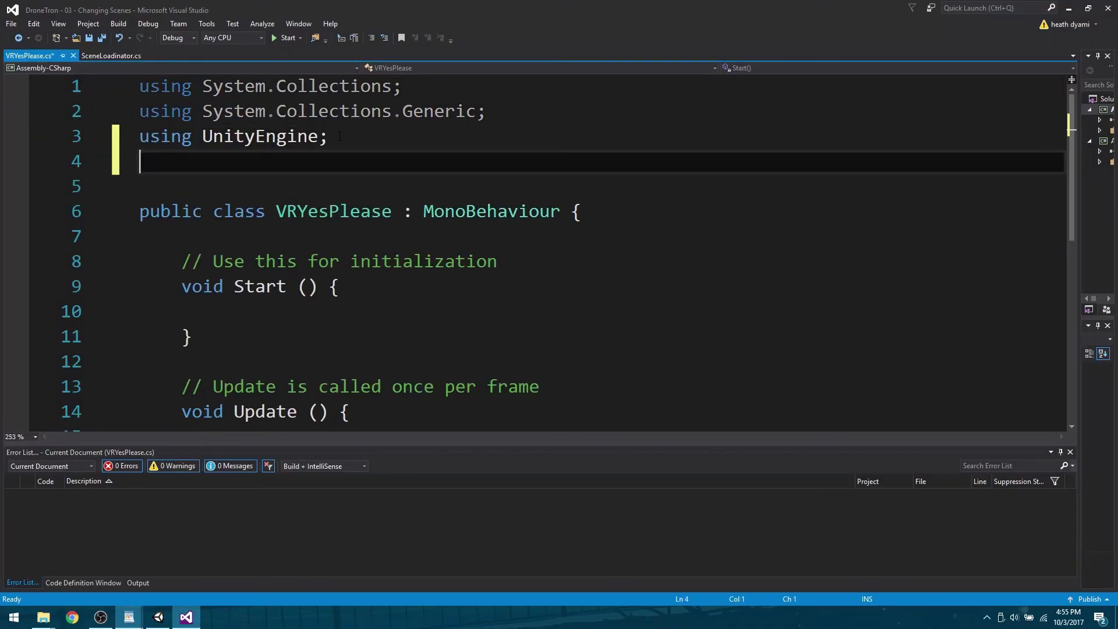
# Add 'using UnityEngine.VR;' at the top of the VRYesPlease script
pyautogui.write('using')
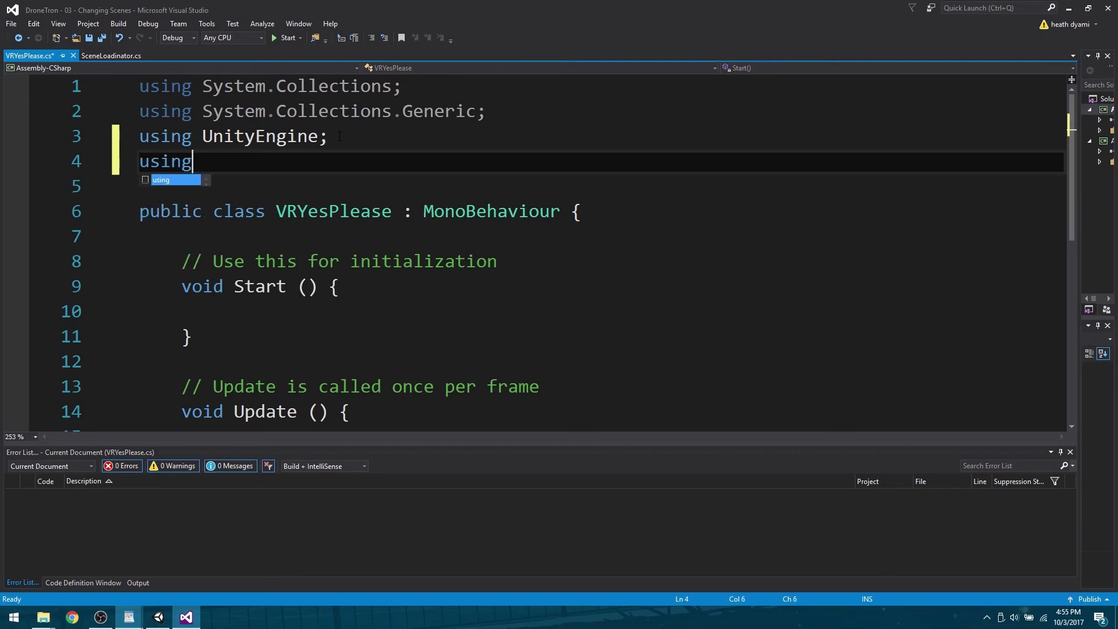
pyautogui.write('un')
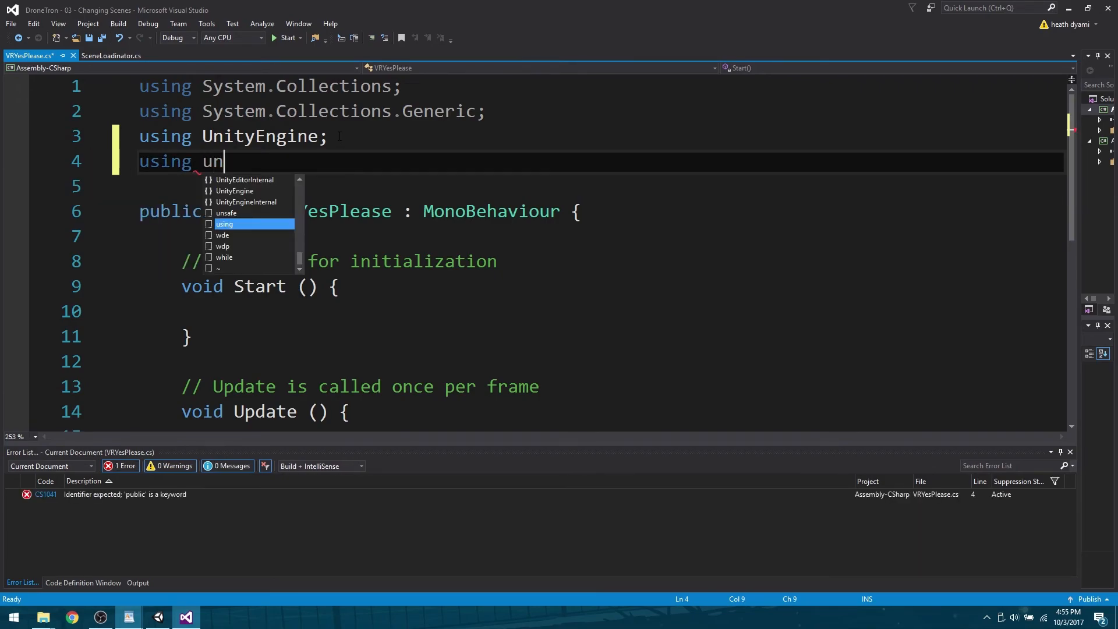
pyautogui.write('i')
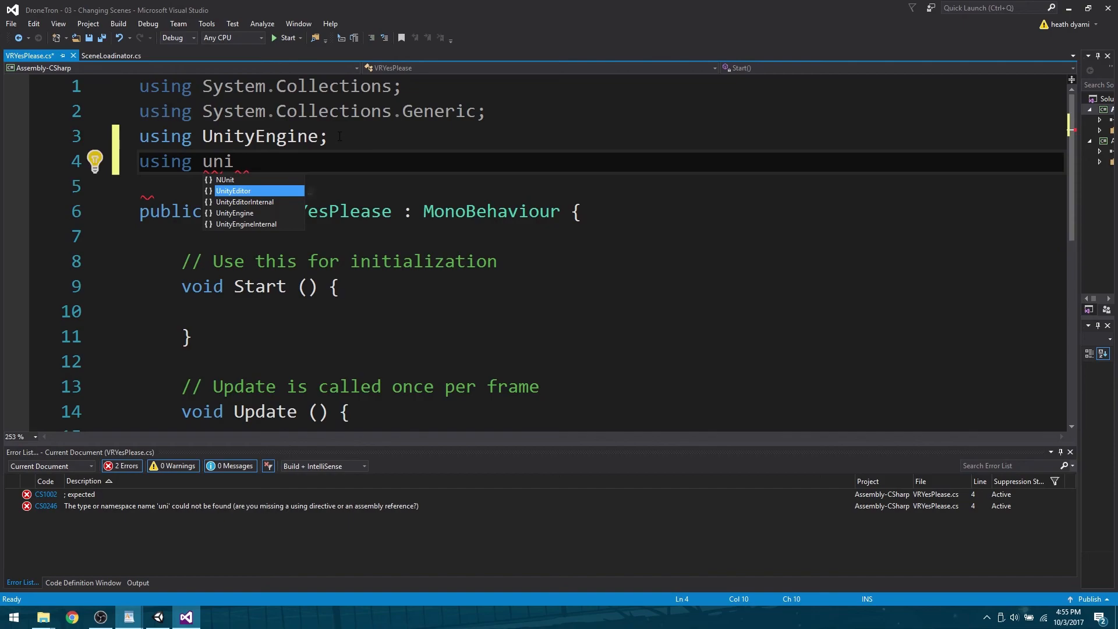
pyautogui.write('tyen')
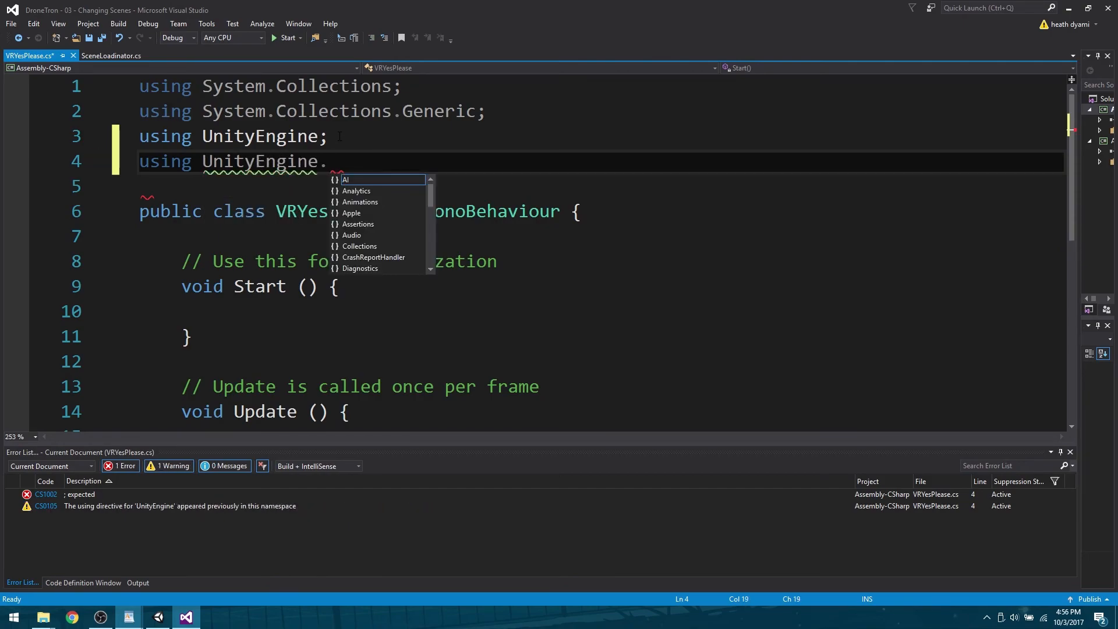
pyautogui.write('vr')
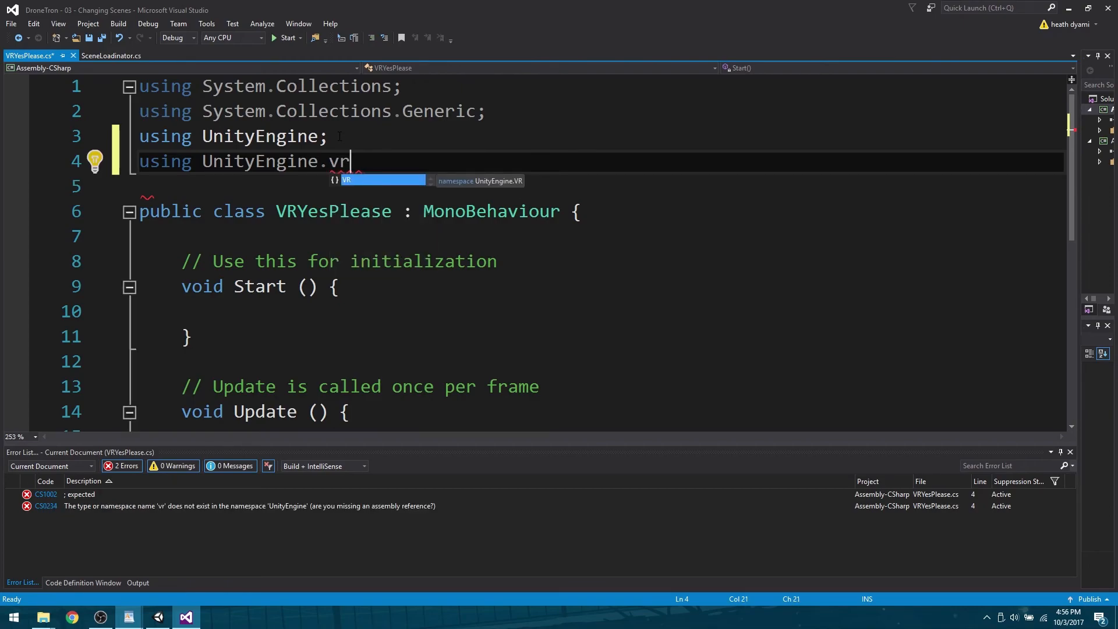
pyautogui.write('VR;')
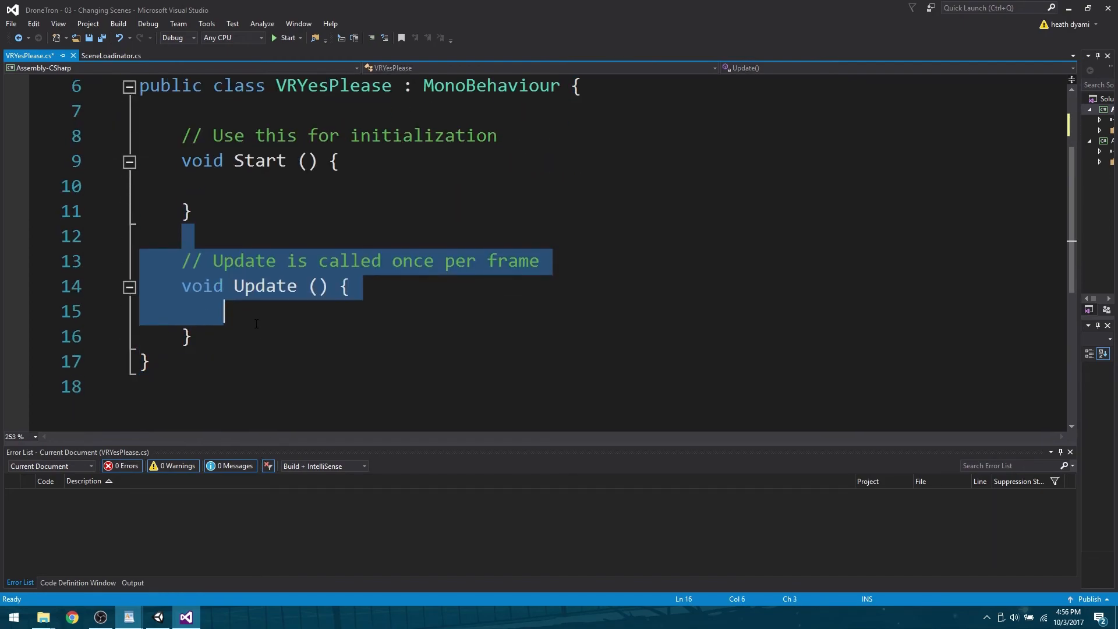
# Delete the unused Update method and the initialization comment
pyautogui.press('Delete')
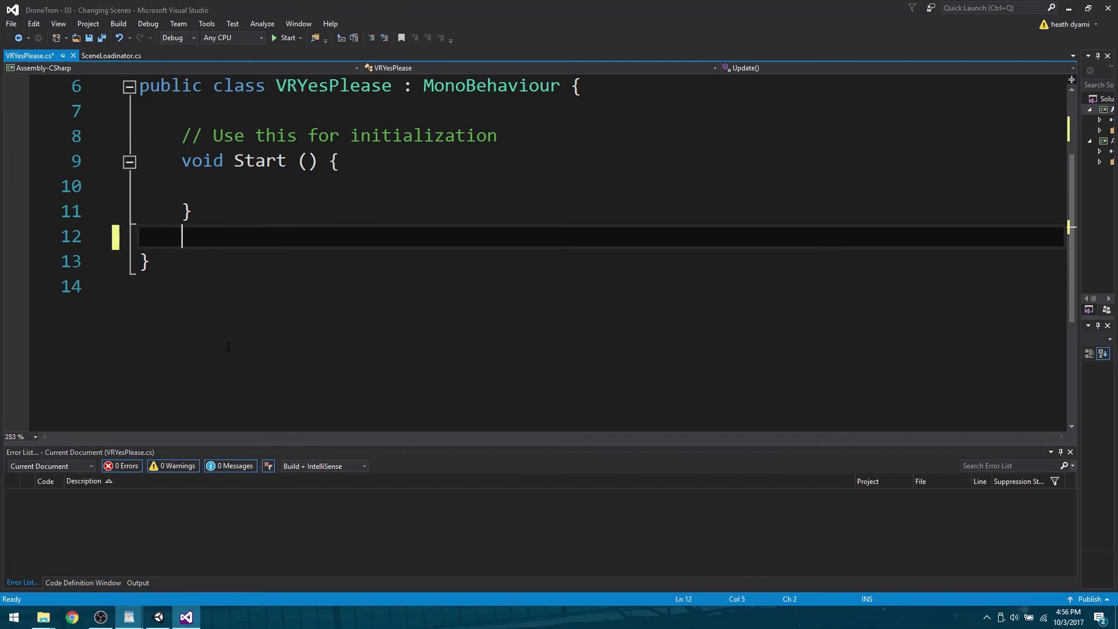
pyautogui.click(193, 136)
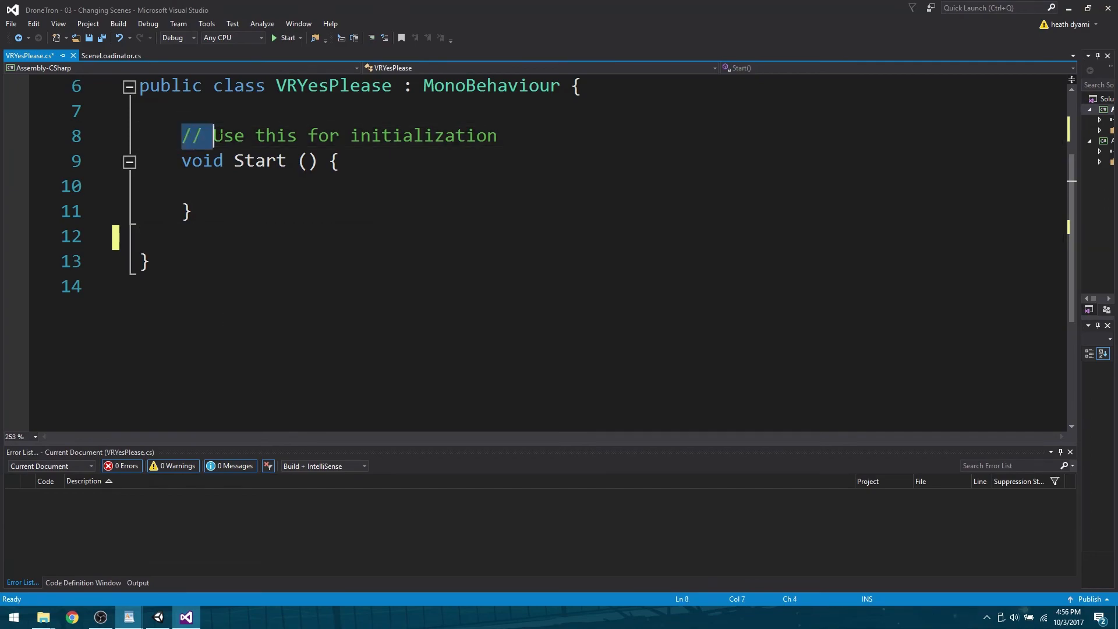
pyautogui.moveTo(210, 136); pyautogui.dragTo(498, 136)
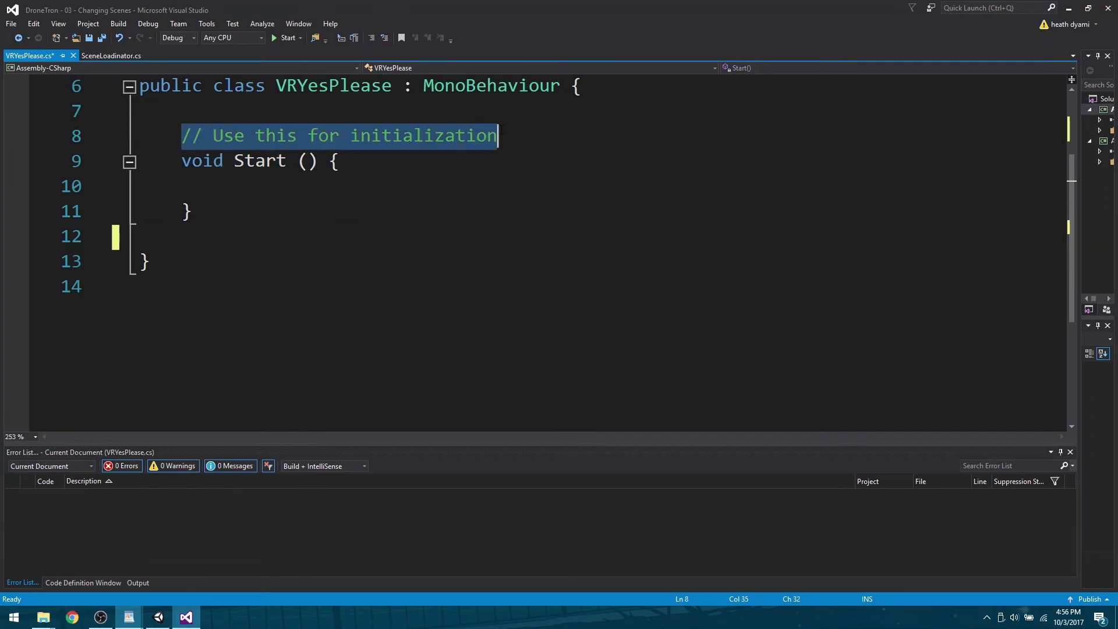
pyautogui.press('Delete')
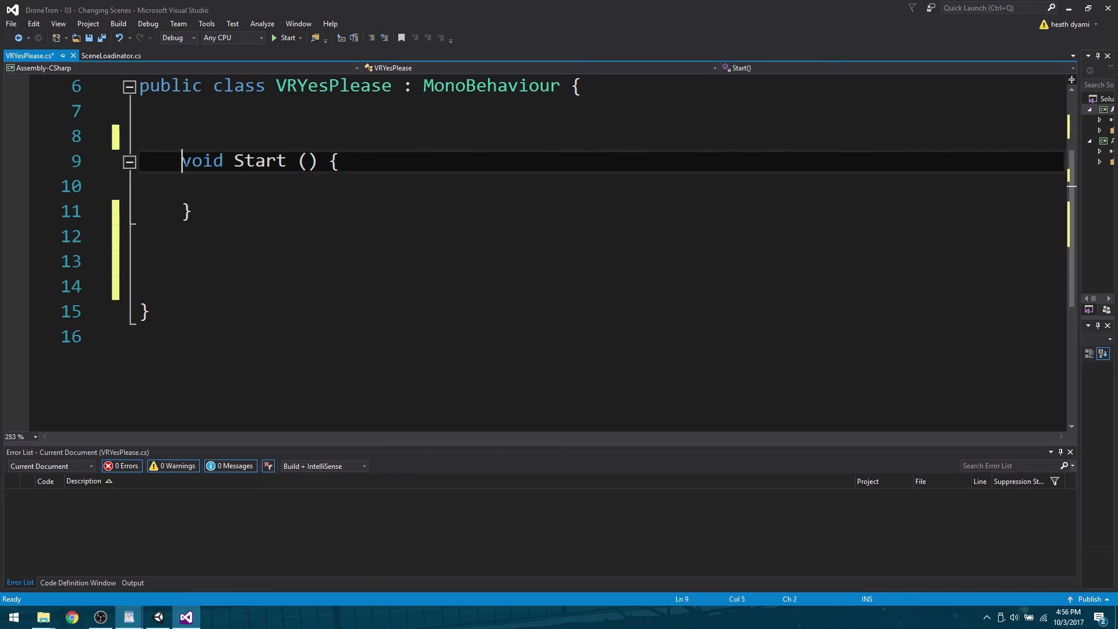
# Make Start public and have it call StartCoroutine(ActivatorVR("cardboard"))
pyautogui.write('public')
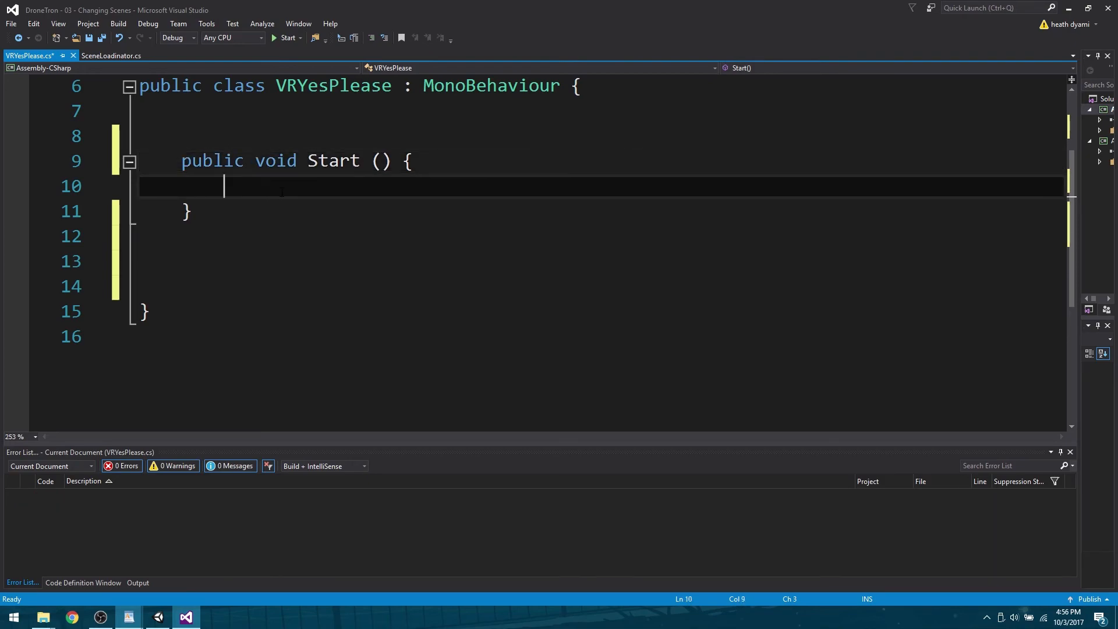
pyautogui.write('star')
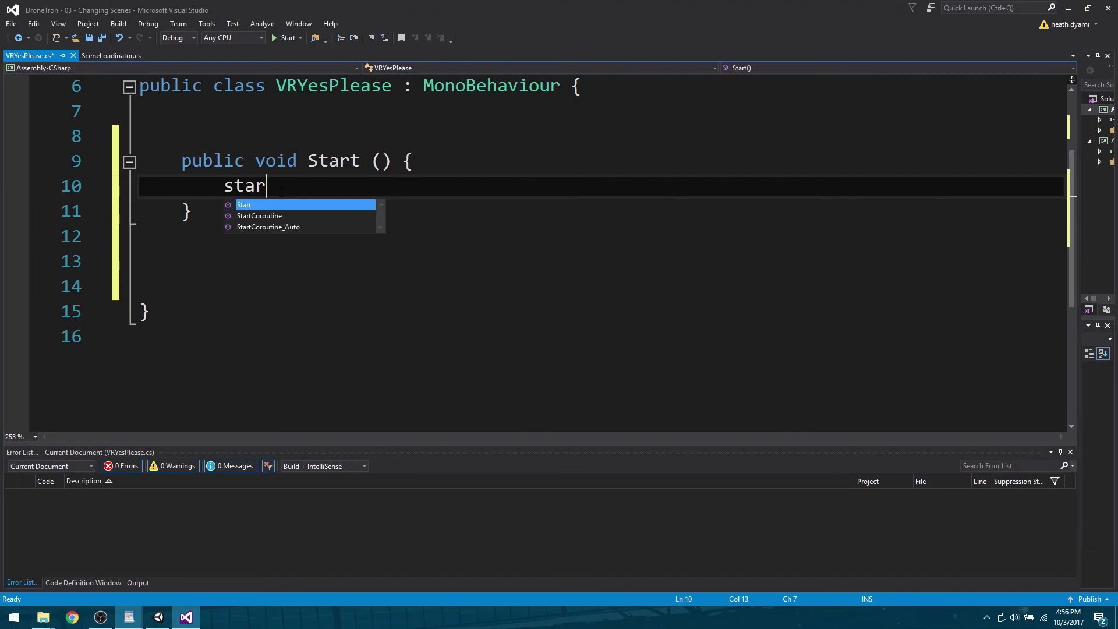
pyautogui.write('tCoroutine')
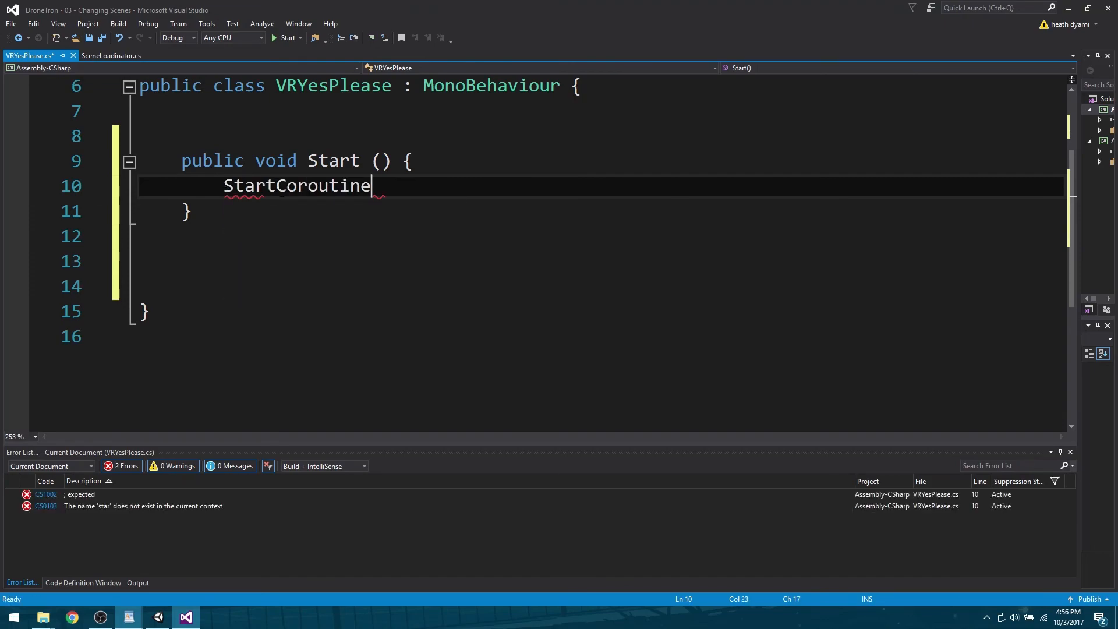
pyautogui.write('(')
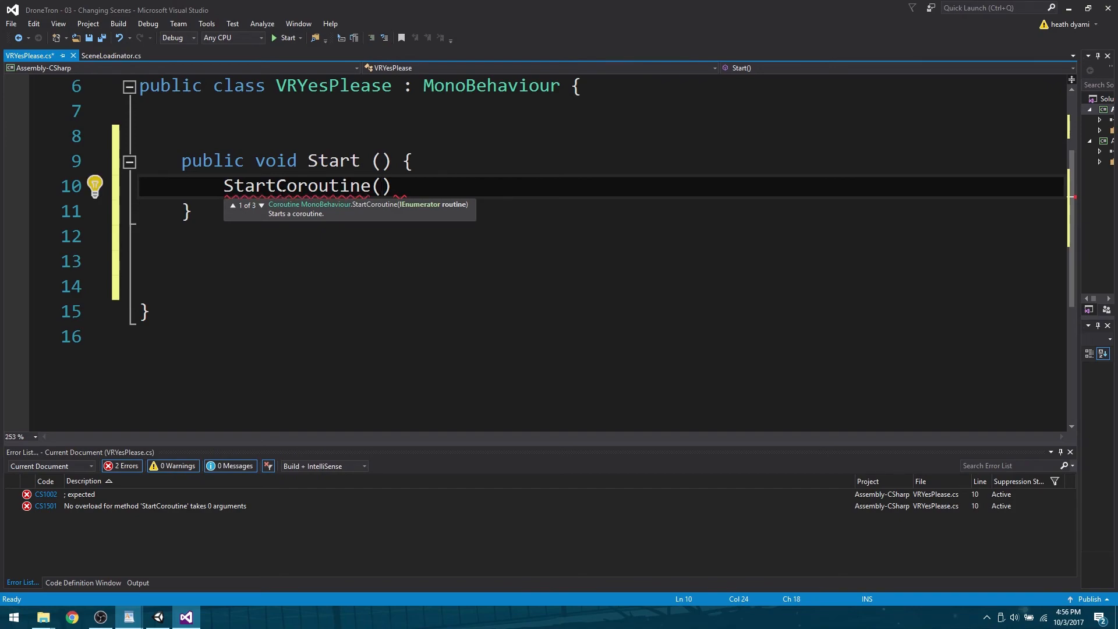
pyautogui.write('Activator')
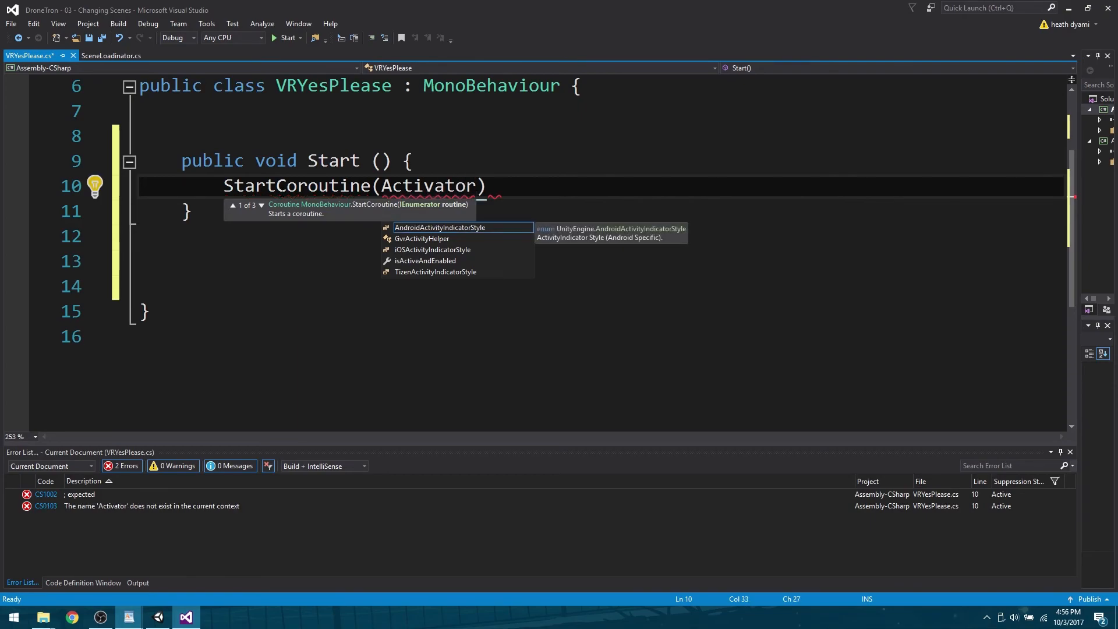
pyautogui.write('VR')
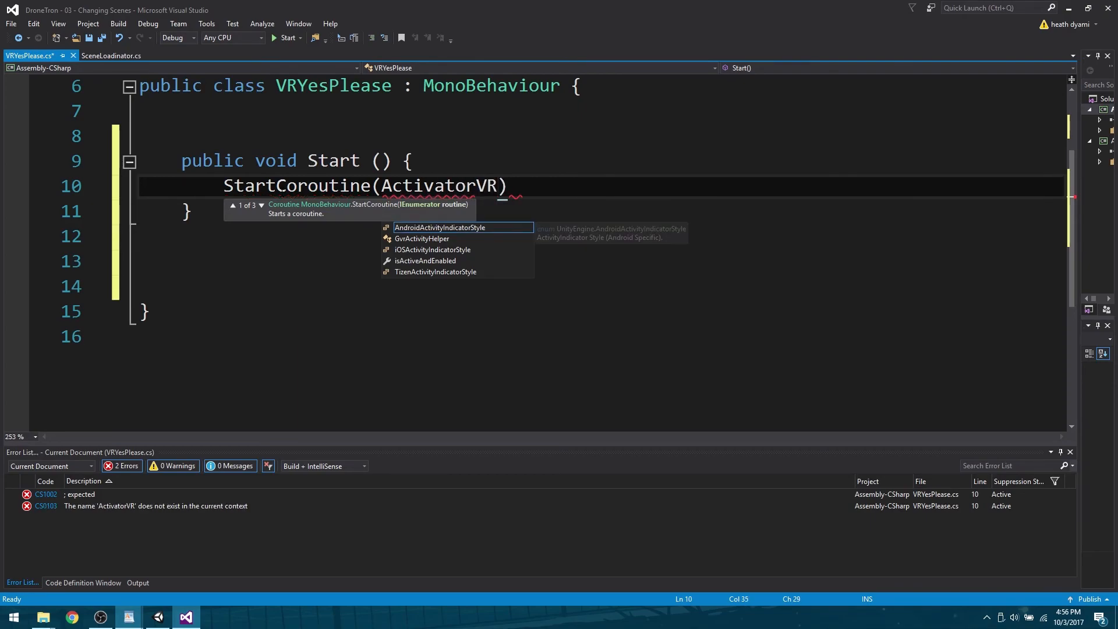
pyautogui.write('()')
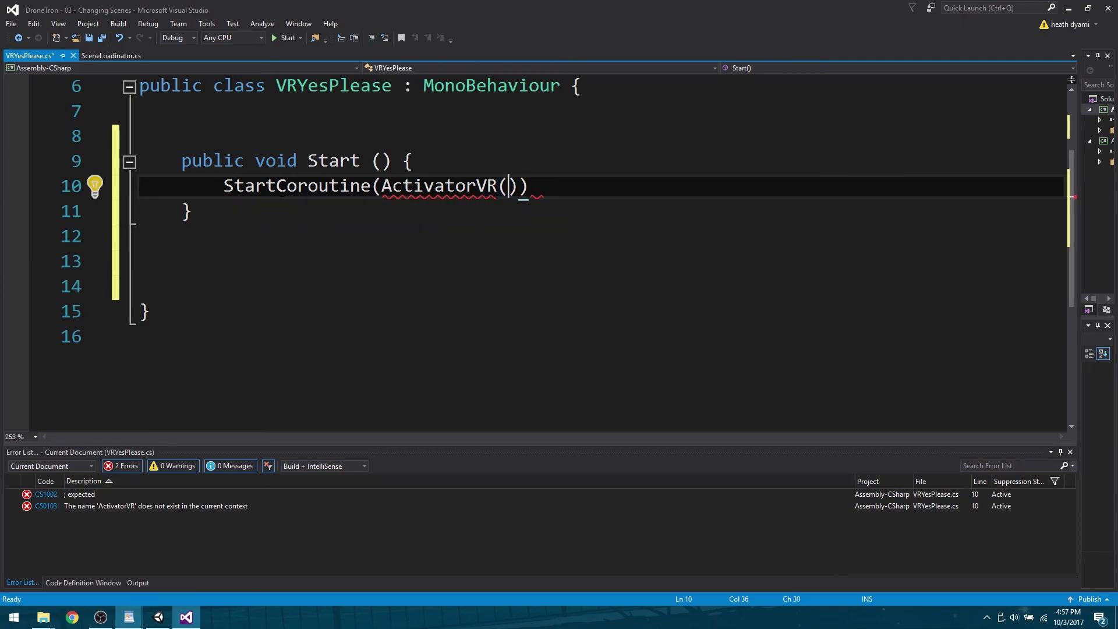
pyautogui.write('""')
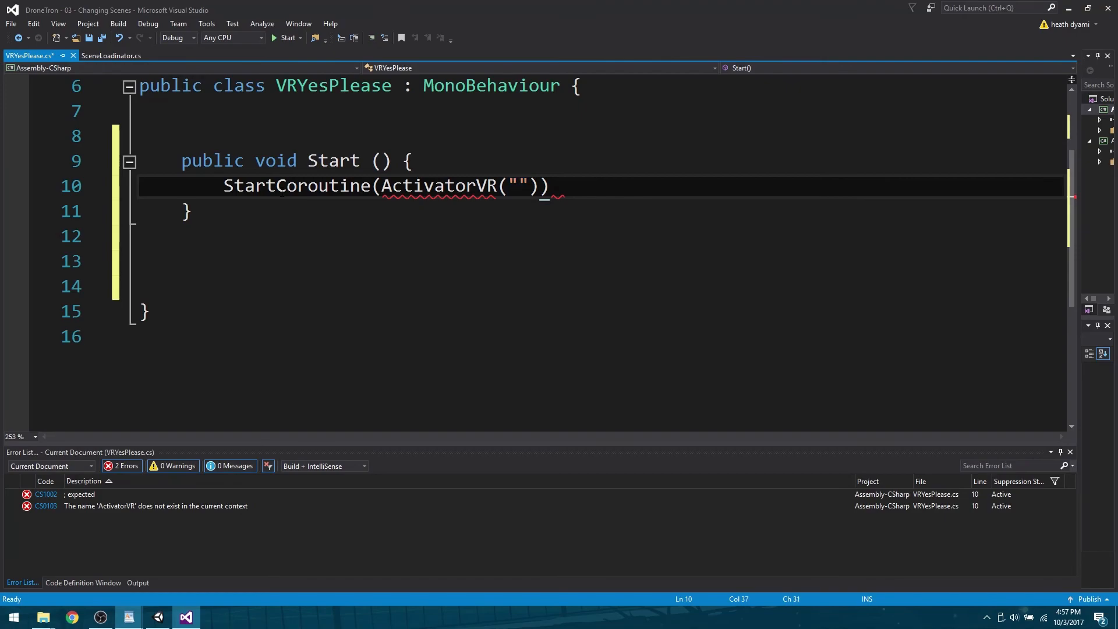
pyautogui.write('cardboard')
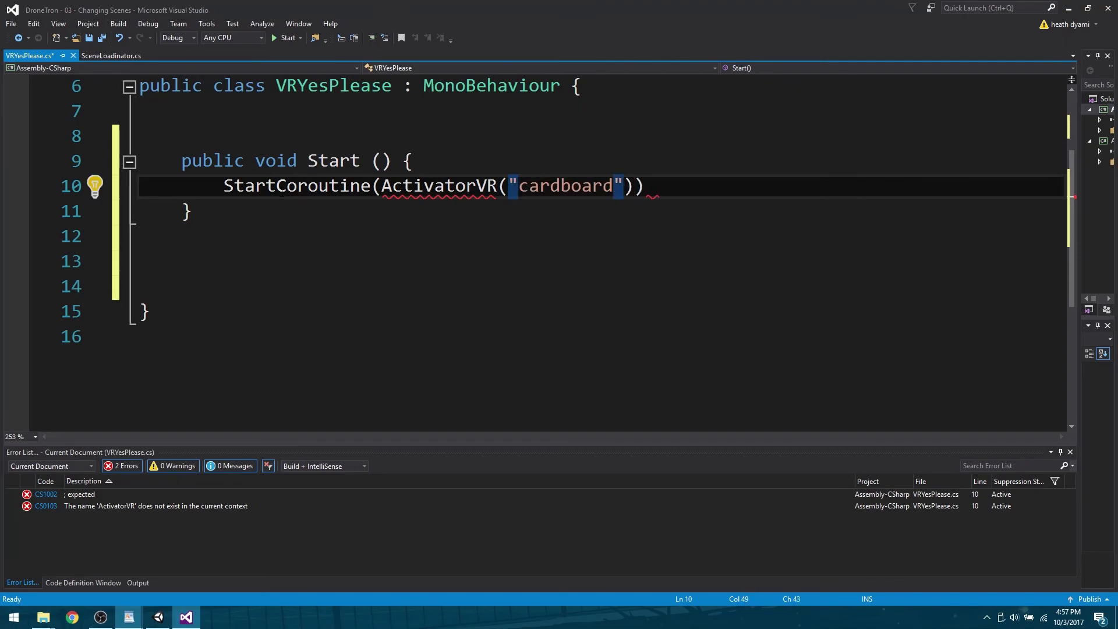
pyautogui.write(';')
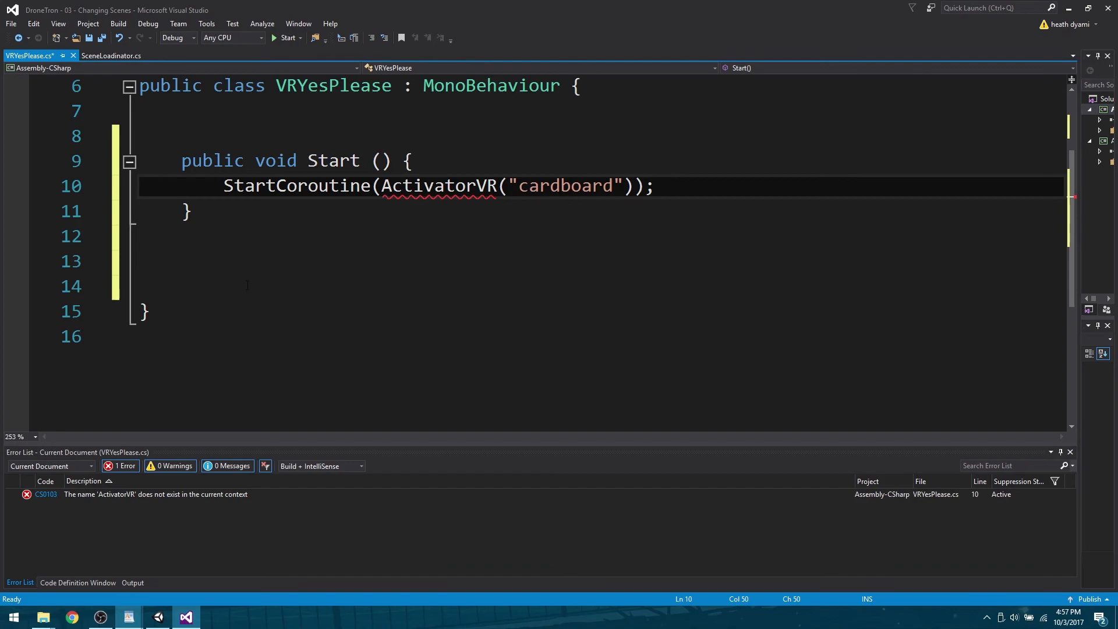
pyautogui.press('enter')
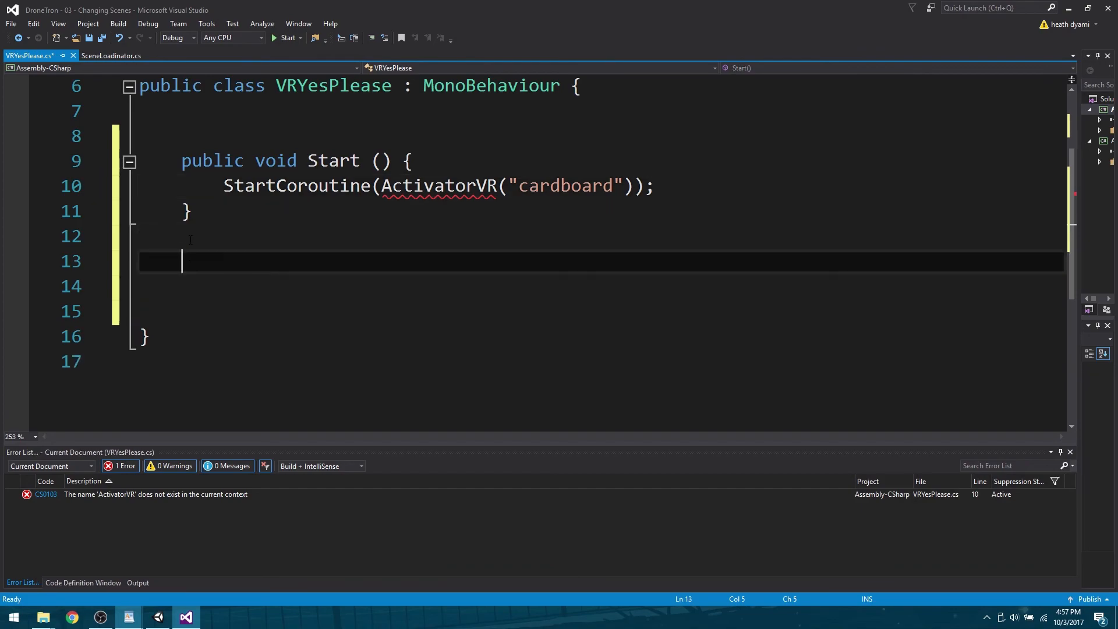
# Declare 'public IEnumerator ActivatorVR(string YESVR)' below Start with an empty body
pyautogui.write('public')
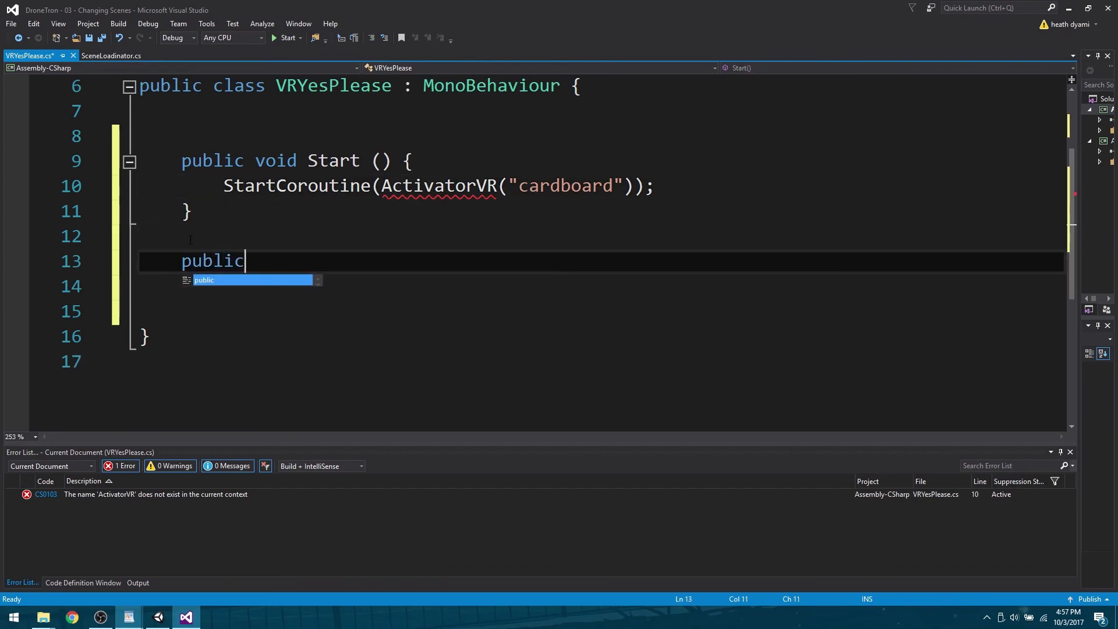
pyautogui.write('ienum')
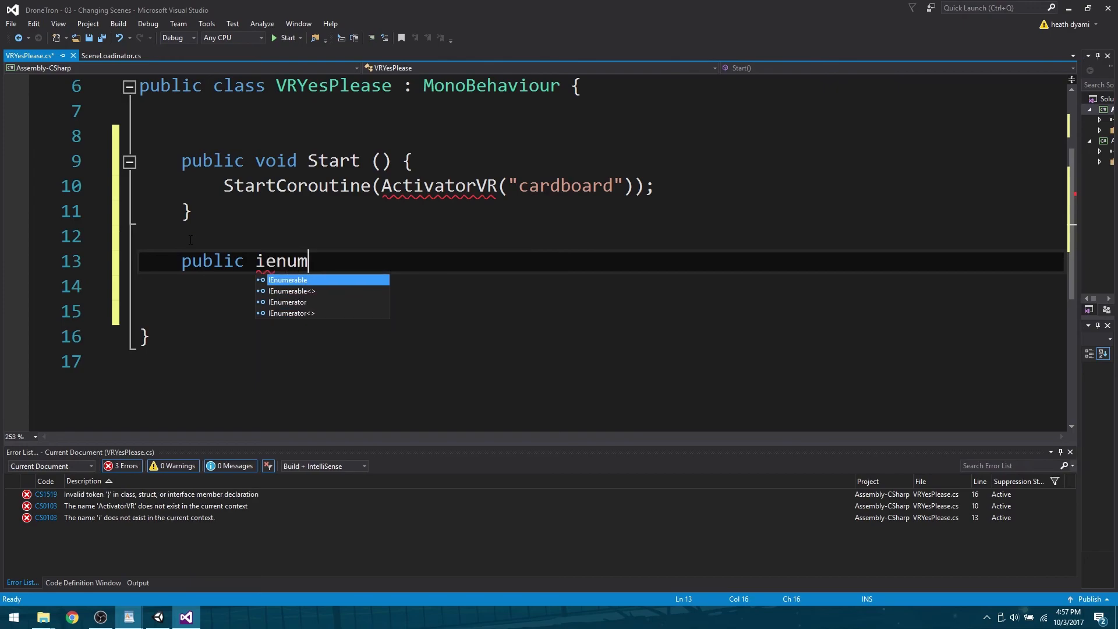
pyautogui.write('erator')
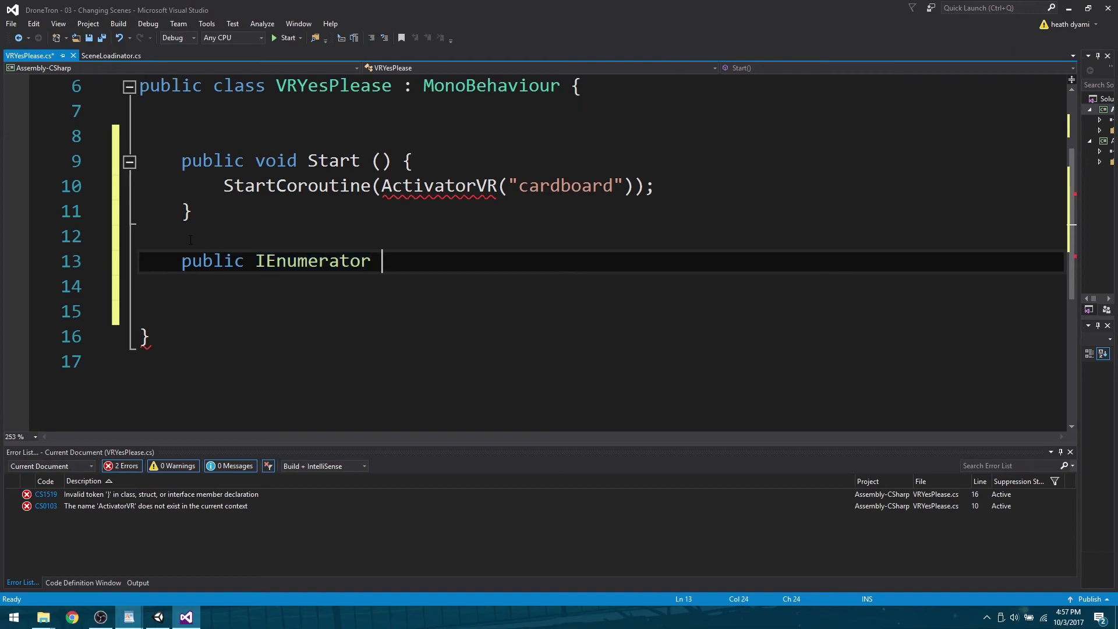
pyautogui.write('Act')
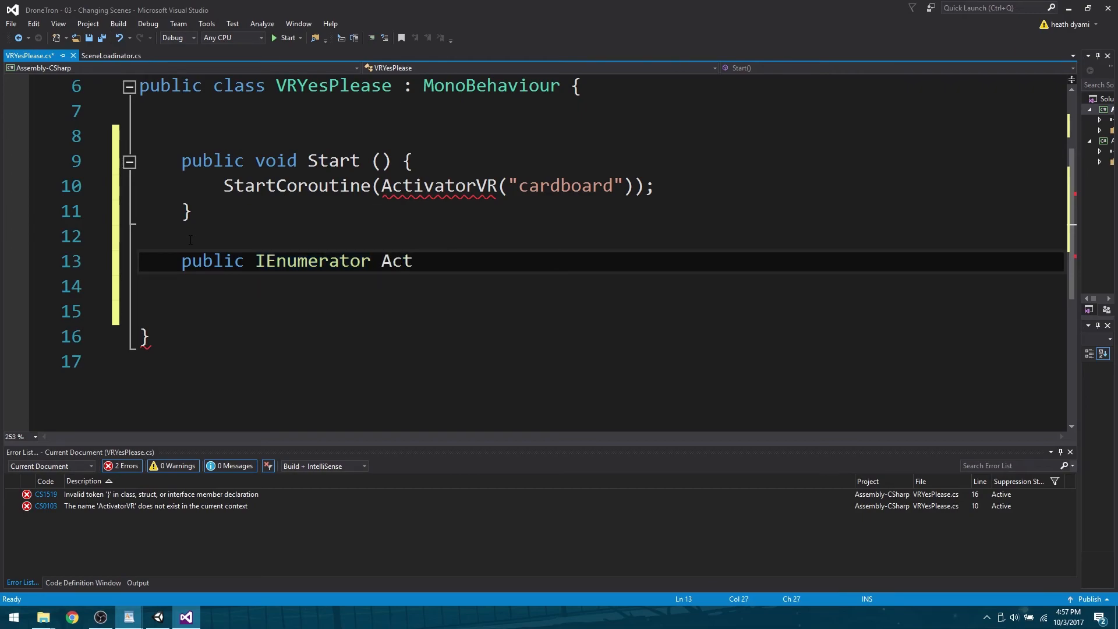
pyautogui.write('ivator')
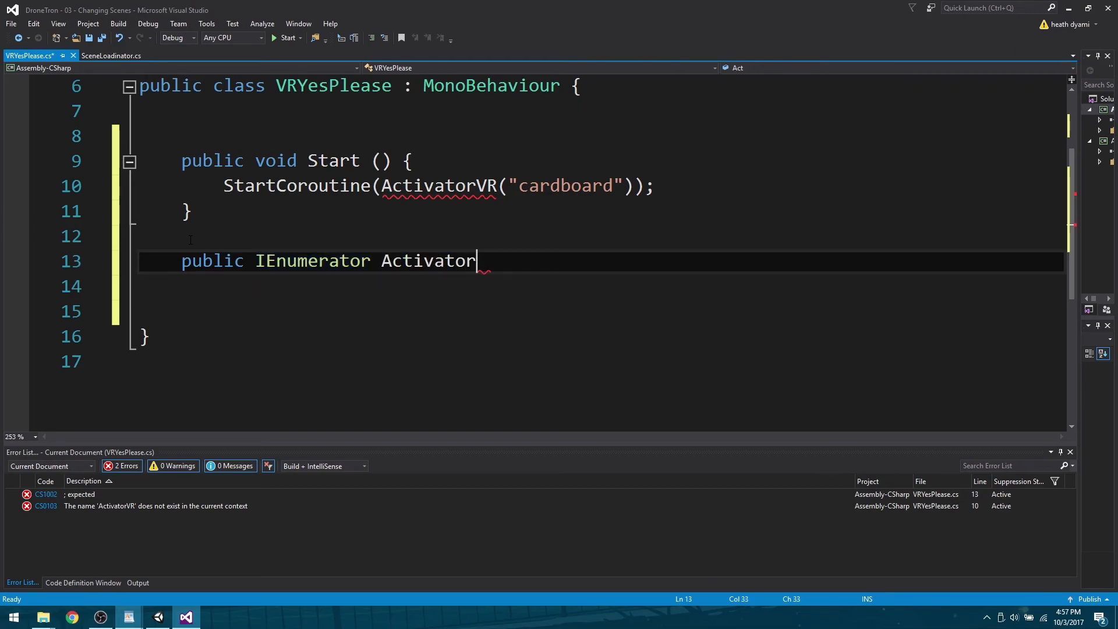
pyautogui.write('VR')
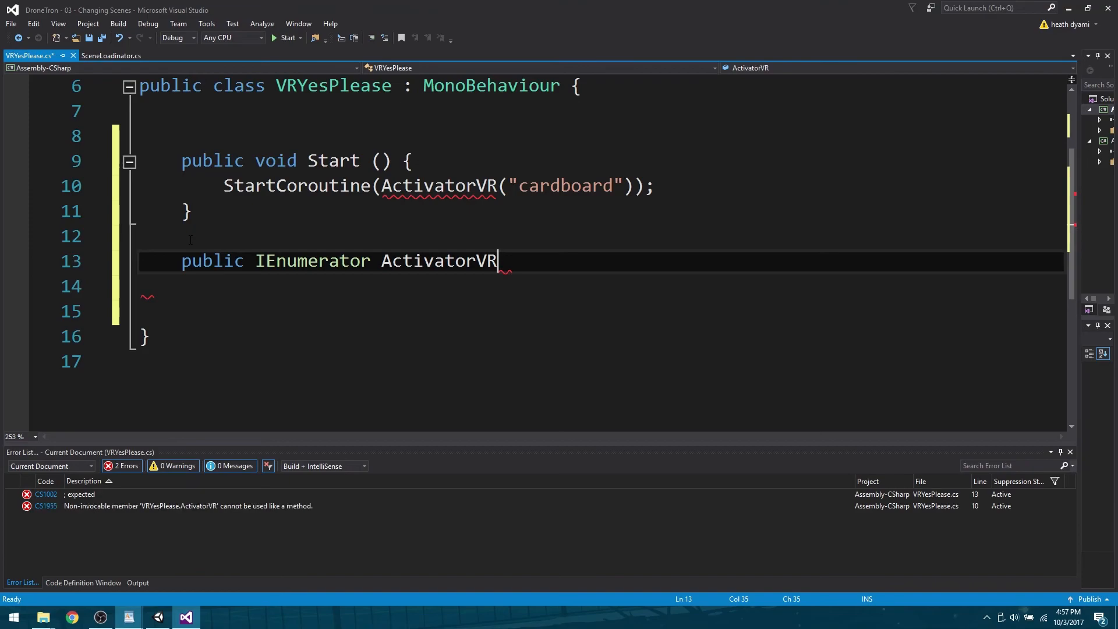
pyautogui.write('()')
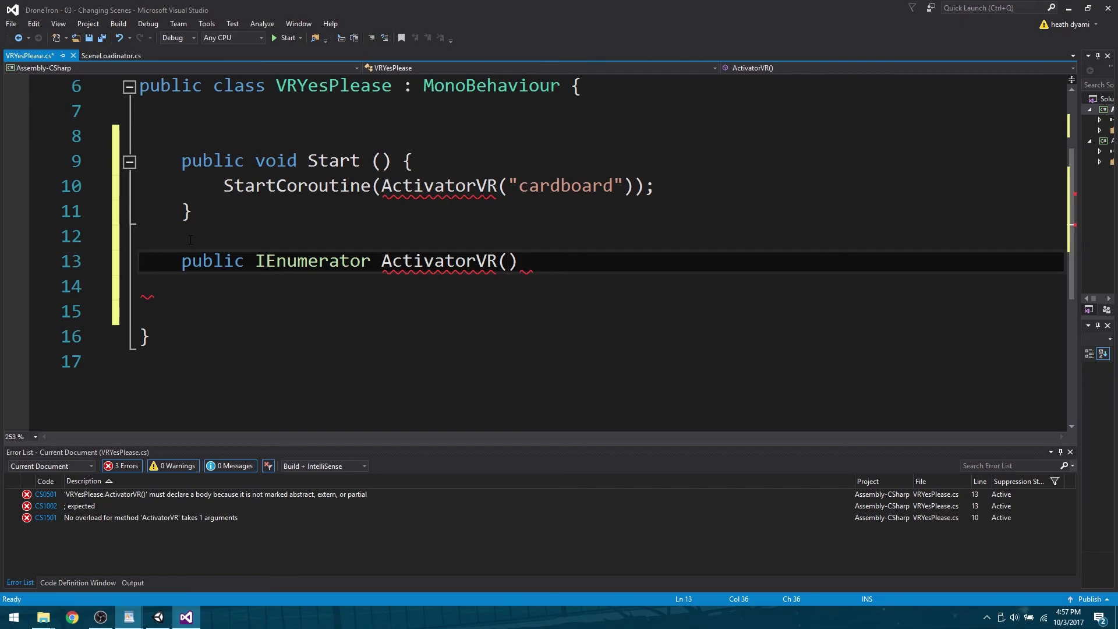
pyautogui.write('s')
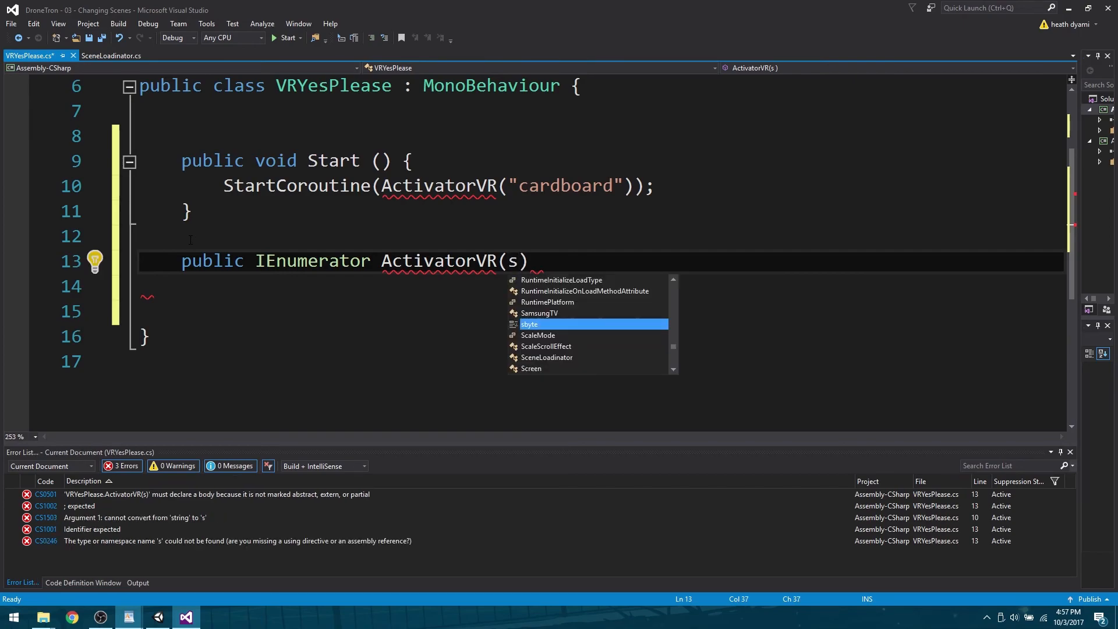
pyautogui.write('string')
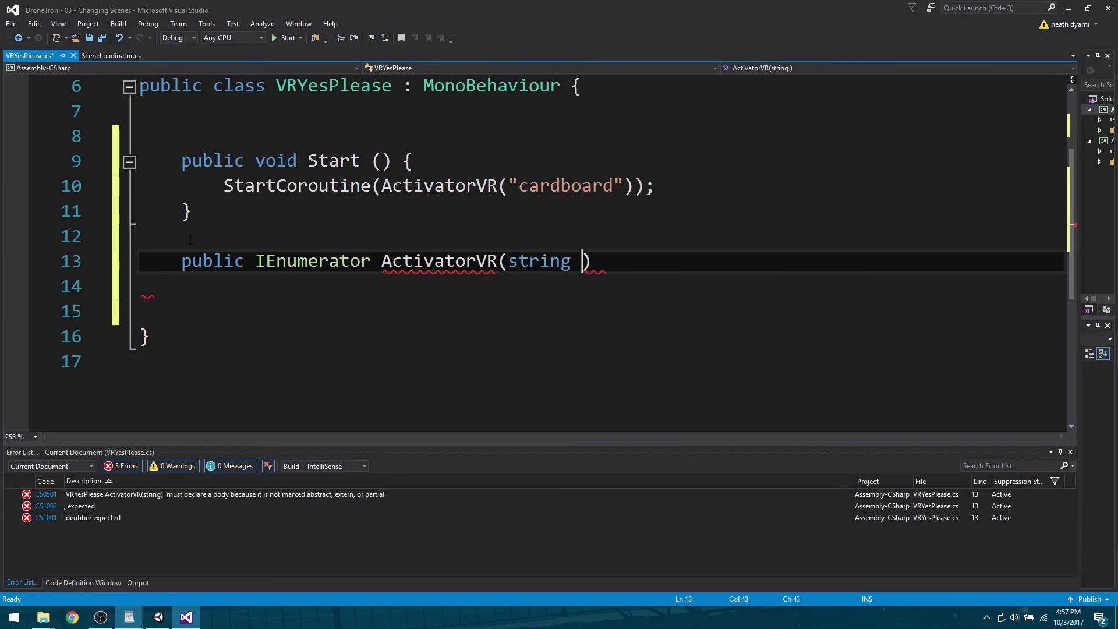
pyautogui.write('YESVR')
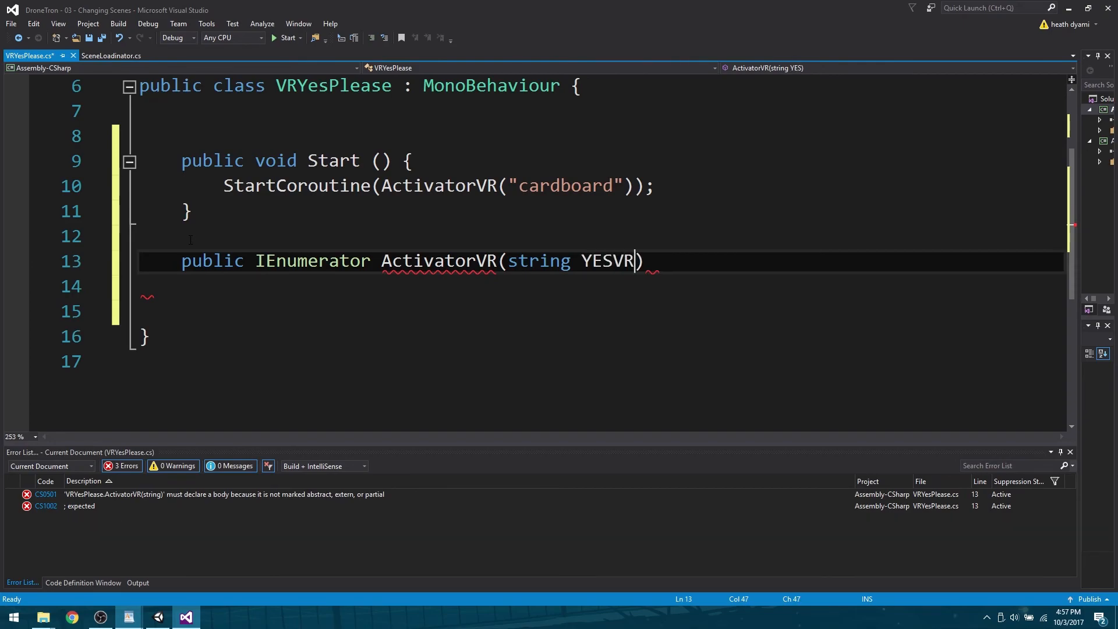
pyautogui.doubleClick(607, 261)
pyautogui.write('{')
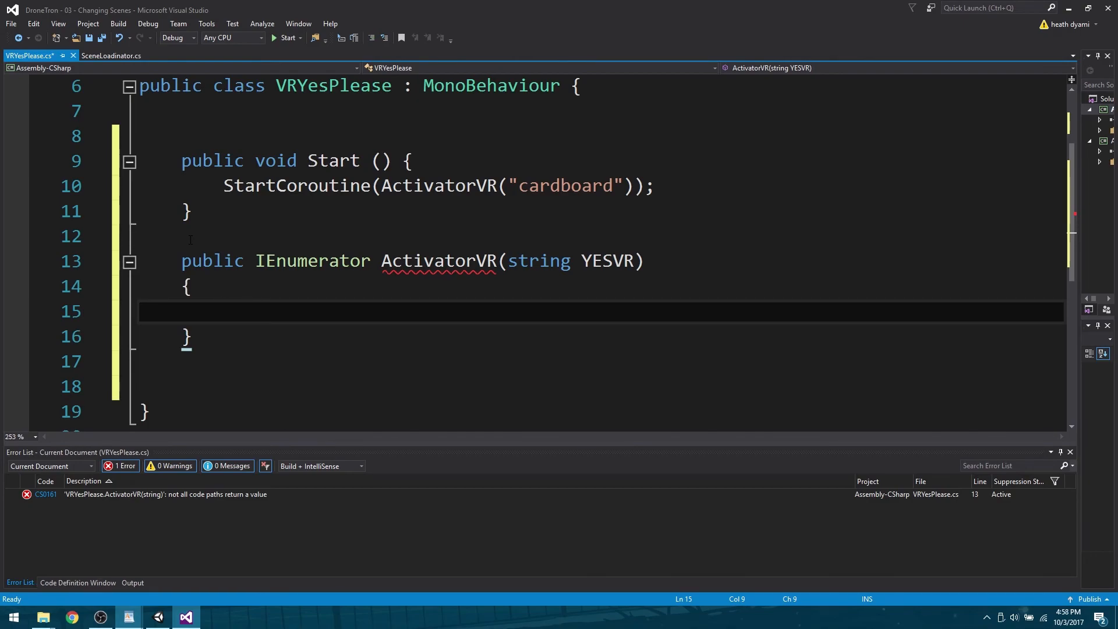
# Add VRSettings.LoadDeviceByName(YESVR); as the first line of ActivatorVR
pyautogui.write('vrs')
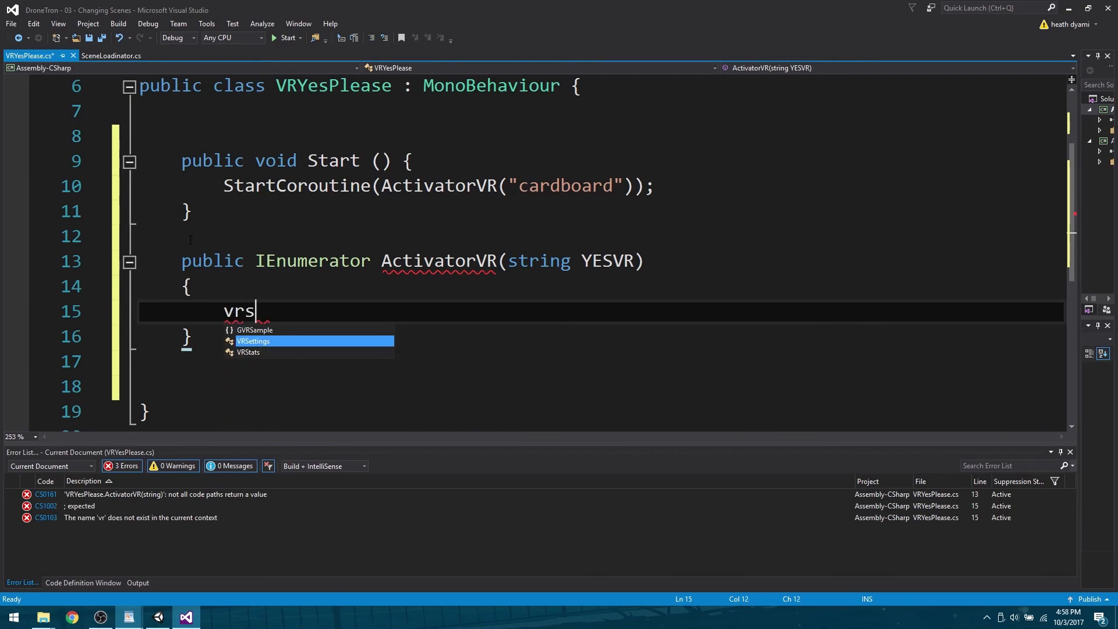
pyautogui.write('VRSettings.')
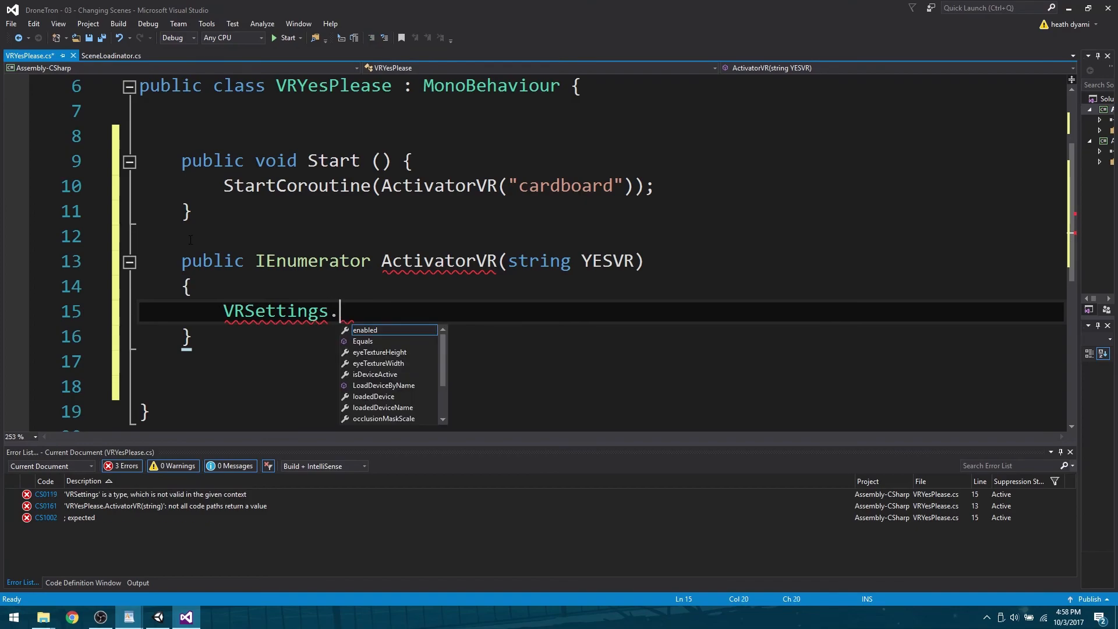
pyautogui.write('load')
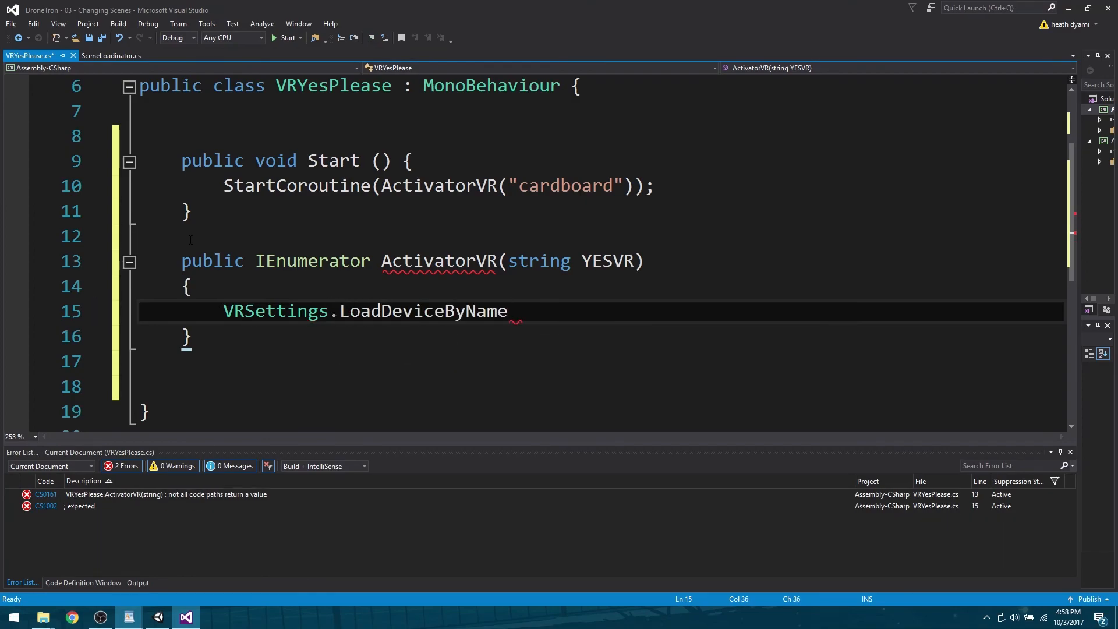
pyautogui.write('()')
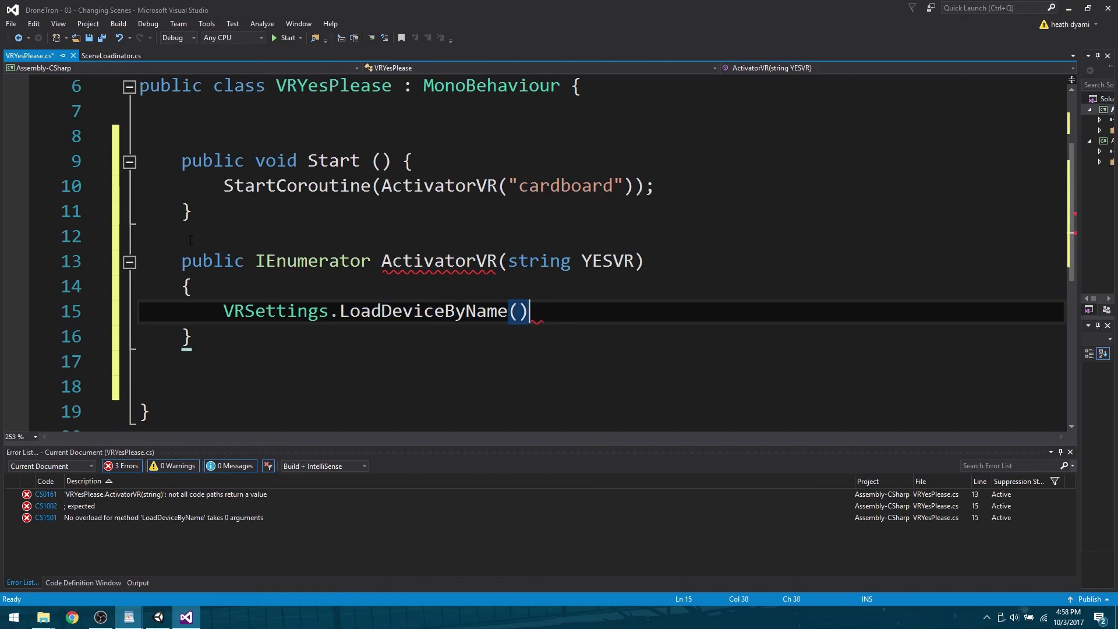
pyautogui.write(';')
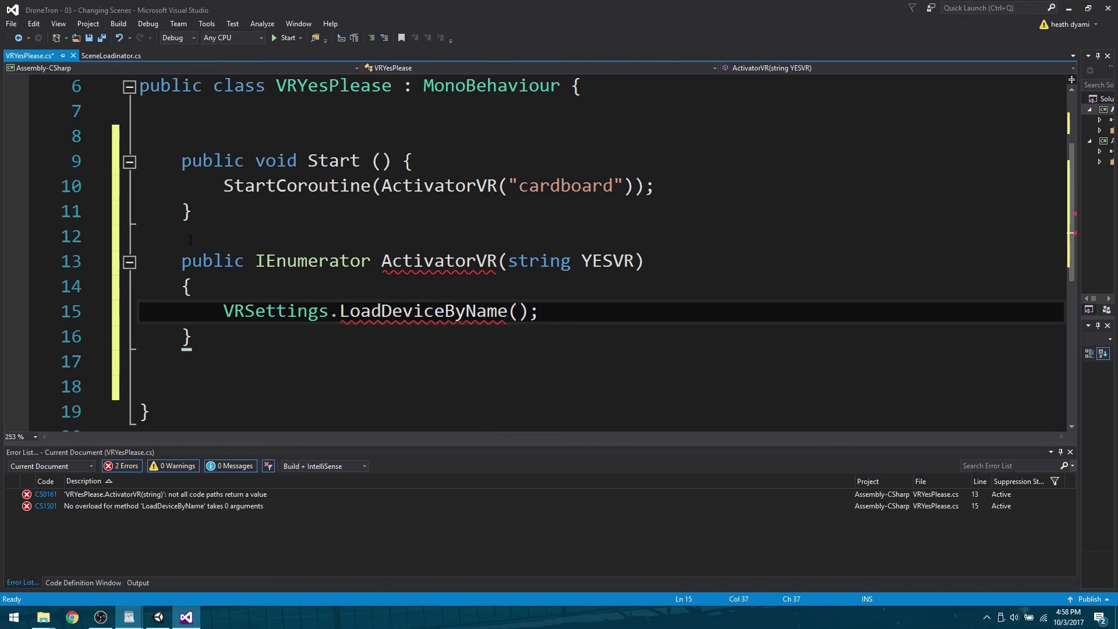
pyautogui.write('yes')
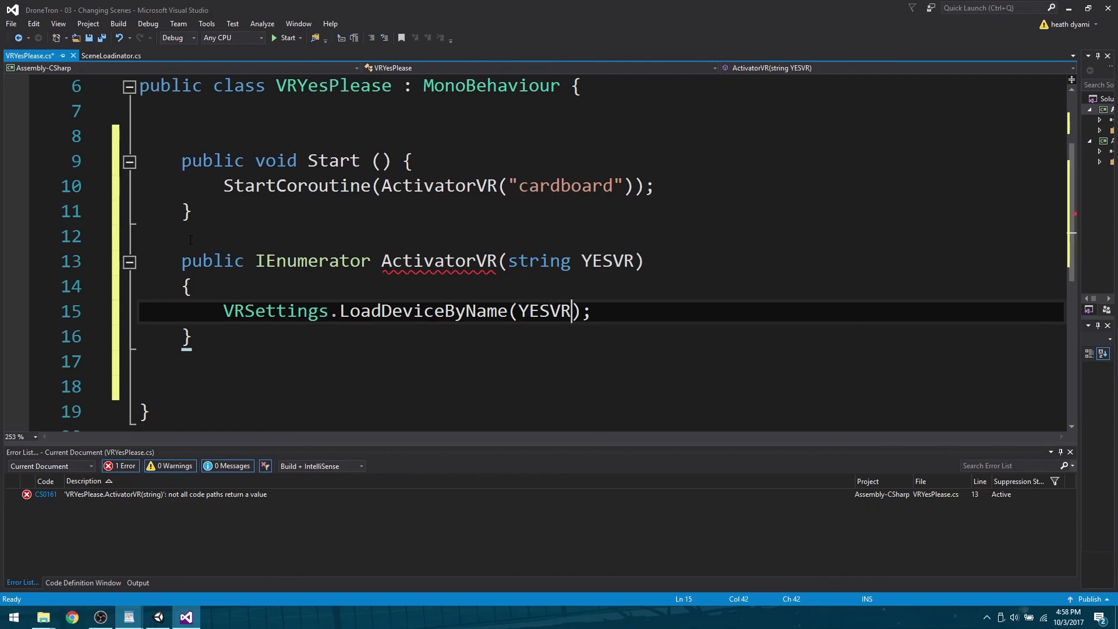
# Add 'yield return null;' and 'VRSettings.enabled = true;' after the device load
pyautogui.press('enter')
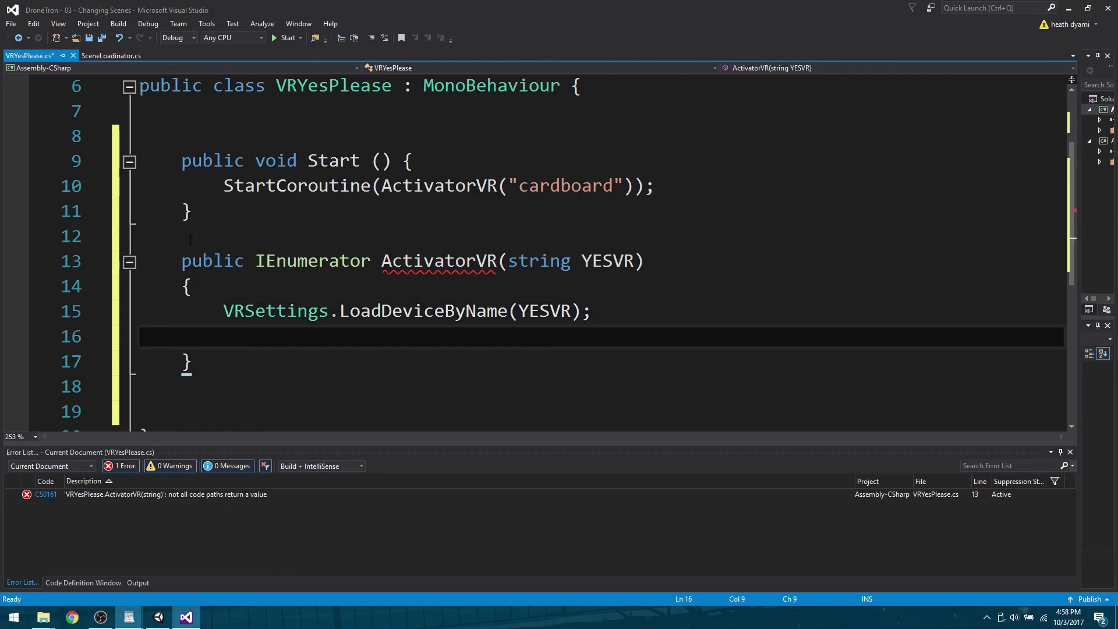
pyautogui.write('yield return null;')
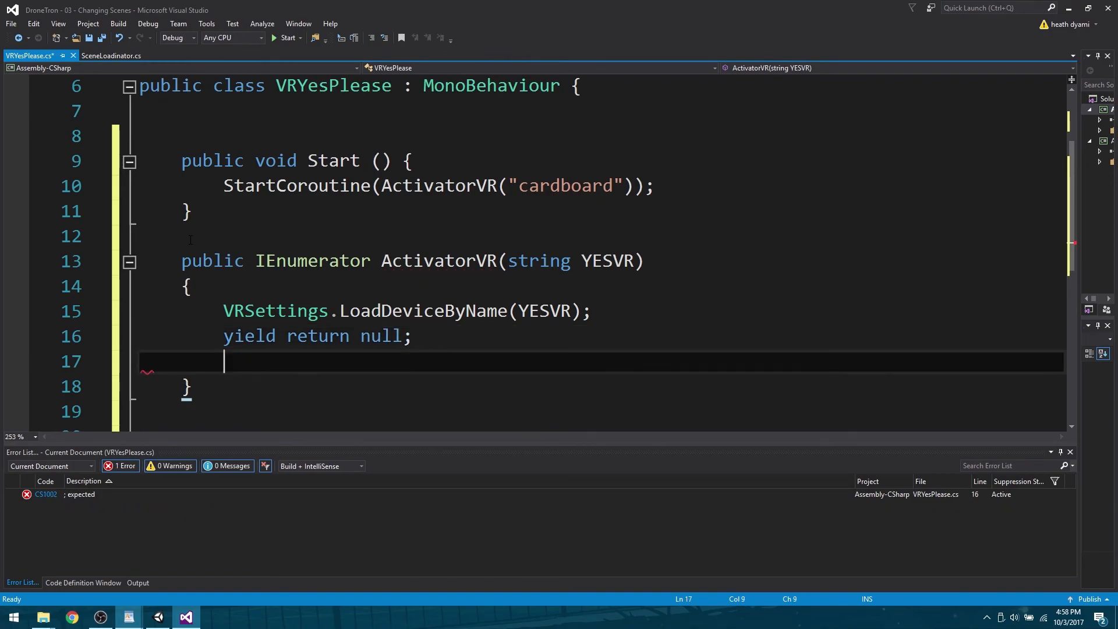
pyautogui.write('Vr')
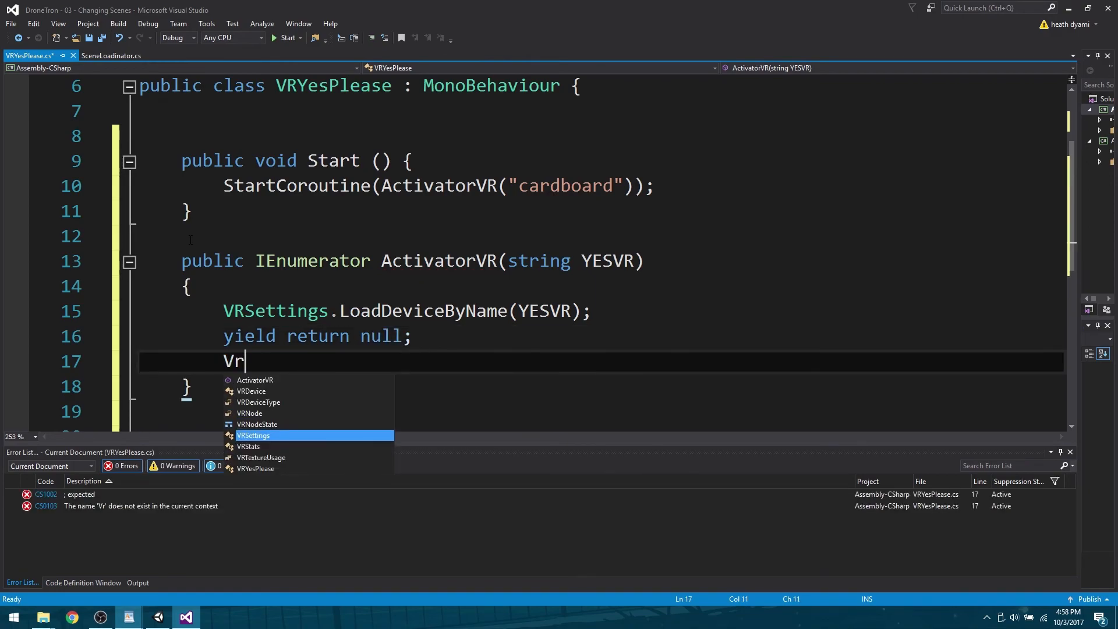
pyautogui.write('set')
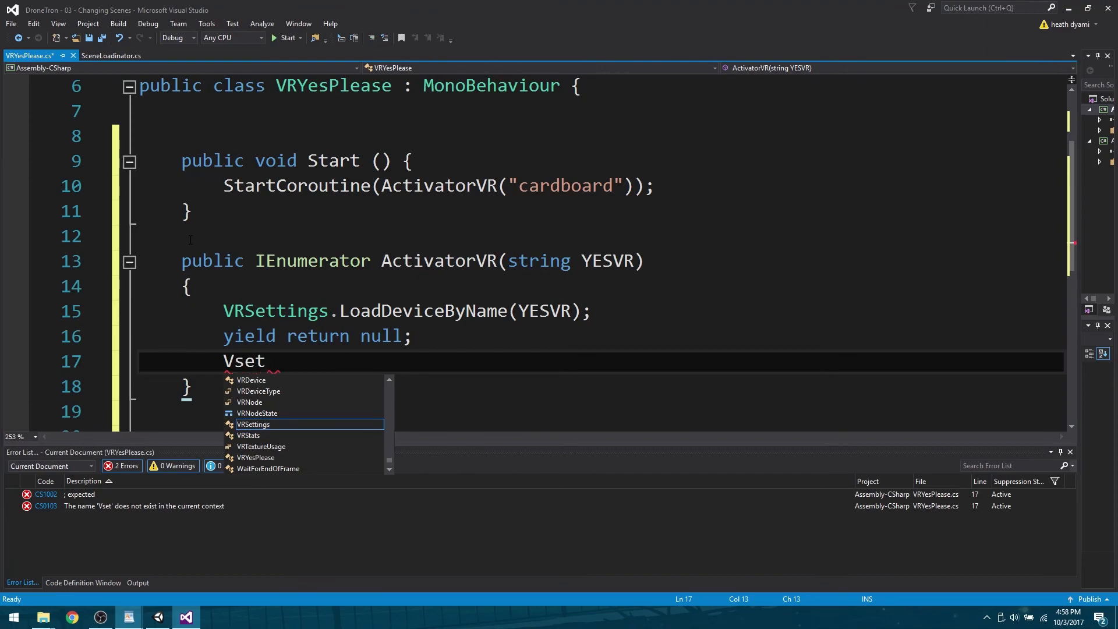
pyautogui.write('VRSettings.e')
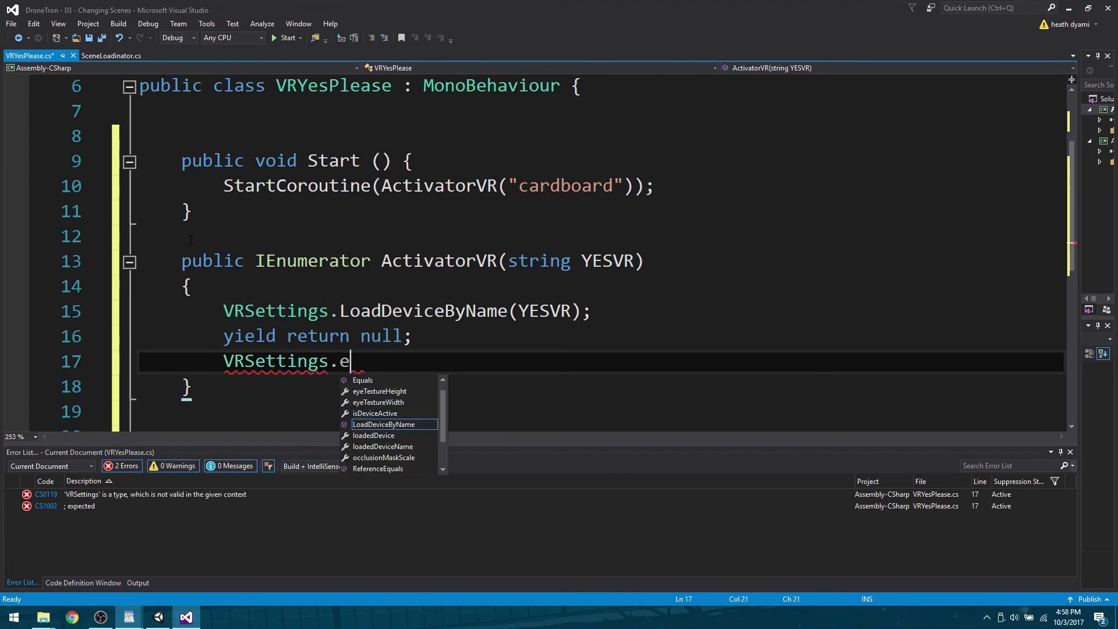
pyautogui.write('nabled')
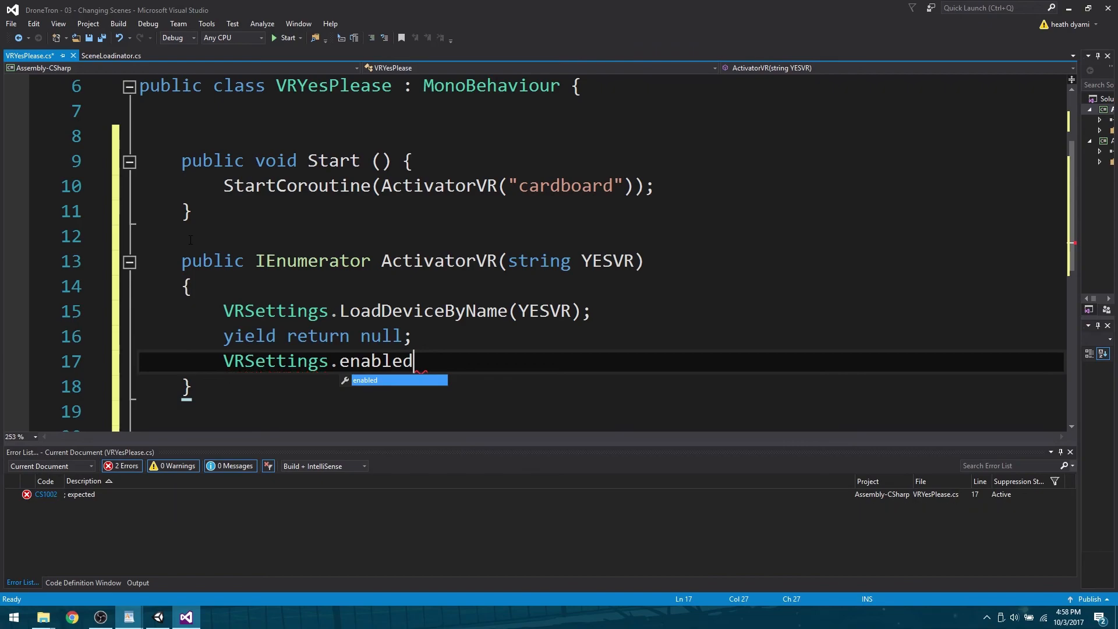
pyautogui.write('= true')
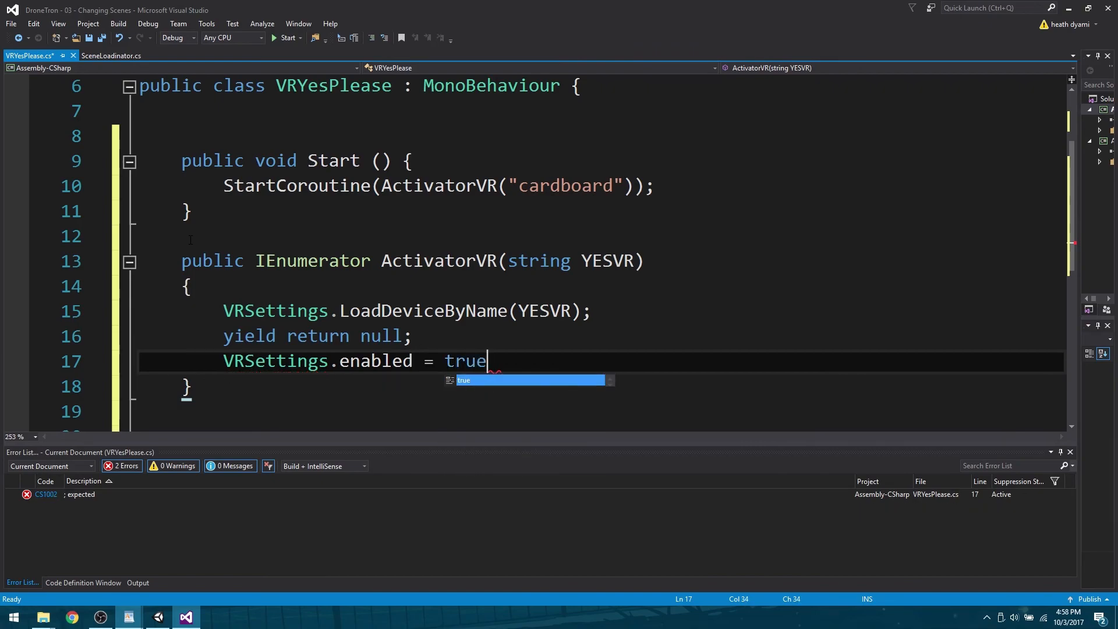
pyautogui.write(';')
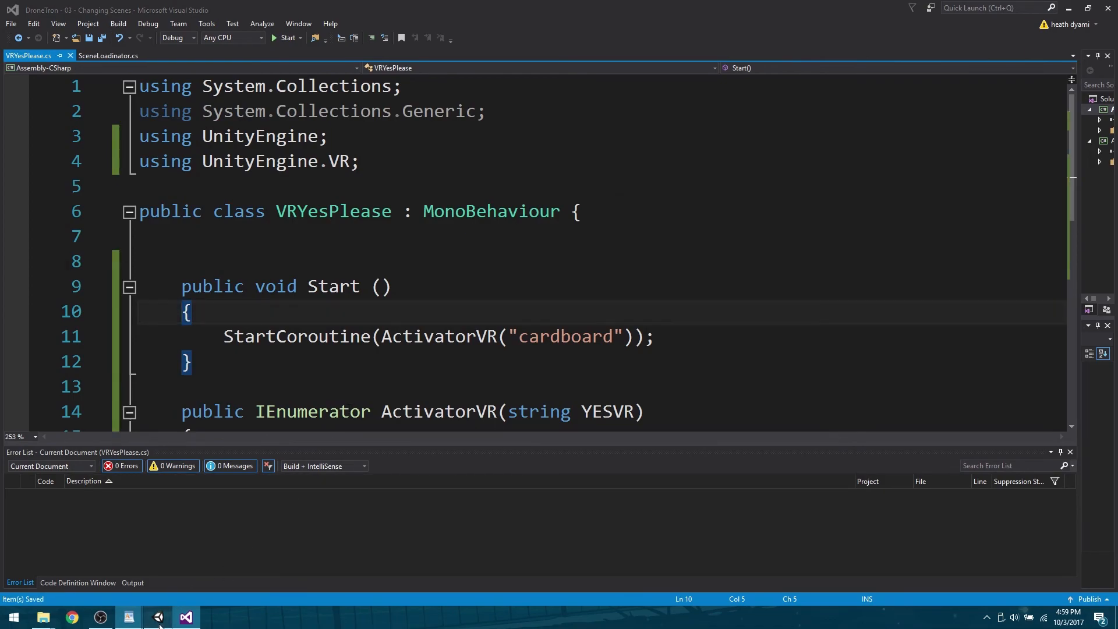
# Reopen the Intro scene and drag the VRYesPlease script onto Pepito
pyautogui.click(128, 617)
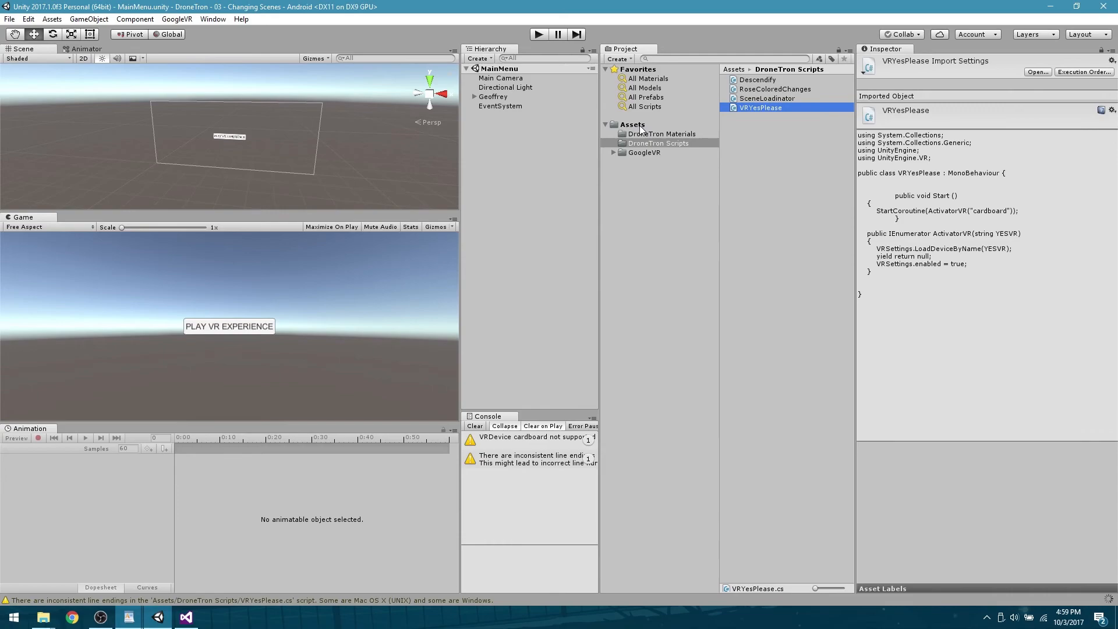
pyautogui.click(632, 124)
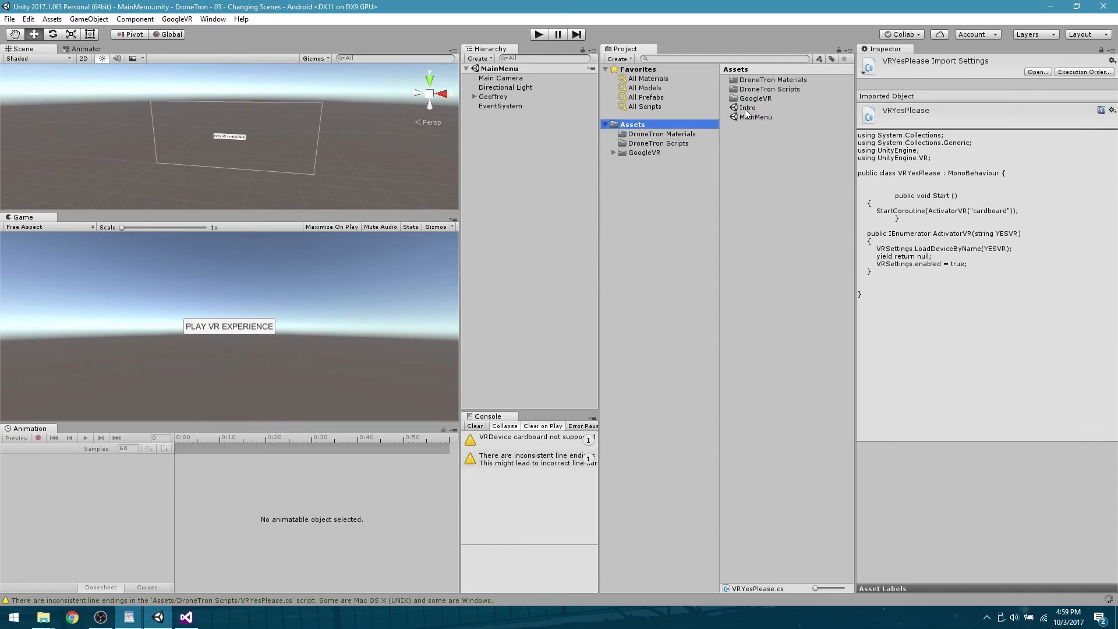
pyautogui.doubleClick(747, 107)
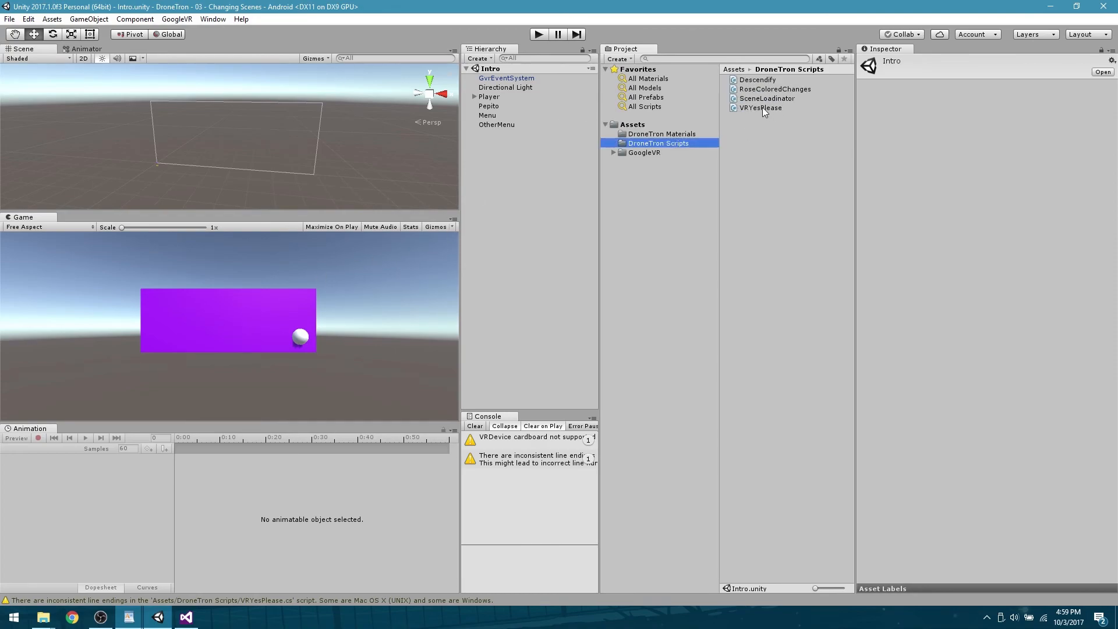
pyautogui.click(760, 108)
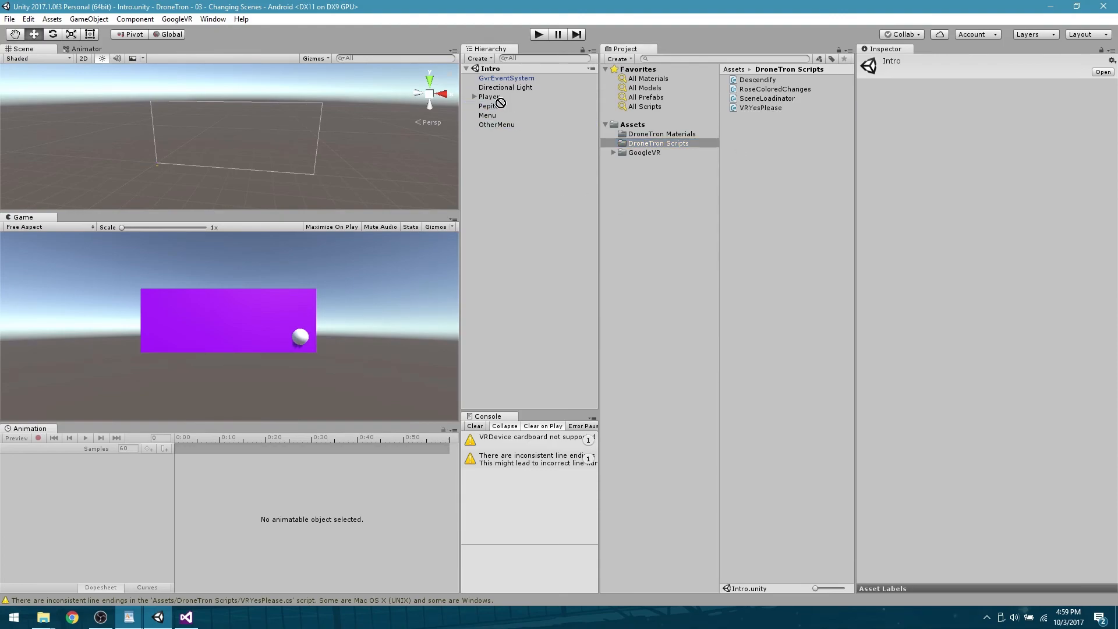
pyautogui.click(489, 105)
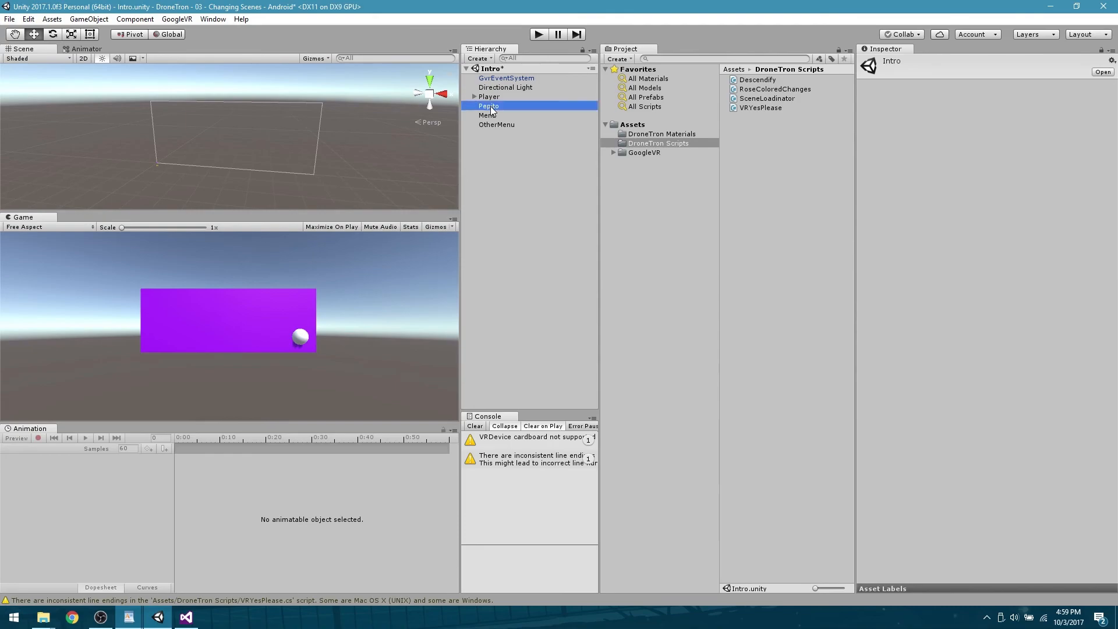
# Confirm Pepito's VR Yes Please component, save the Intro scene, and show Assets
pyautogui.click(489, 106)
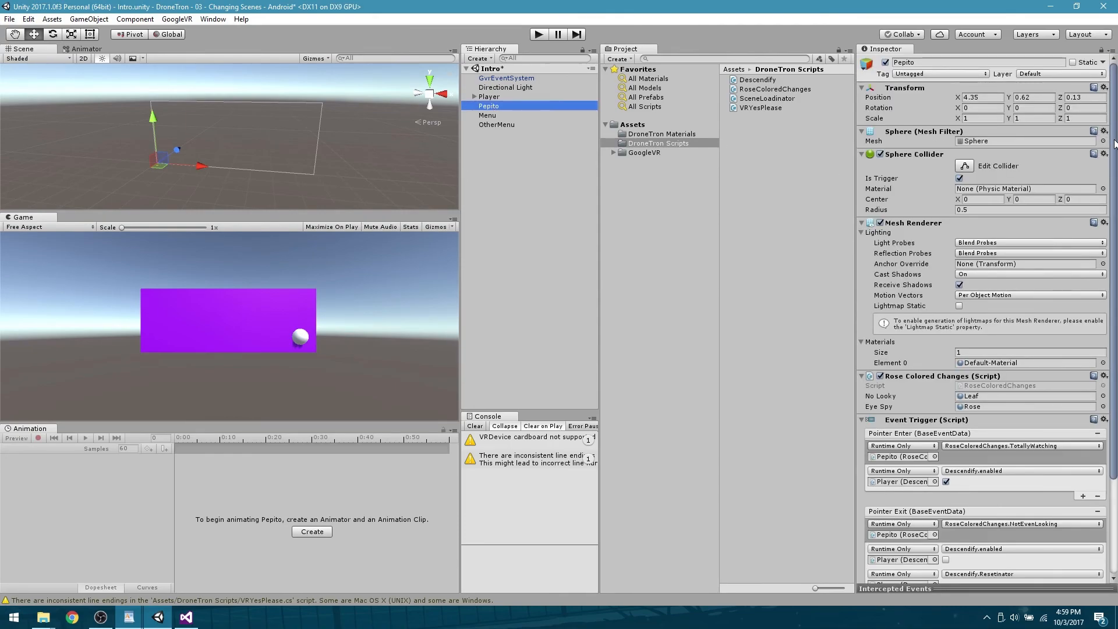
pyautogui.scroll(-3)
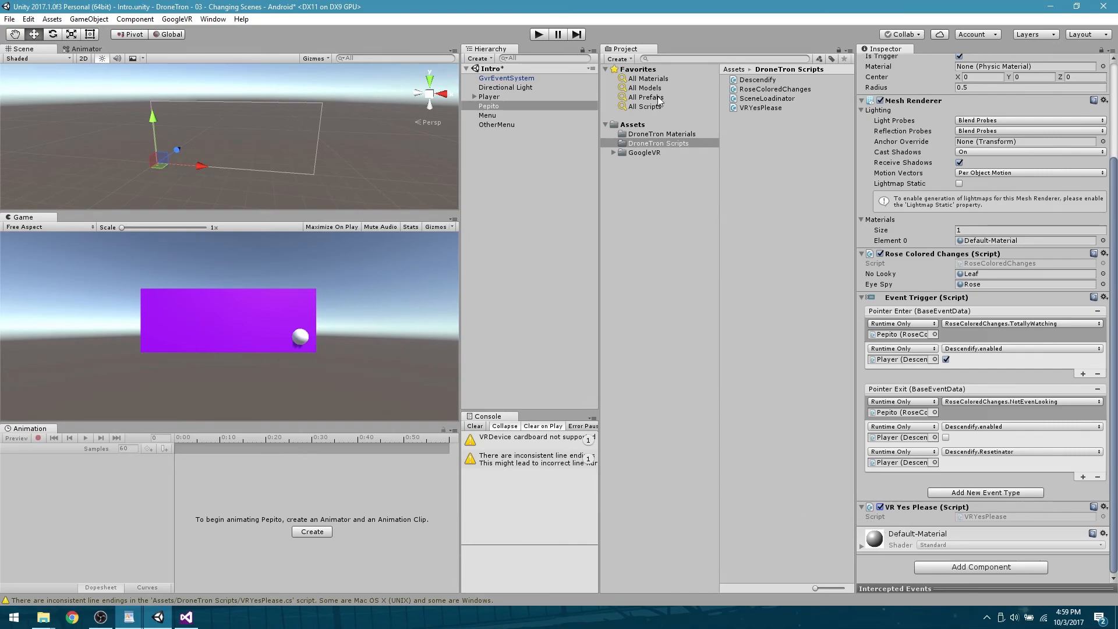
pyautogui.moveTo(486, 185)
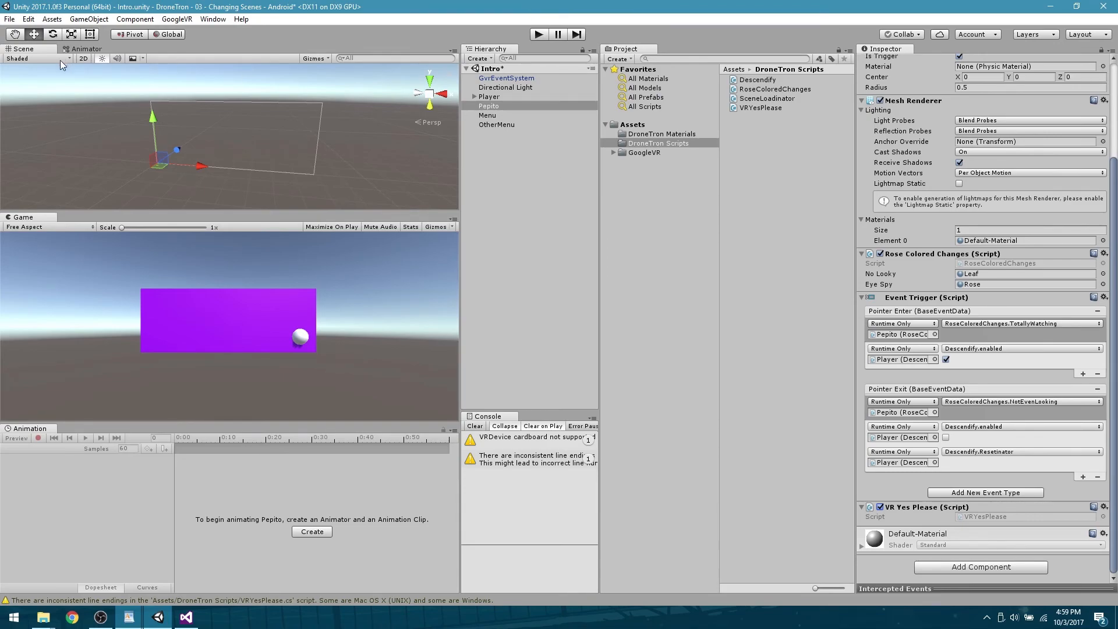
pyautogui.moveTo(556, 244)
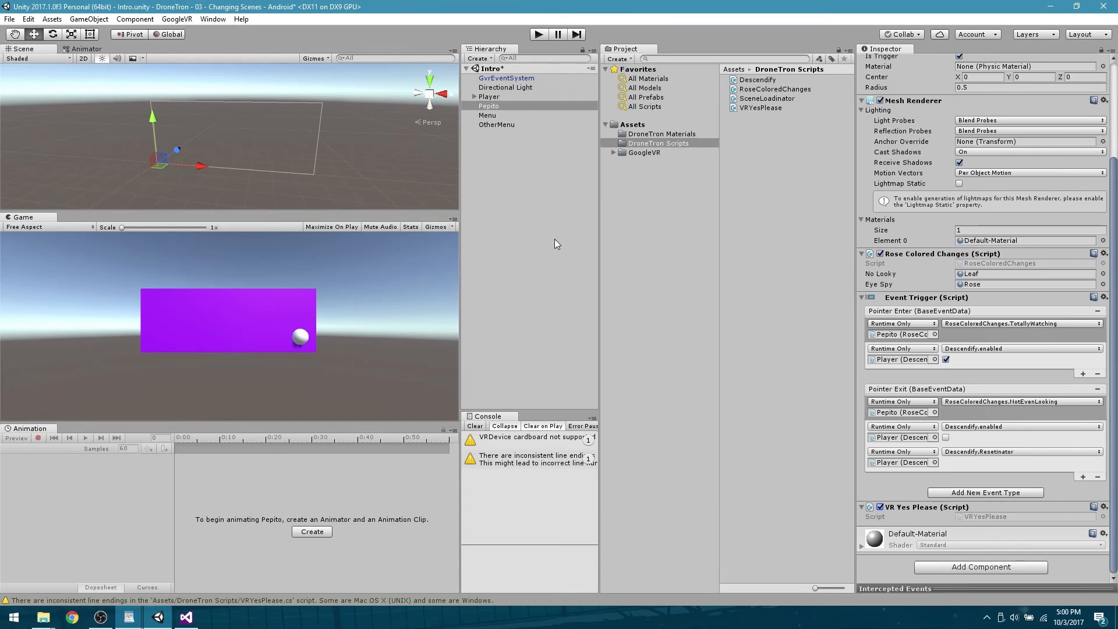
pyautogui.moveTo(369, 318)
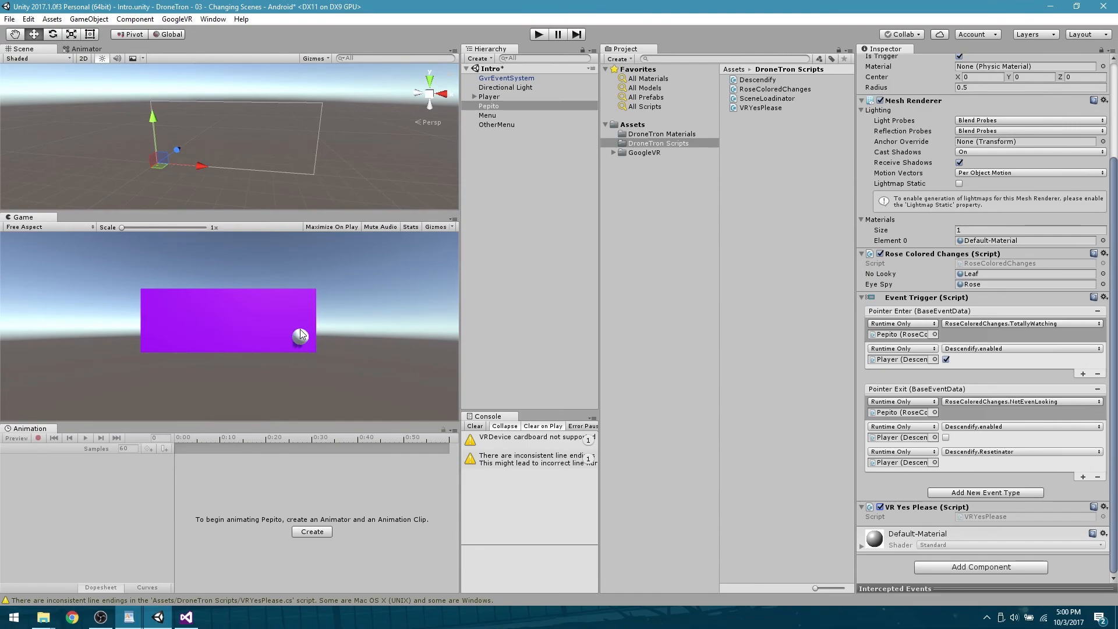
pyautogui.moveTo(42, 331)
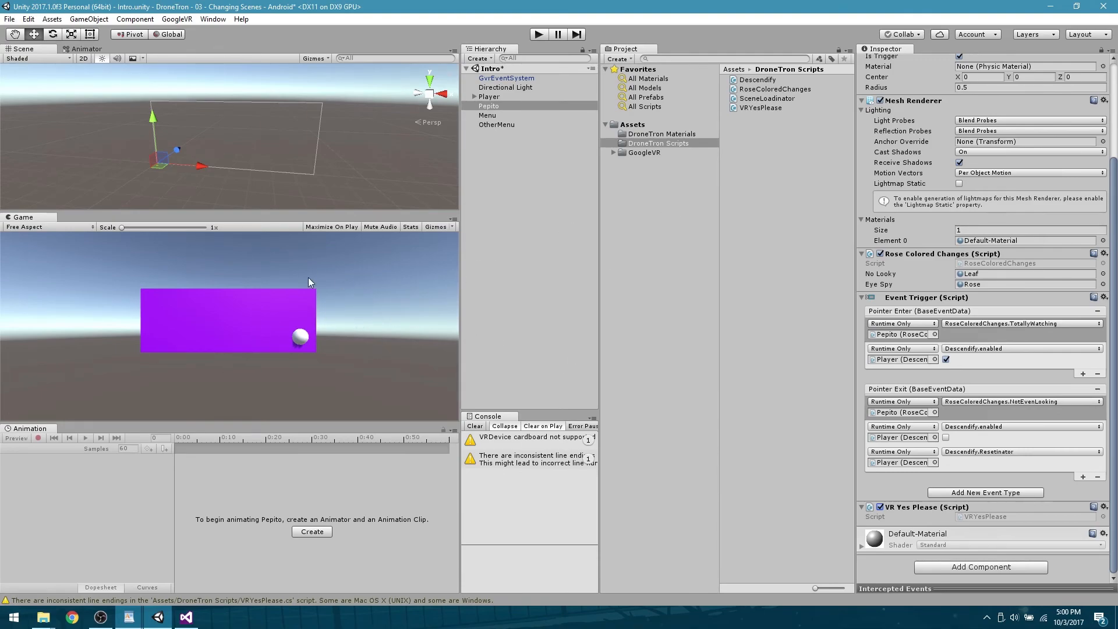
pyautogui.moveTo(470, 184)
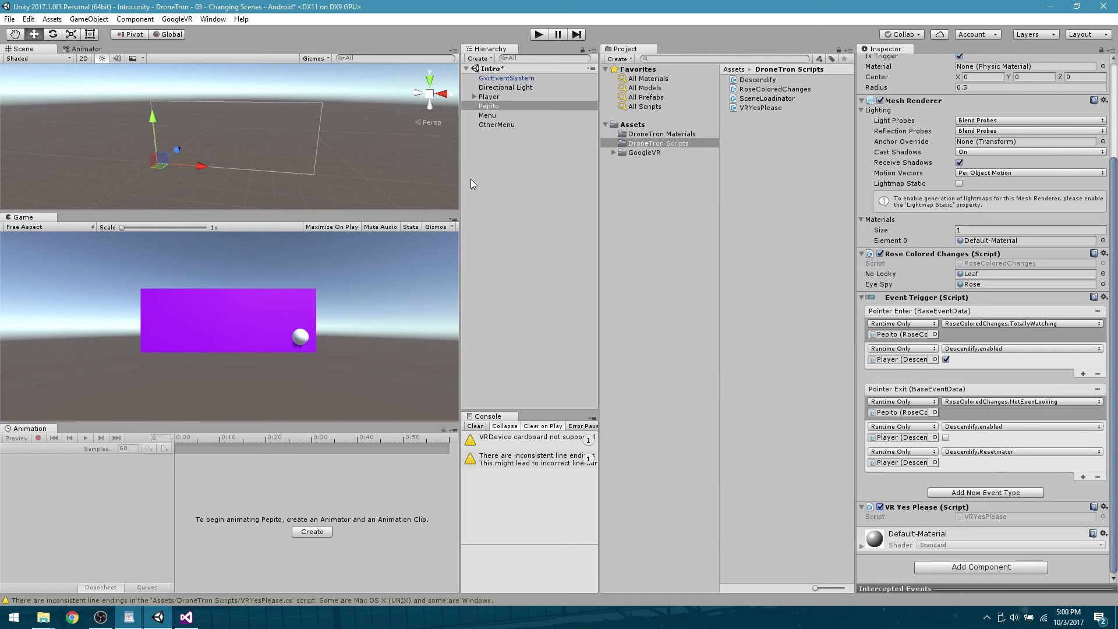
pyautogui.moveTo(556, 123)
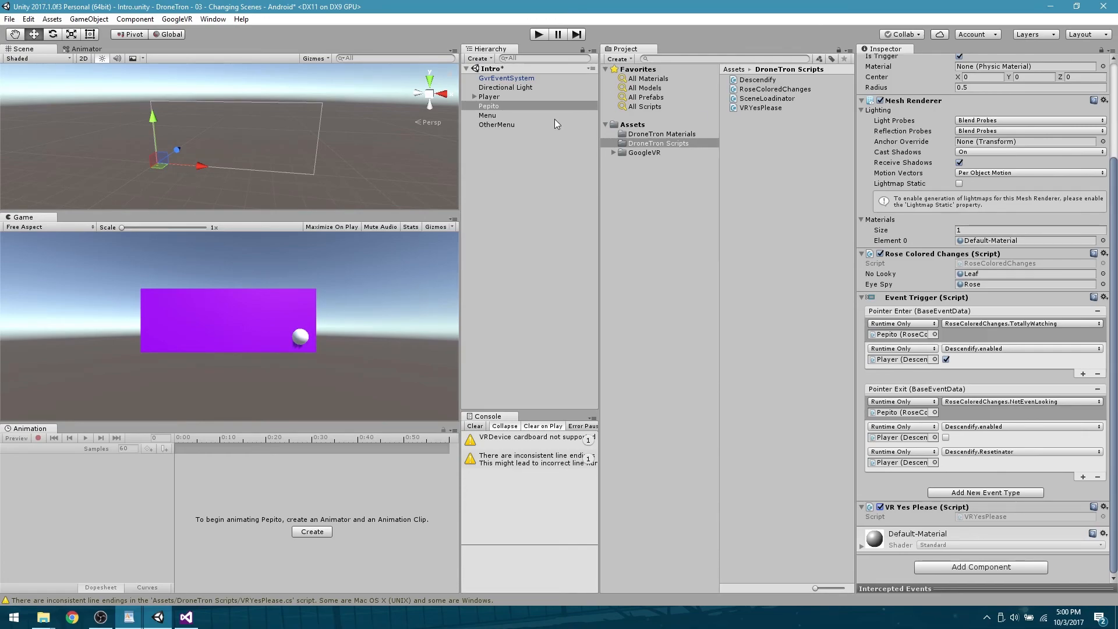
pyautogui.click(631, 124)
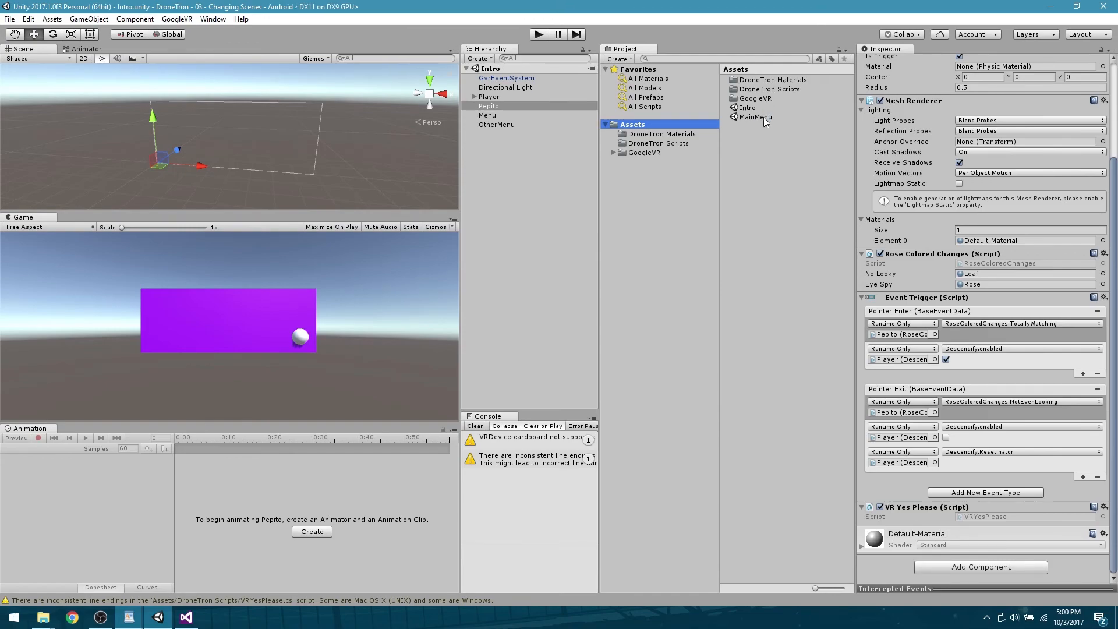
# Open the MainMenu scene and rename the new DroneTron Scripts script to VRNoThanks
pyautogui.doubleClick(754, 117)
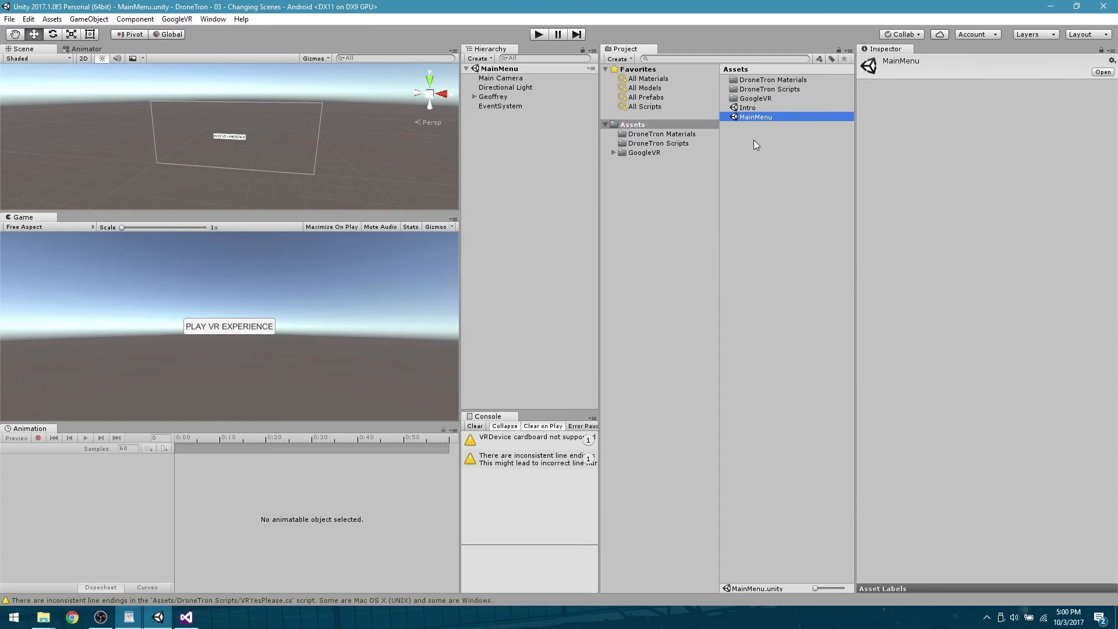
pyautogui.click(658, 143)
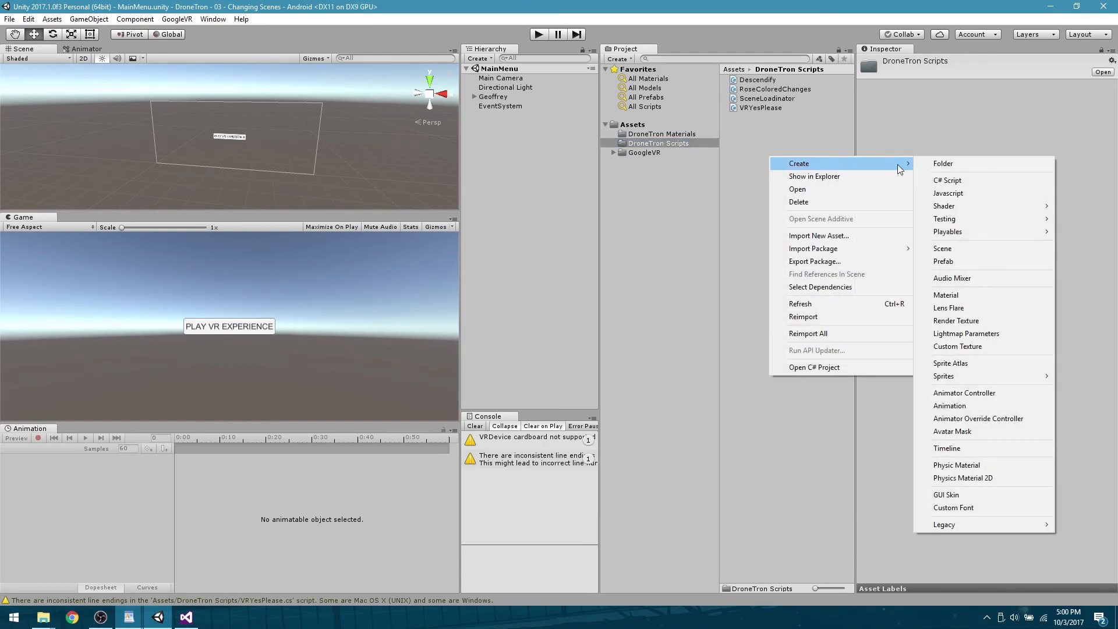
pyautogui.click(947, 180)
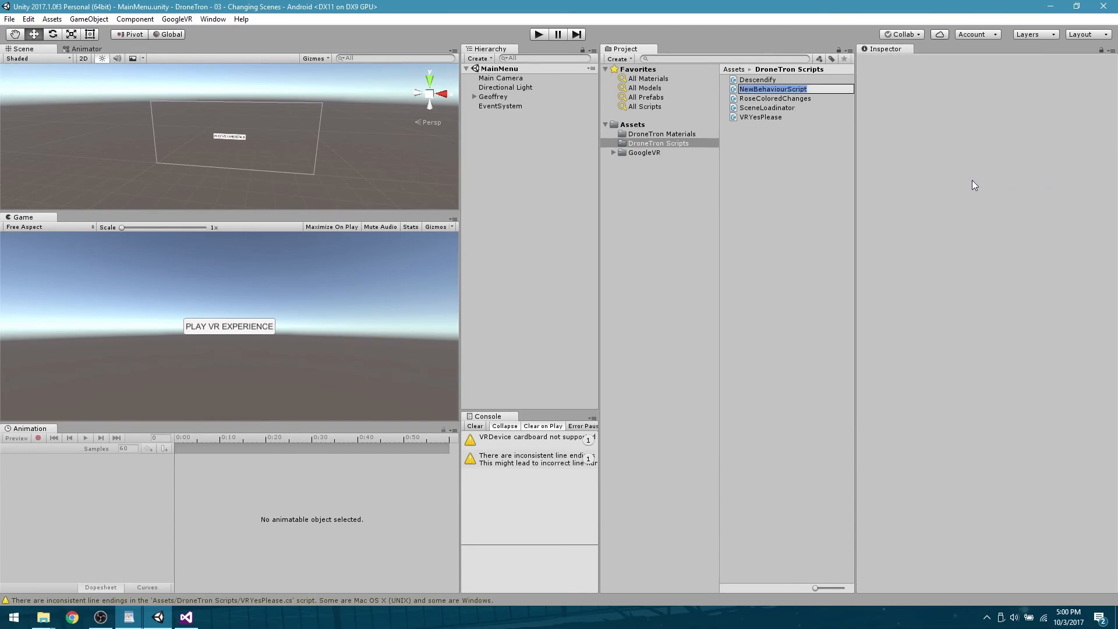
pyautogui.write('VR')
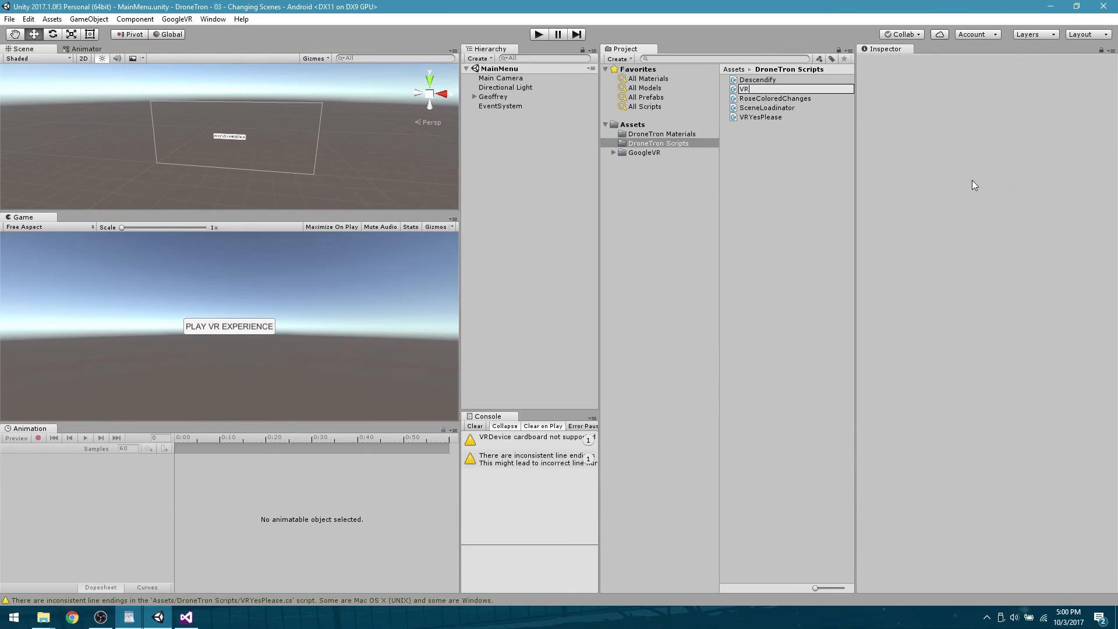
pyautogui.write('NoThank')
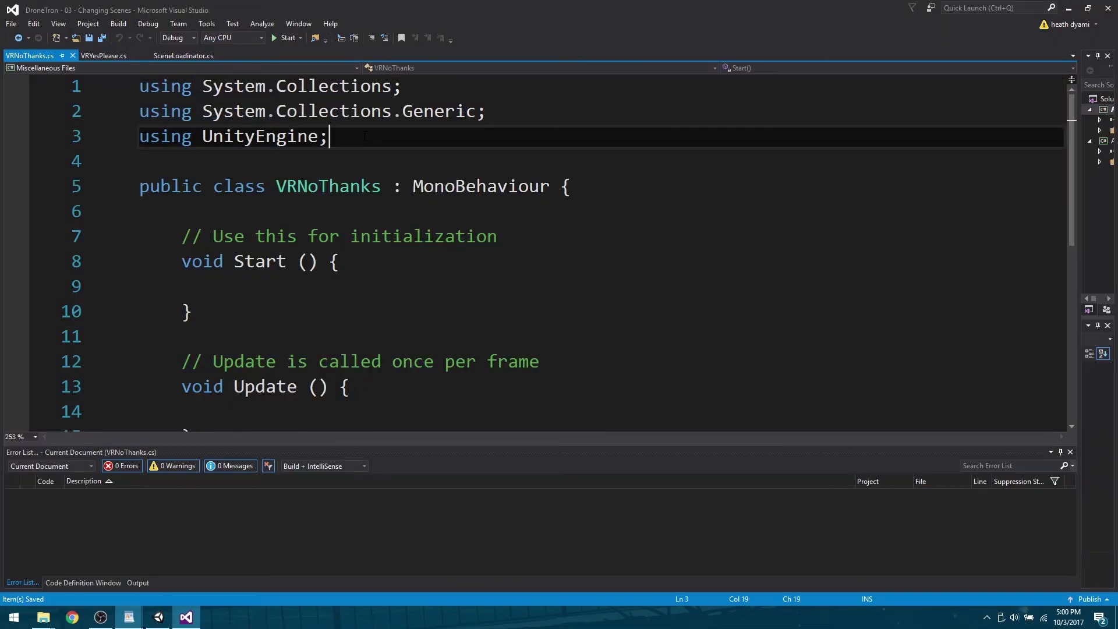
# Add the line 'using UnityEngine.VR;' below 'using UnityEngine;'
pyautogui.write('usin')
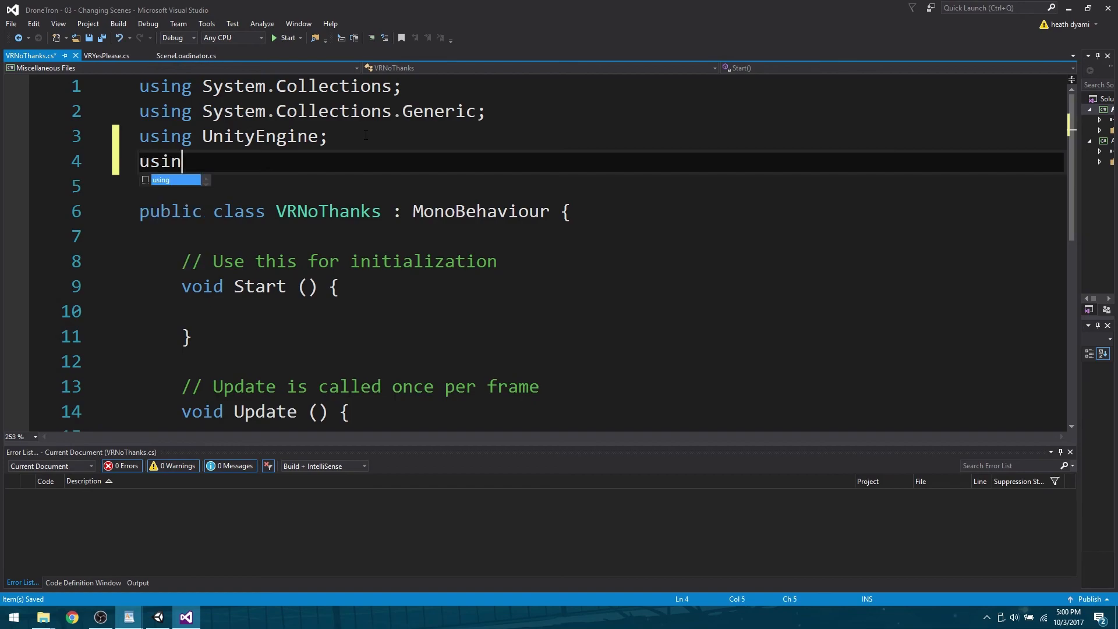
pyautogui.write('g unity')
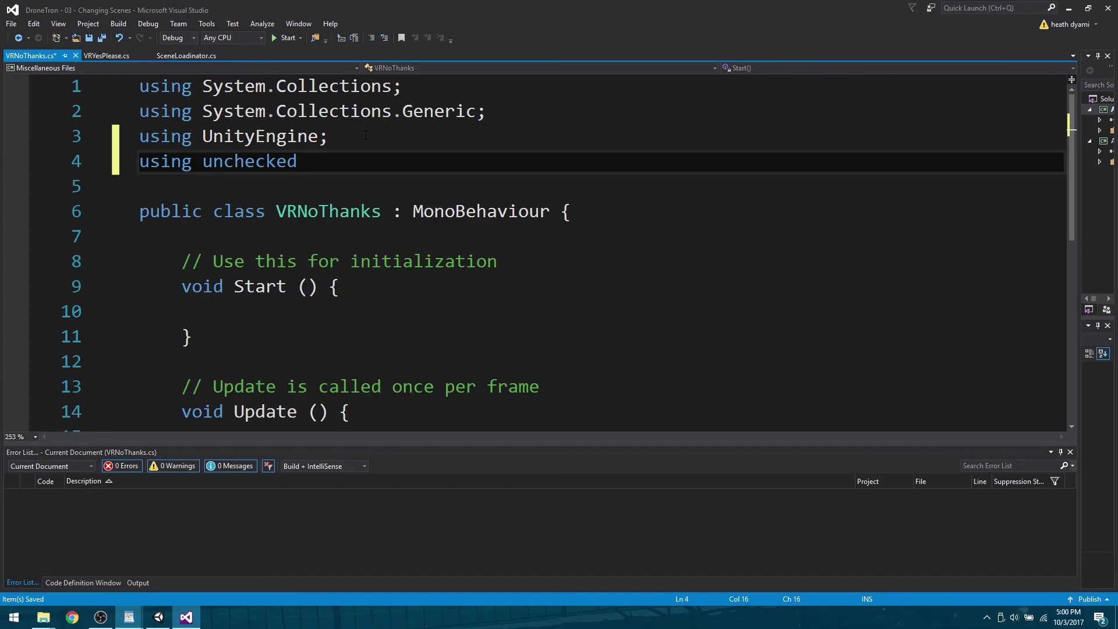
pyautogui.press('Backspace')
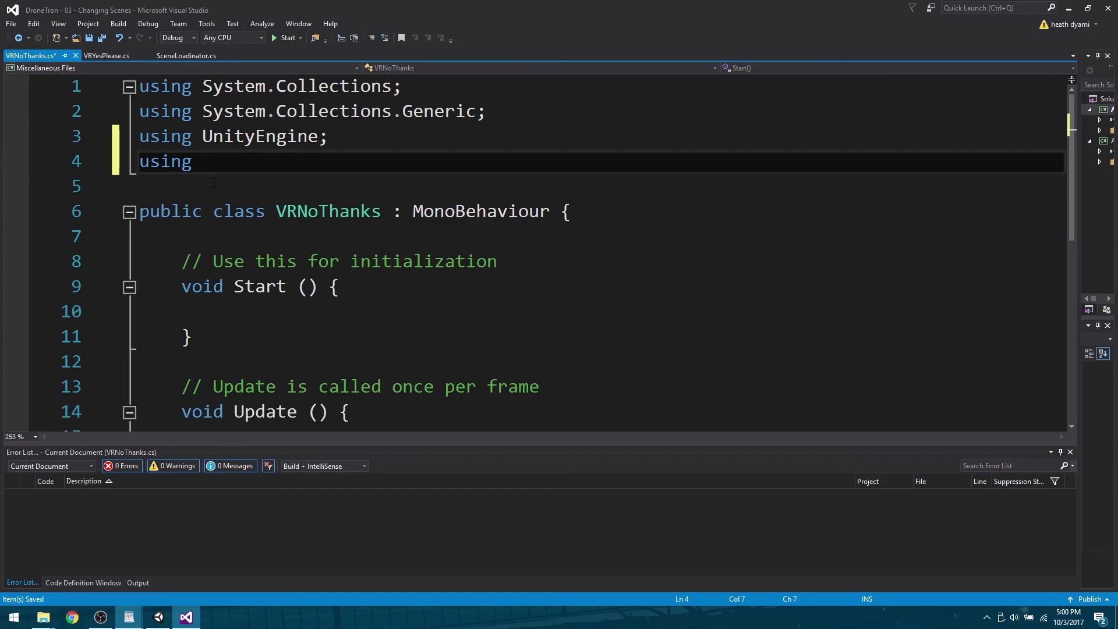
pyautogui.write('uni')
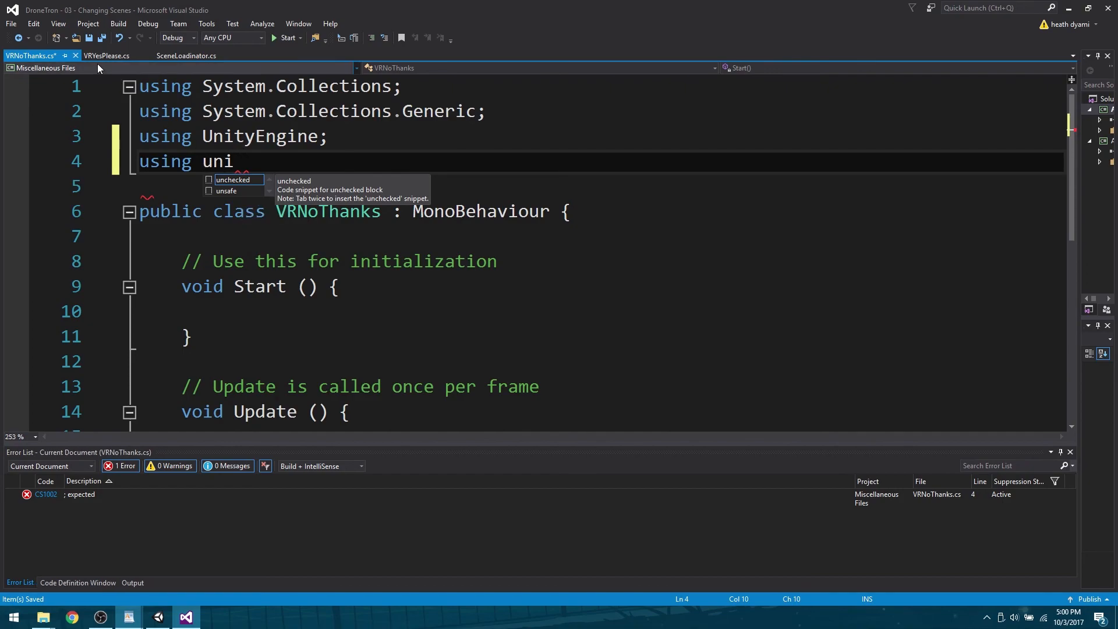
pyautogui.moveTo(171, 12)
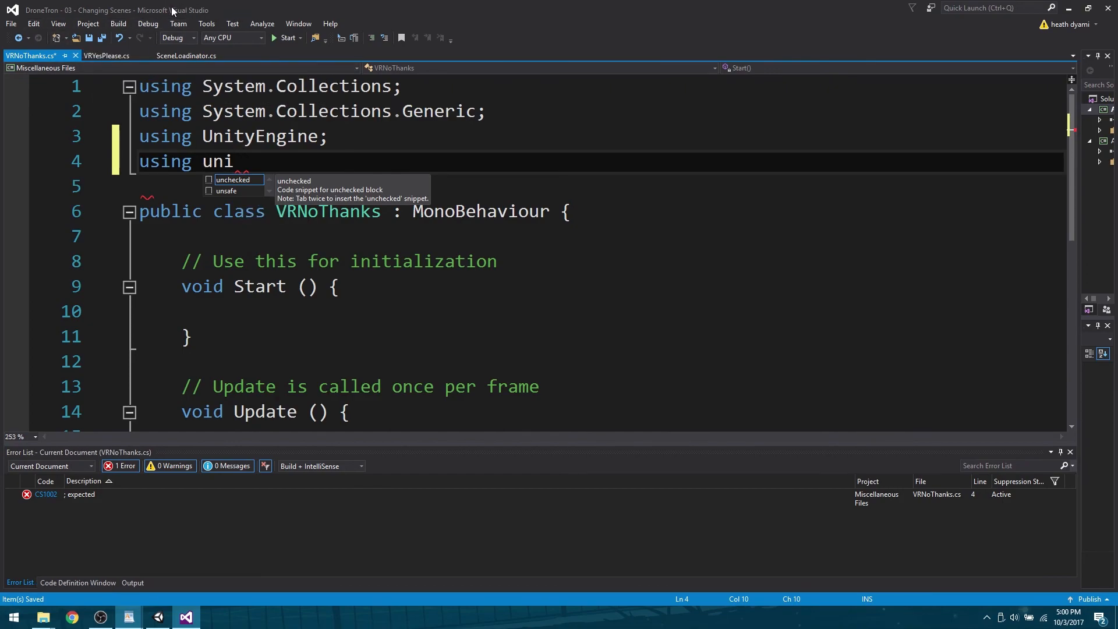
pyautogui.moveTo(117, 557)
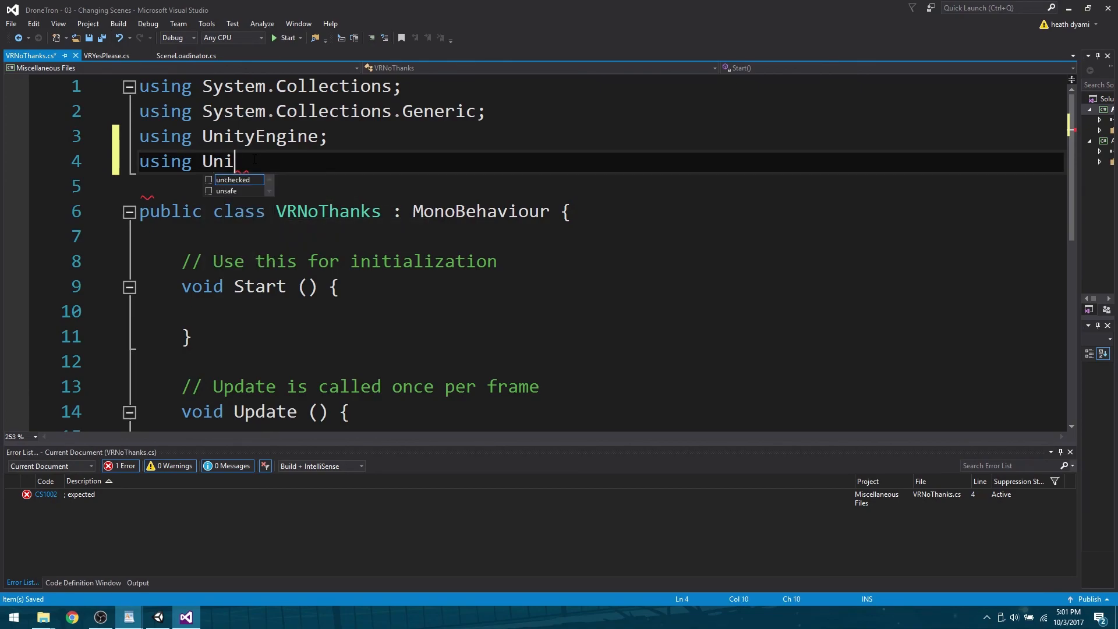
pyautogui.write('ty')
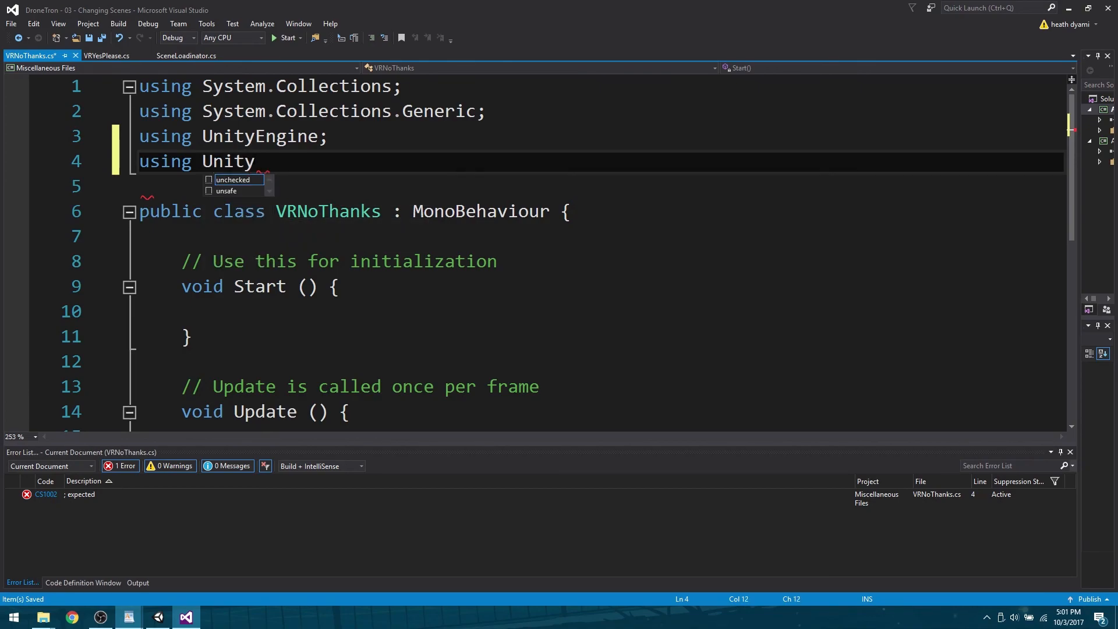
pyautogui.write('Engine.VR')
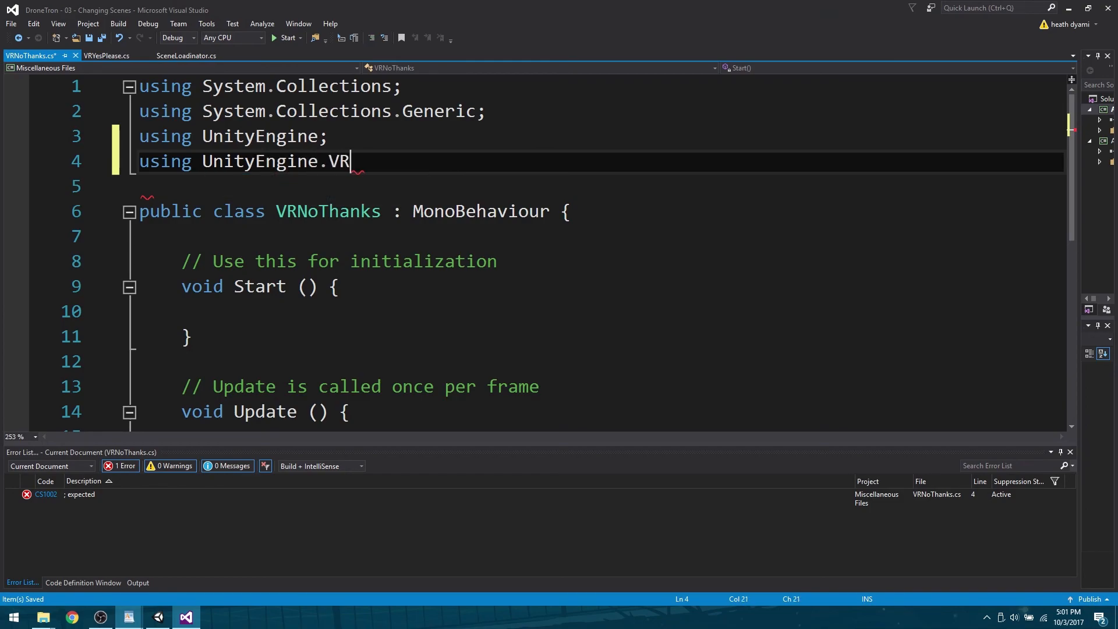
pyautogui.write(';')
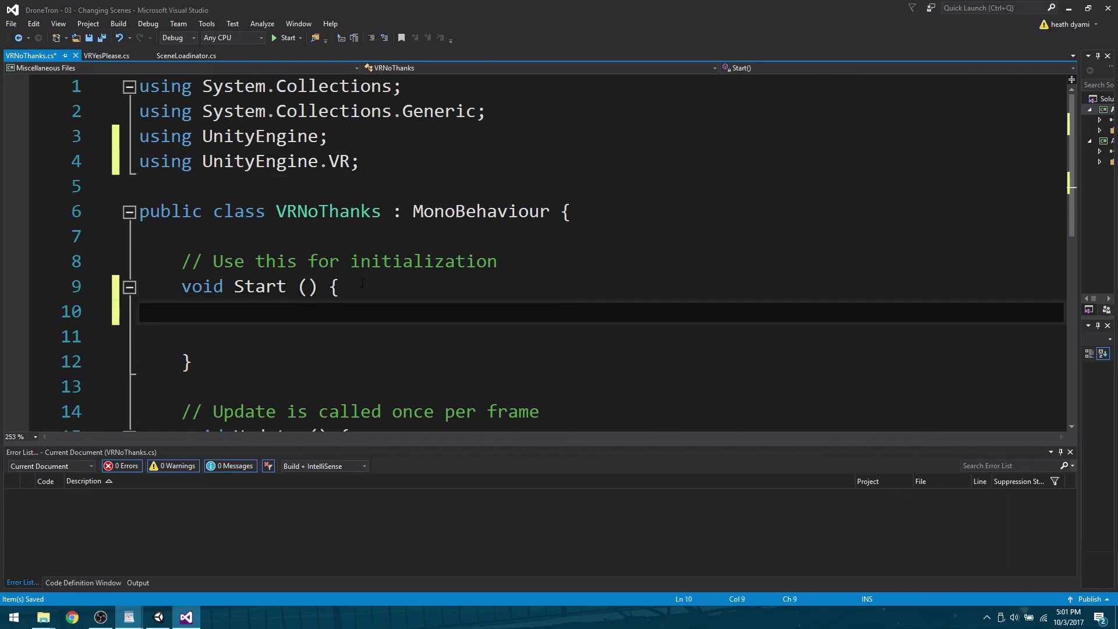
# Write StartCoroutine(DectivatorVR("none")); inside the Start method
pyautogui.write('St')
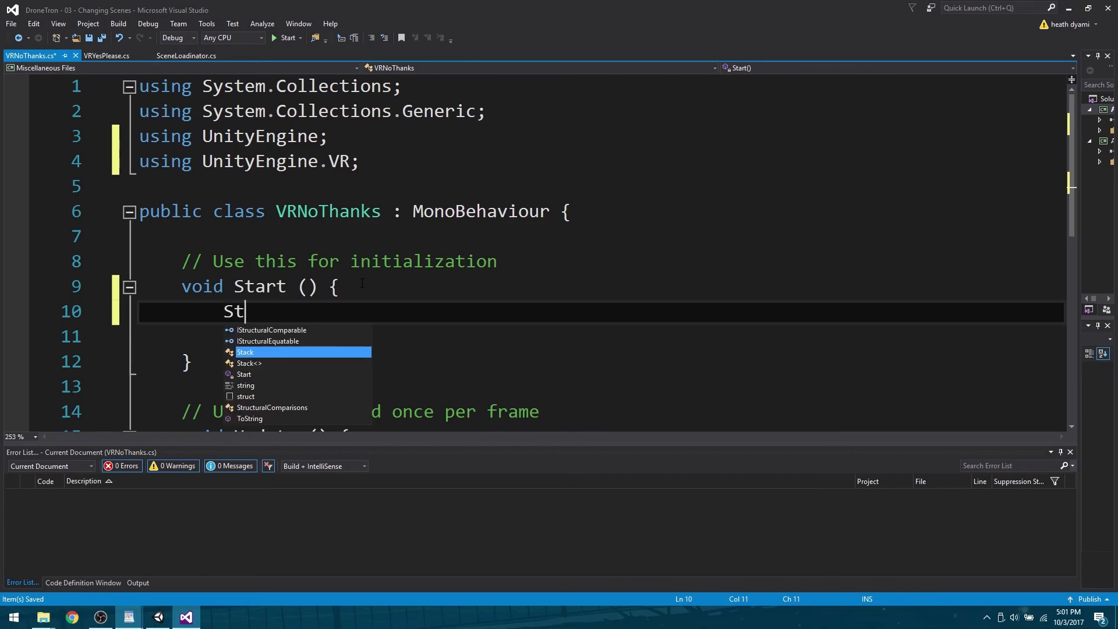
pyautogui.write('artCoroutine')
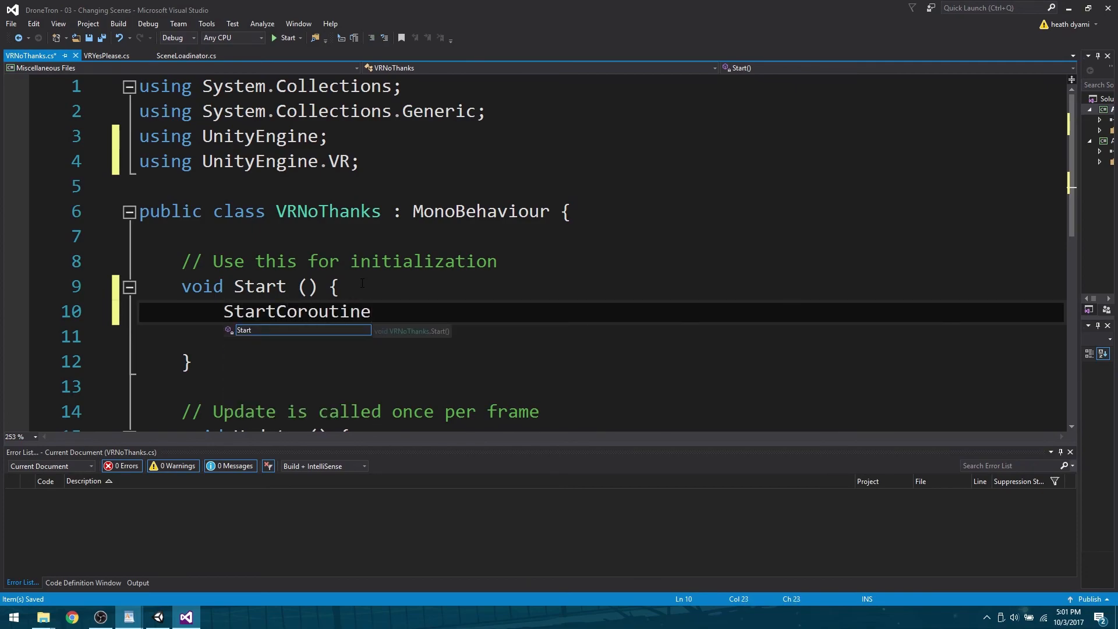
pyautogui.write('(')
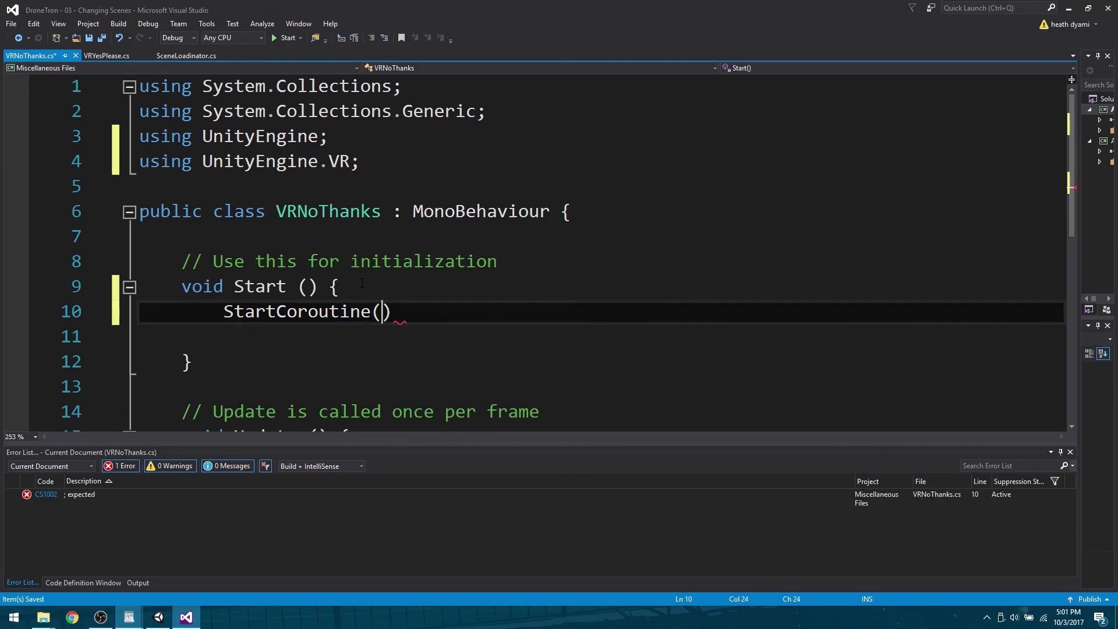
pyautogui.write('Dect')
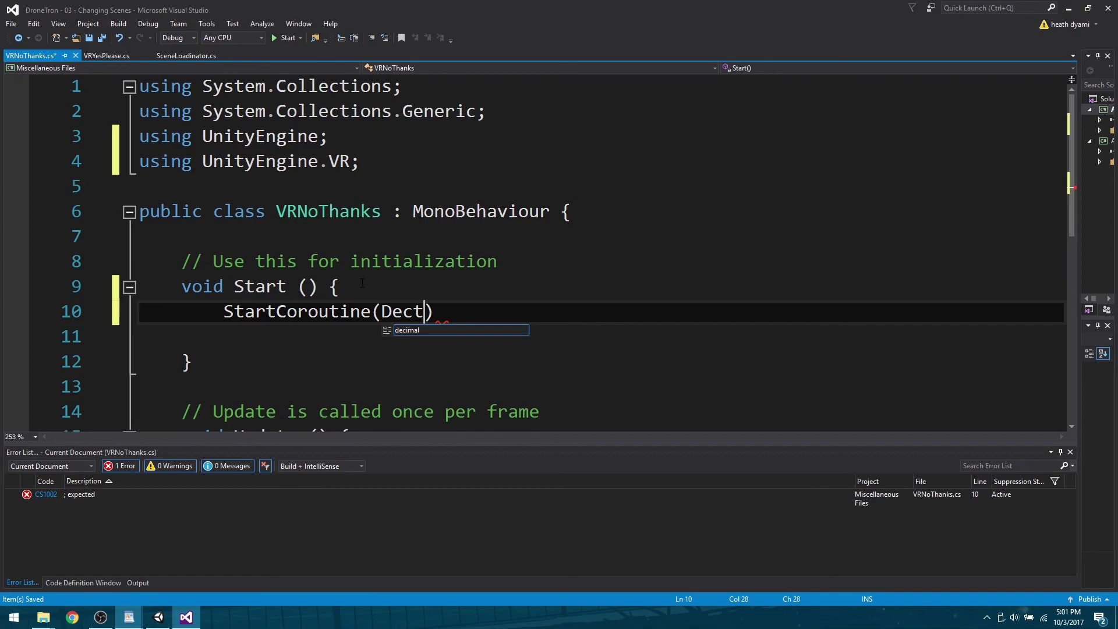
pyautogui.write('ivatorV')
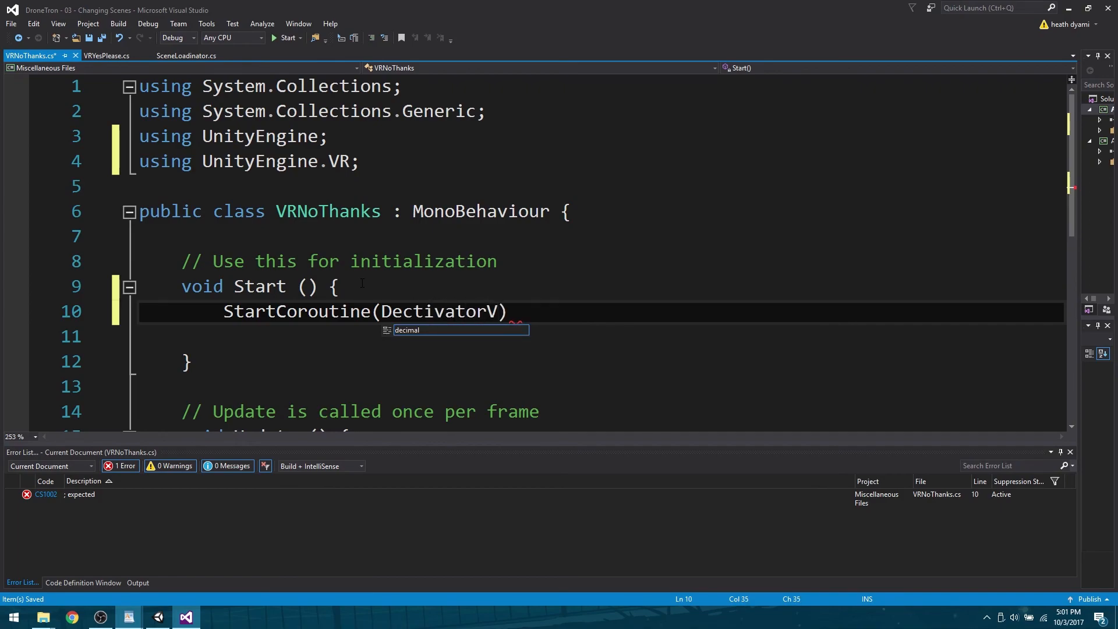
pyautogui.write('R(')
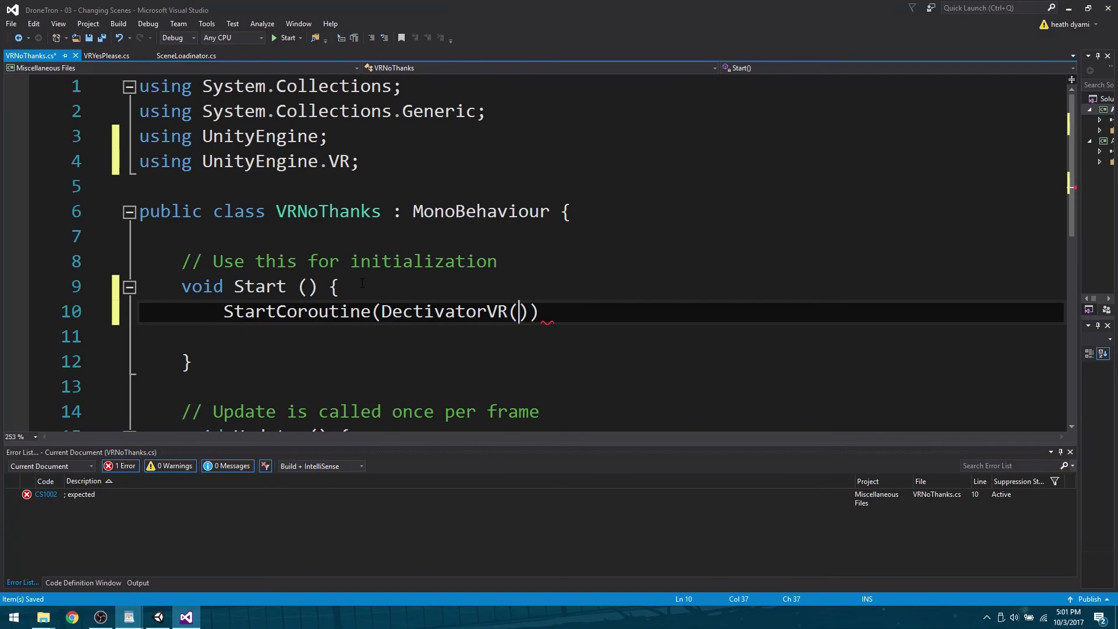
pyautogui.write('"')
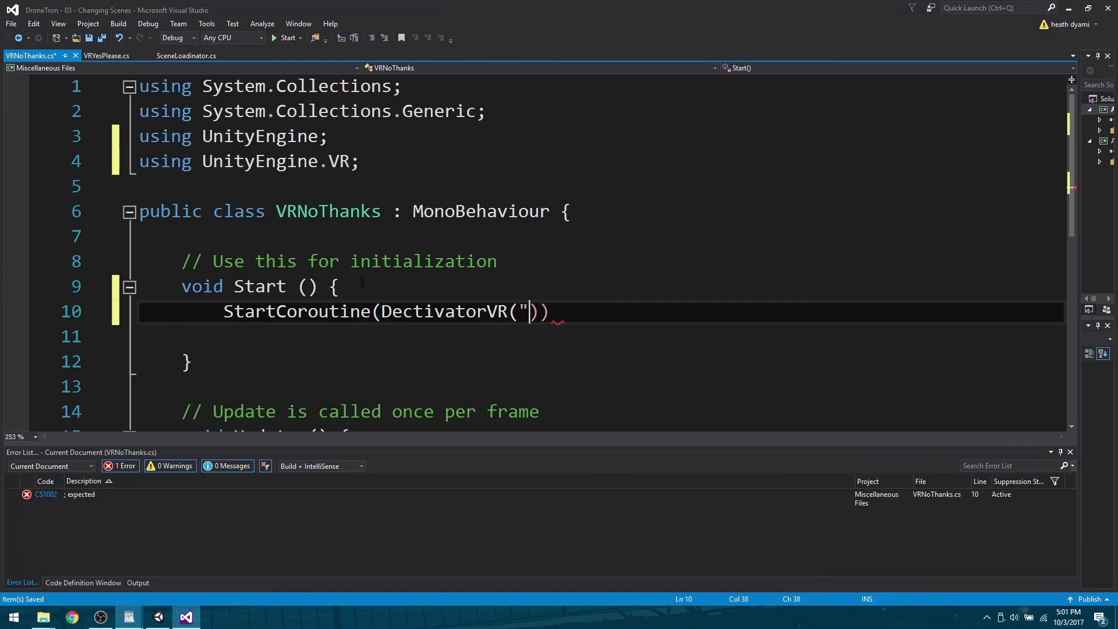
pyautogui.write('"')
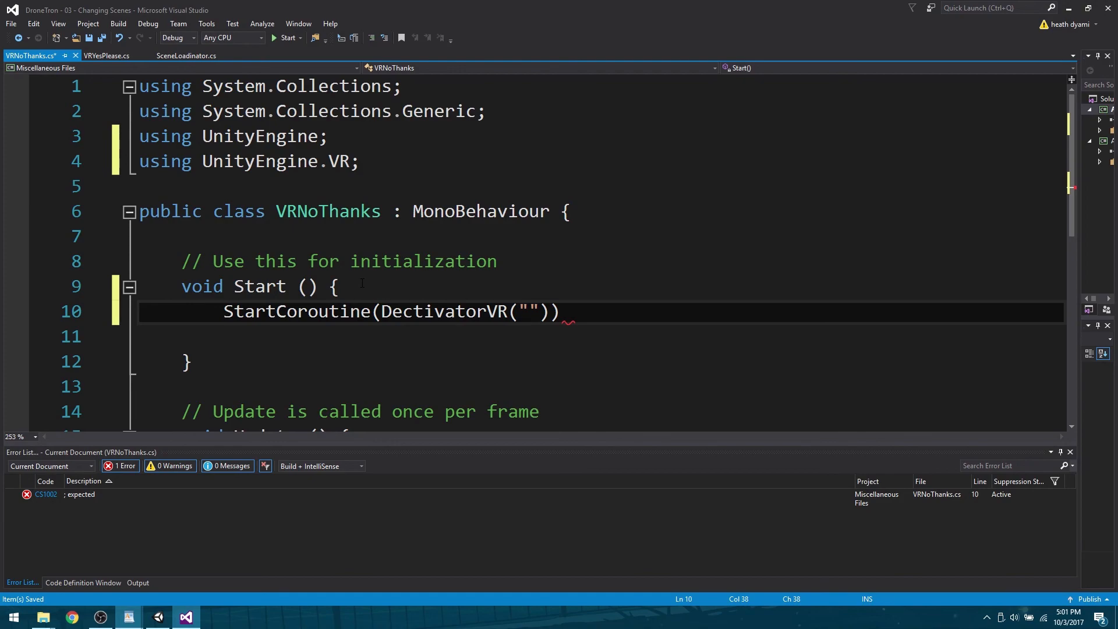
pyautogui.write('none')
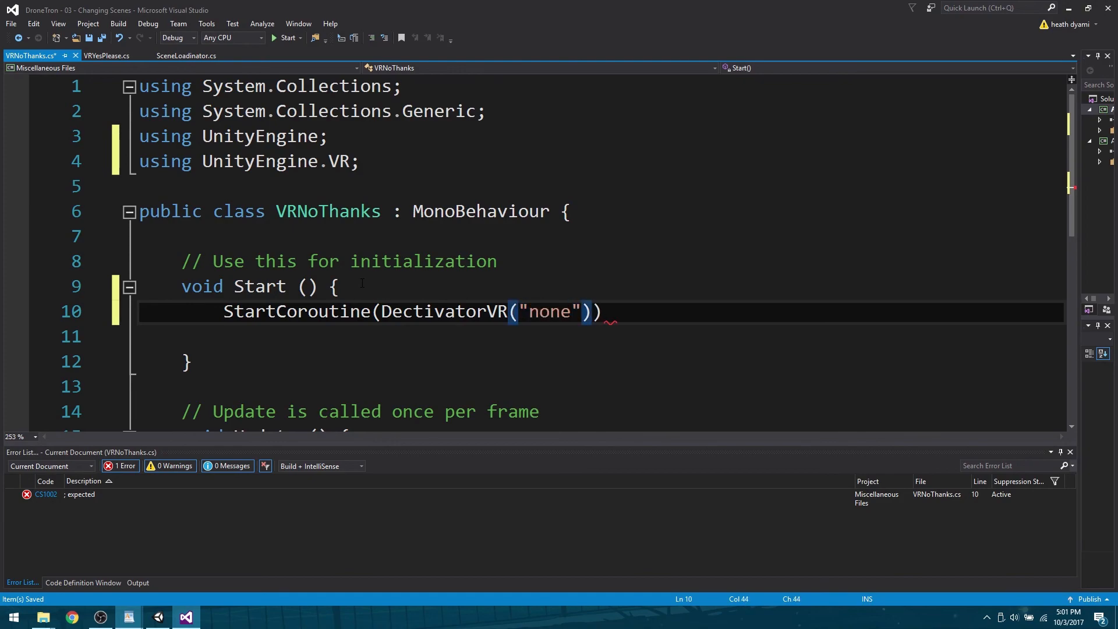
pyautogui.write(';')
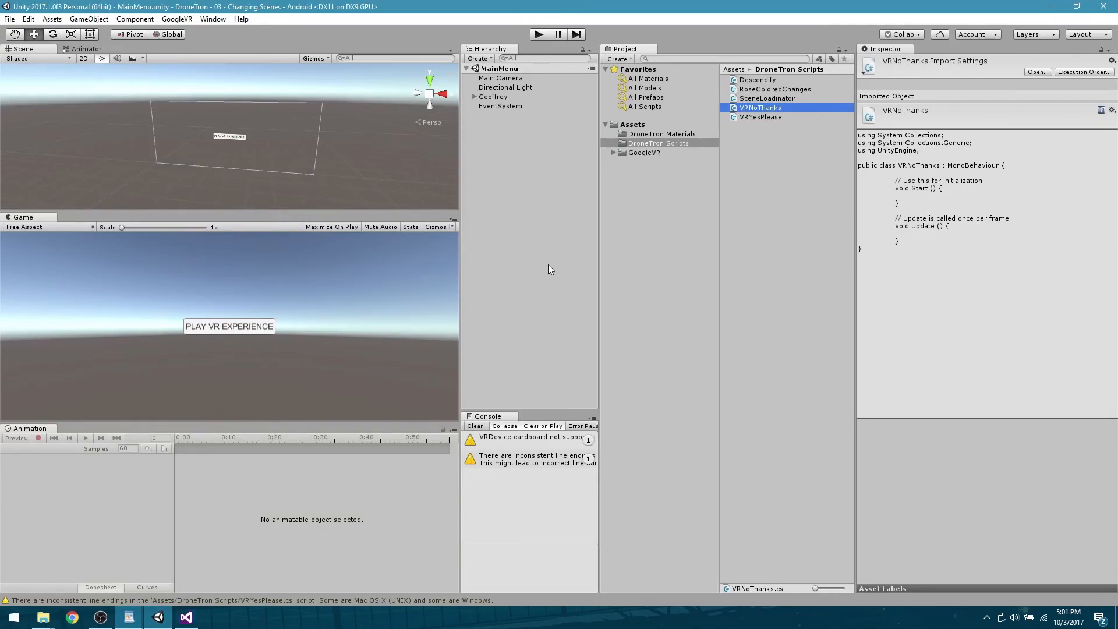
# Check the Player settings' VR SDK list (None, Cardboard) and the Build Settings scene list
pyautogui.click(28, 19)
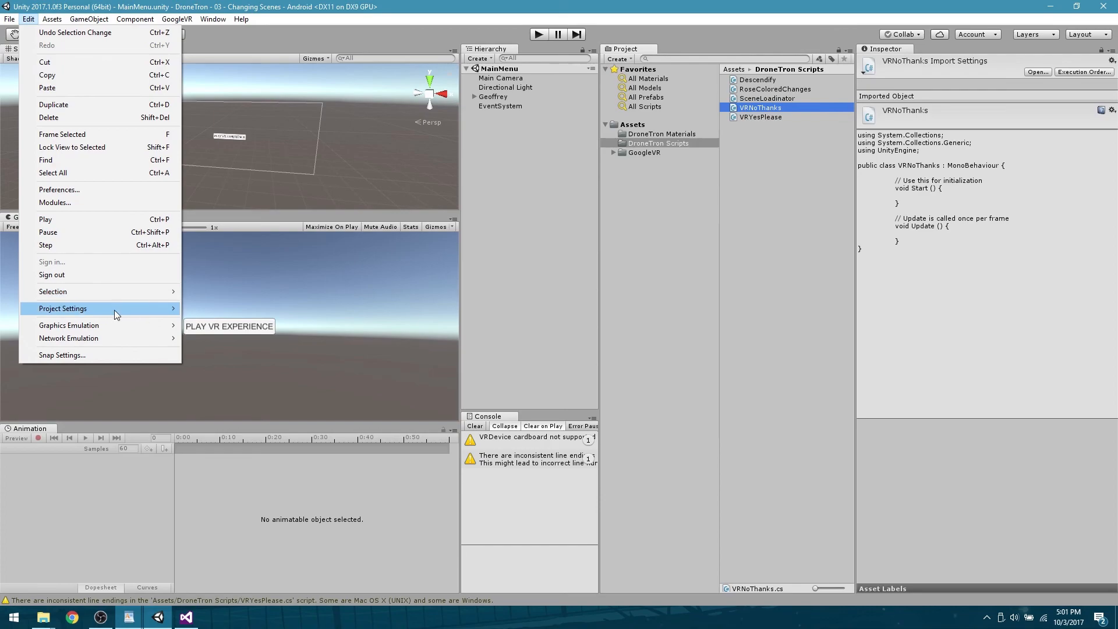
pyautogui.moveTo(107, 308)
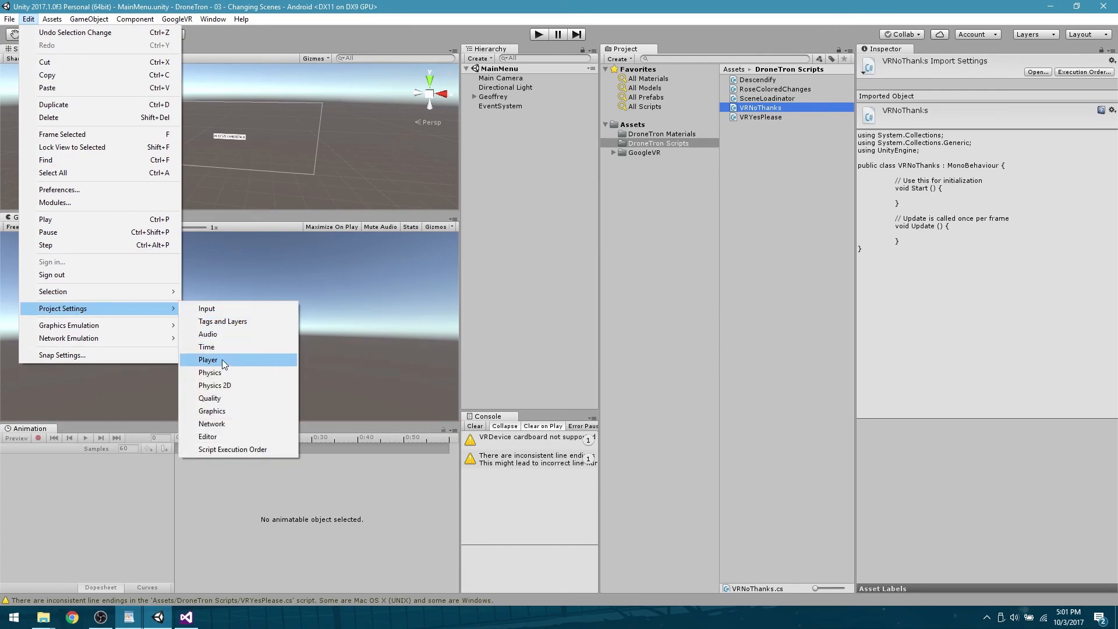
pyautogui.click(208, 359)
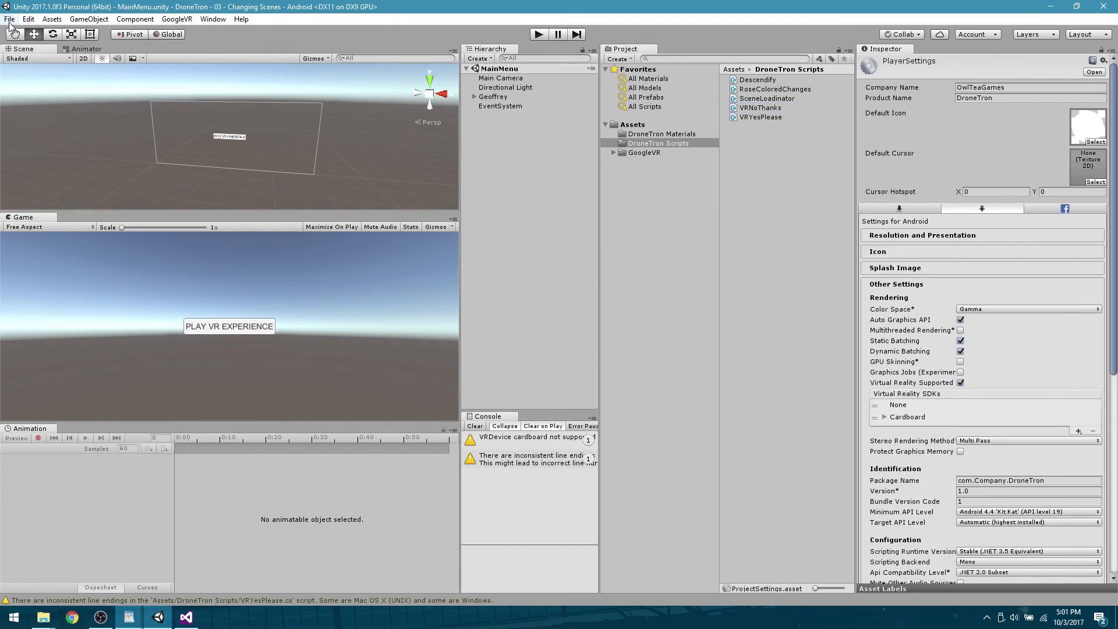
pyautogui.click(9, 19)
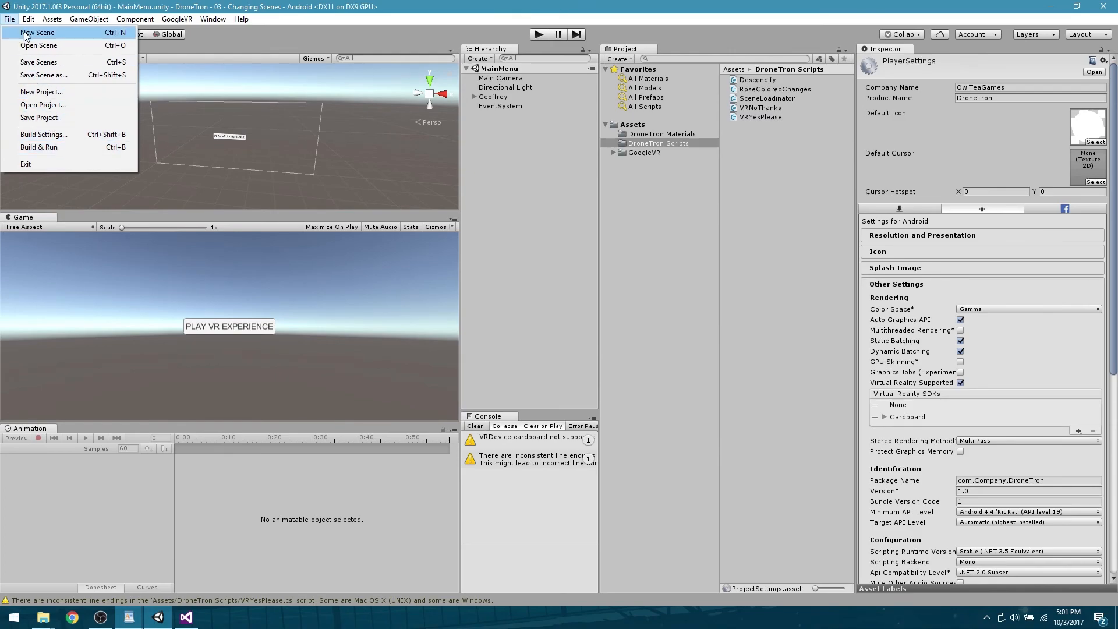
pyautogui.click(44, 134)
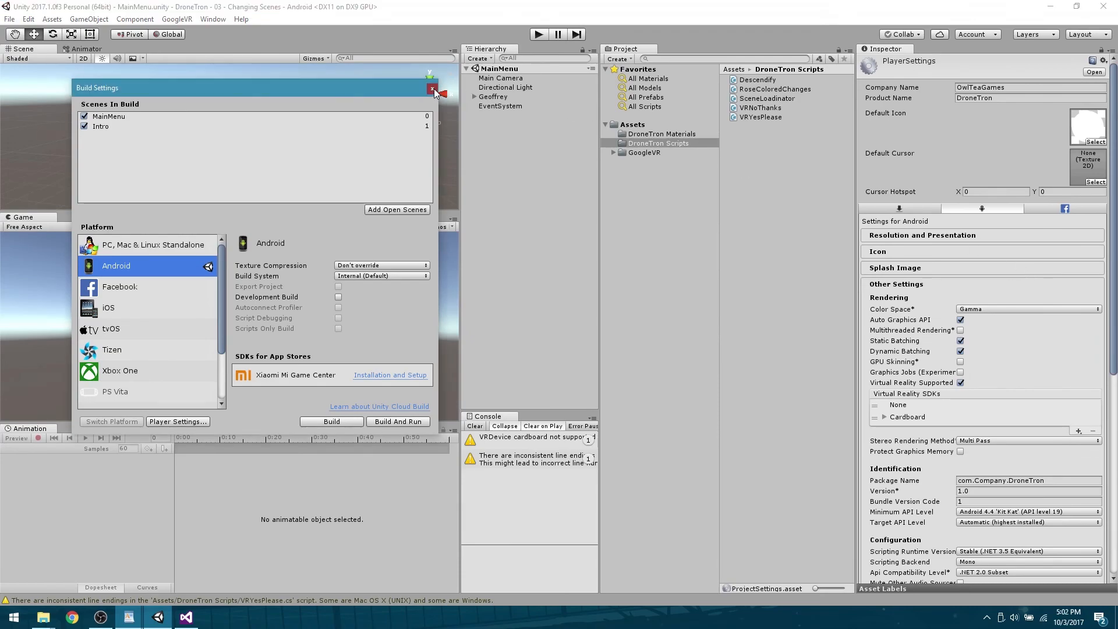
pyautogui.click(432, 93)
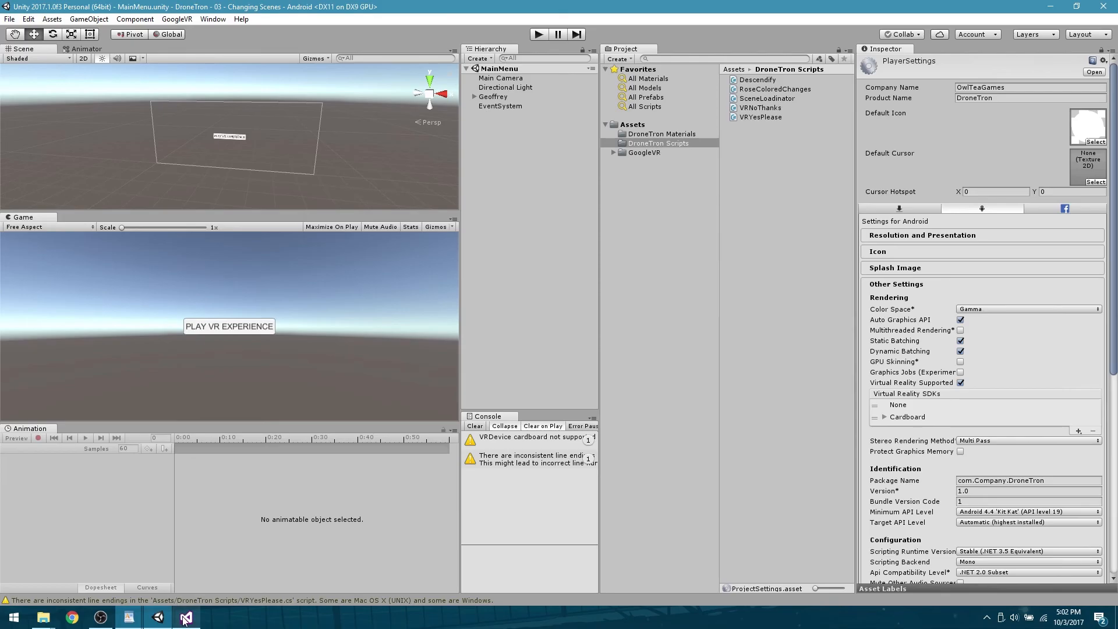
pyautogui.click(185, 617)
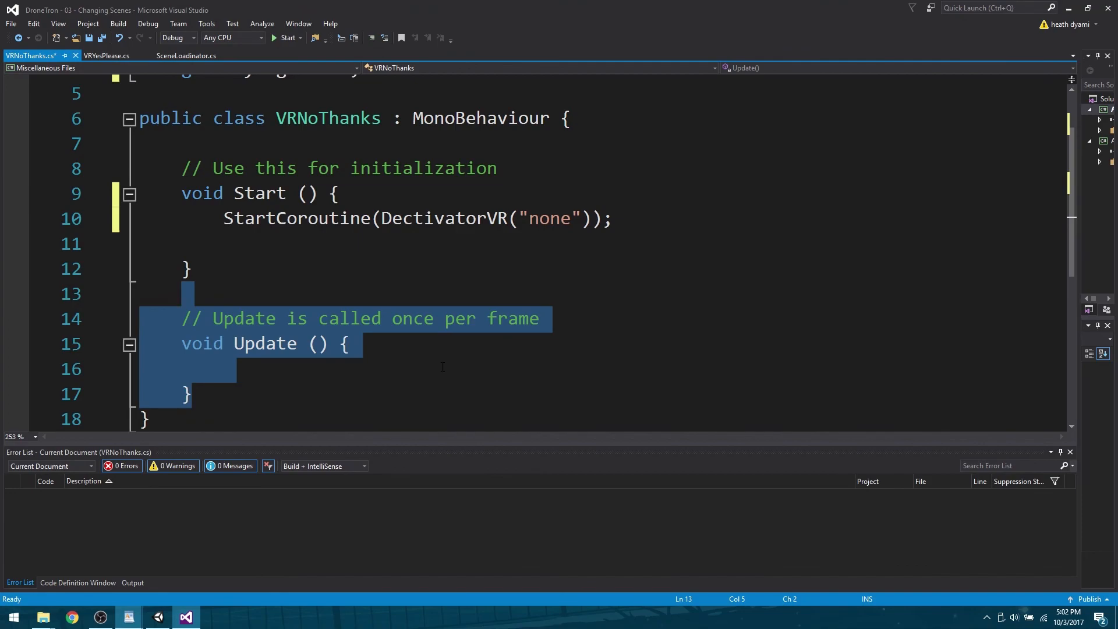
# Declare public IEnumerator DeactivatorVR(string NOVR) and correct the Start call's spelling
pyautogui.write('publ')
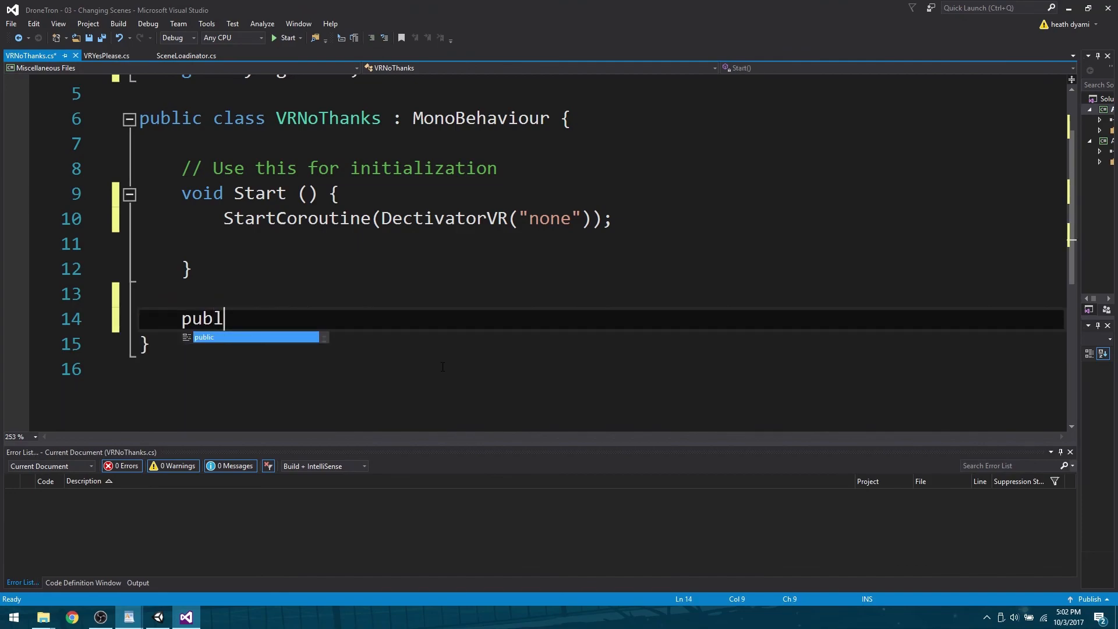
pyautogui.write('ic IEnu')
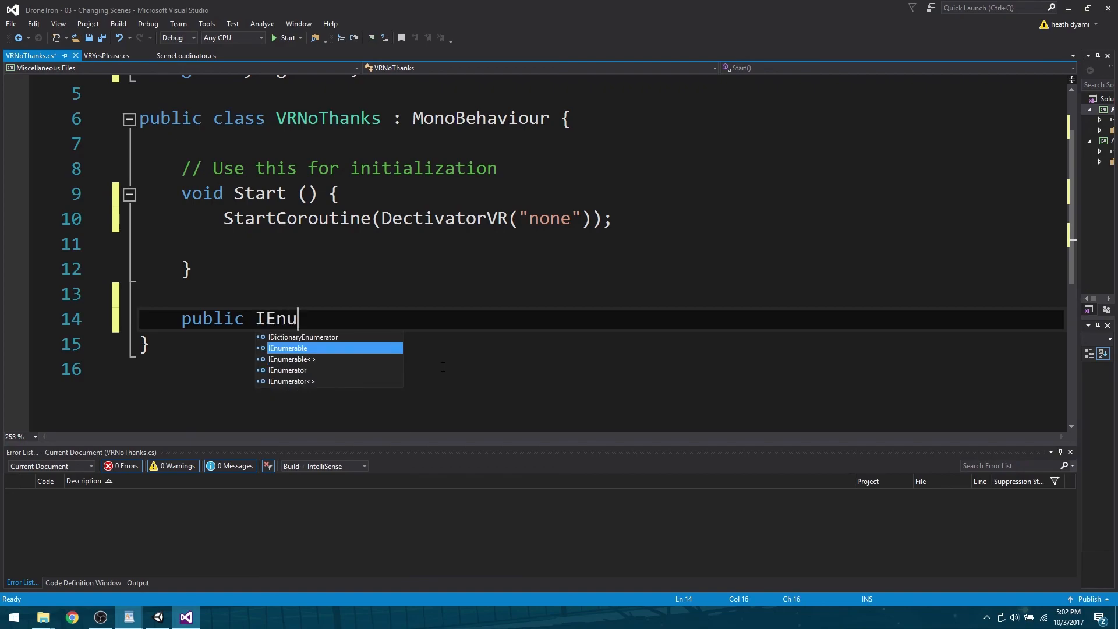
pyautogui.write('merator')
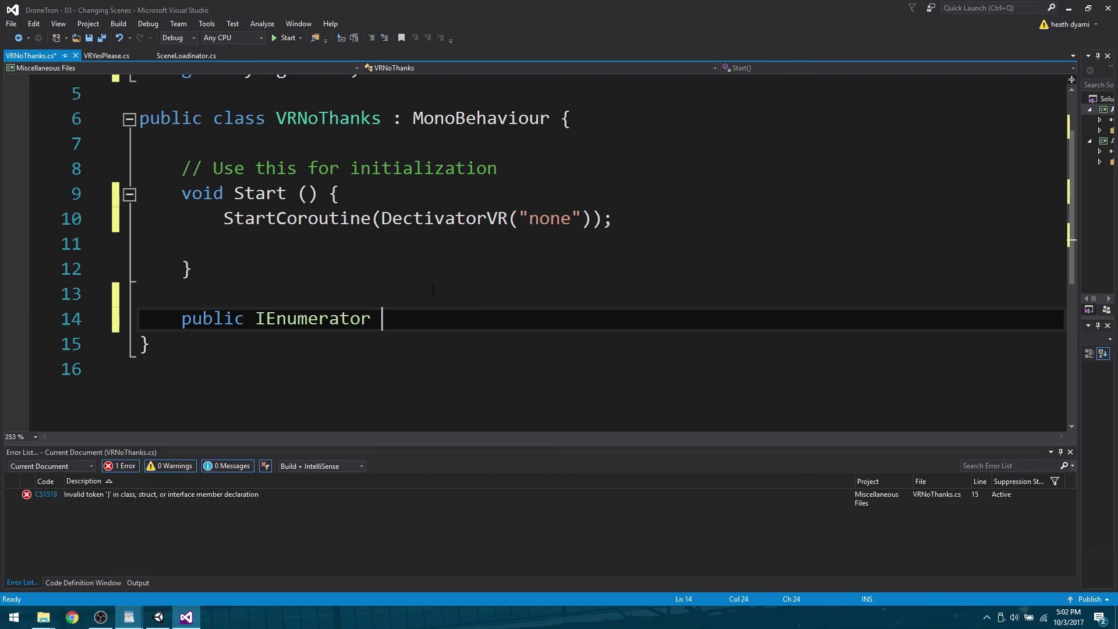
pyautogui.click(414, 218)
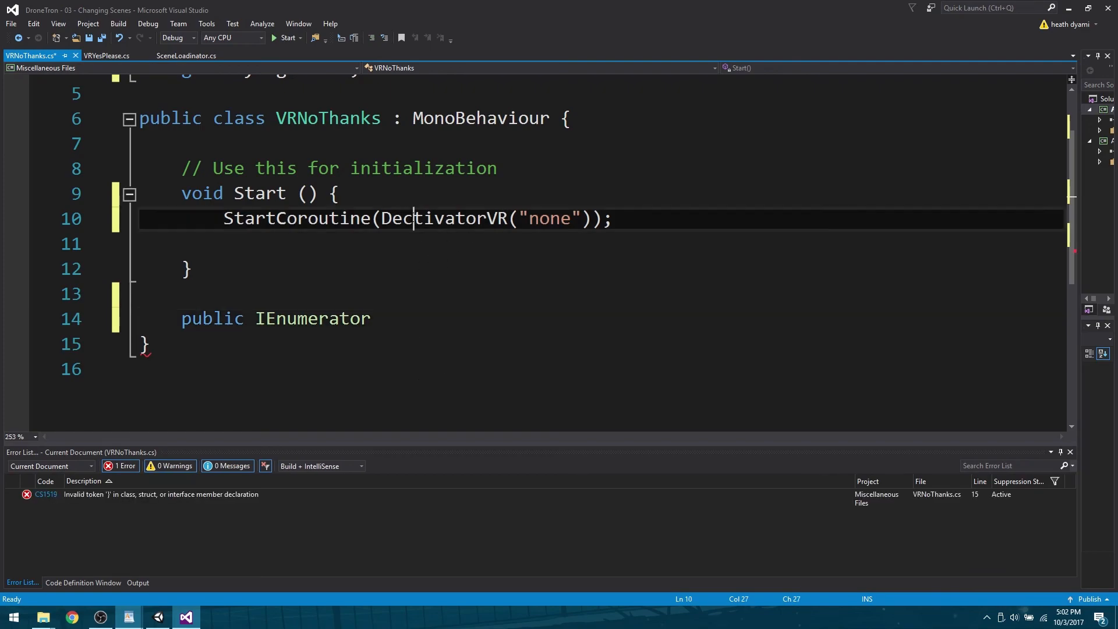
pyautogui.write('a')
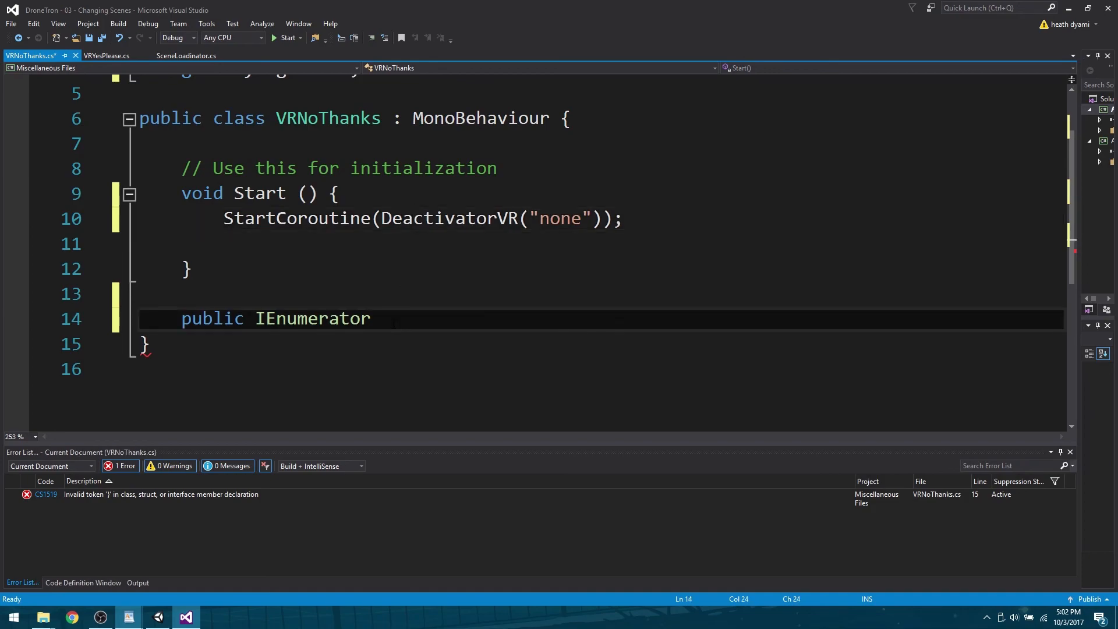
pyautogui.write('Deactiv')
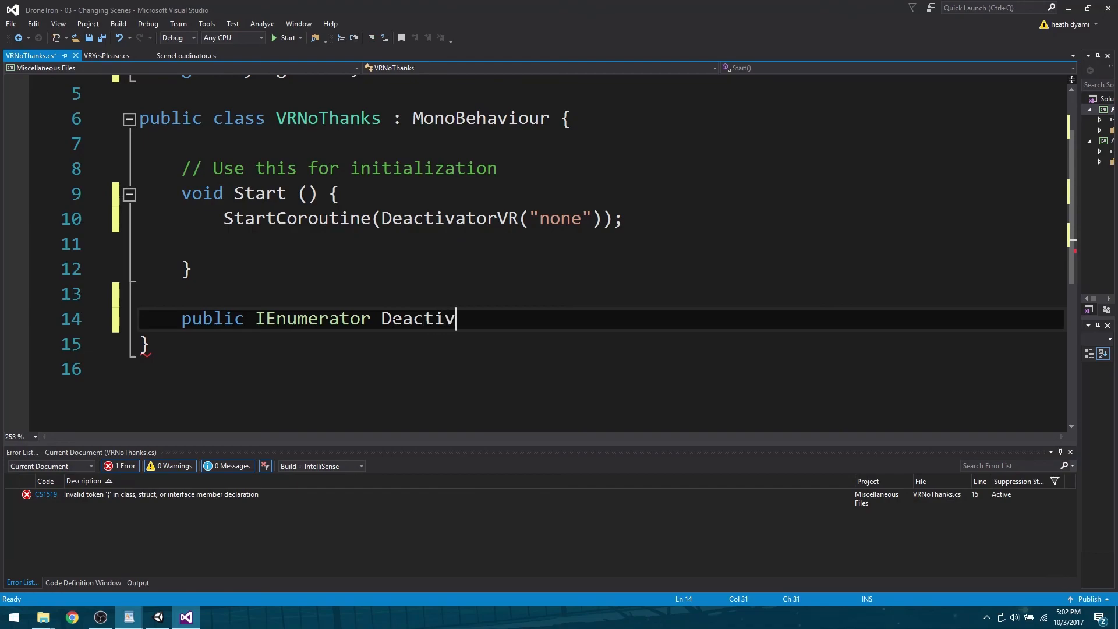
pyautogui.write('atorVR')
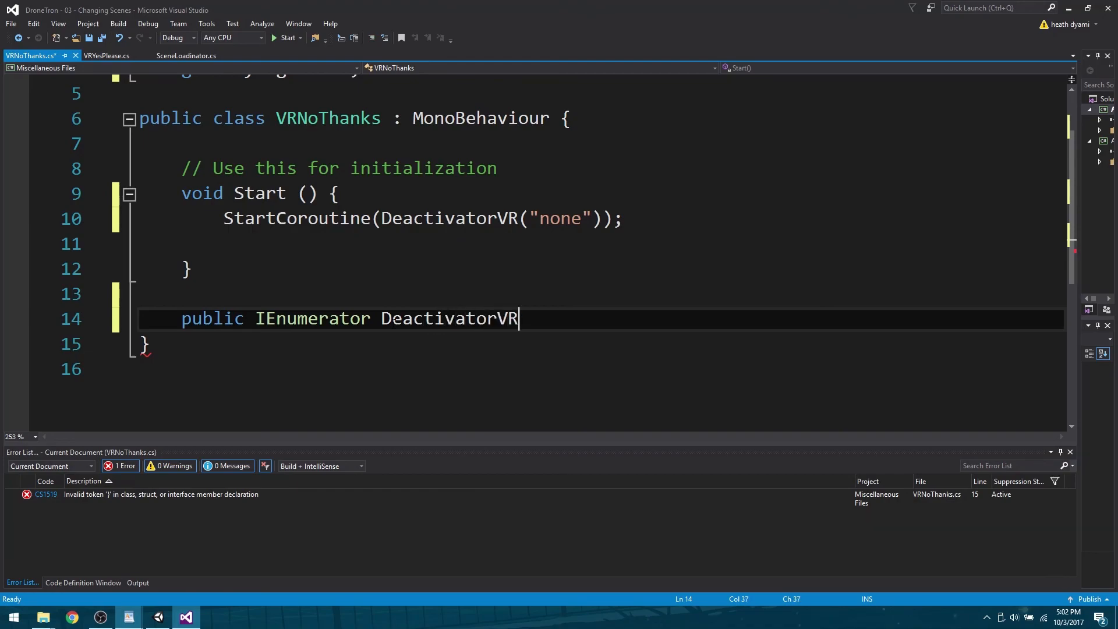
pyautogui.write('()')
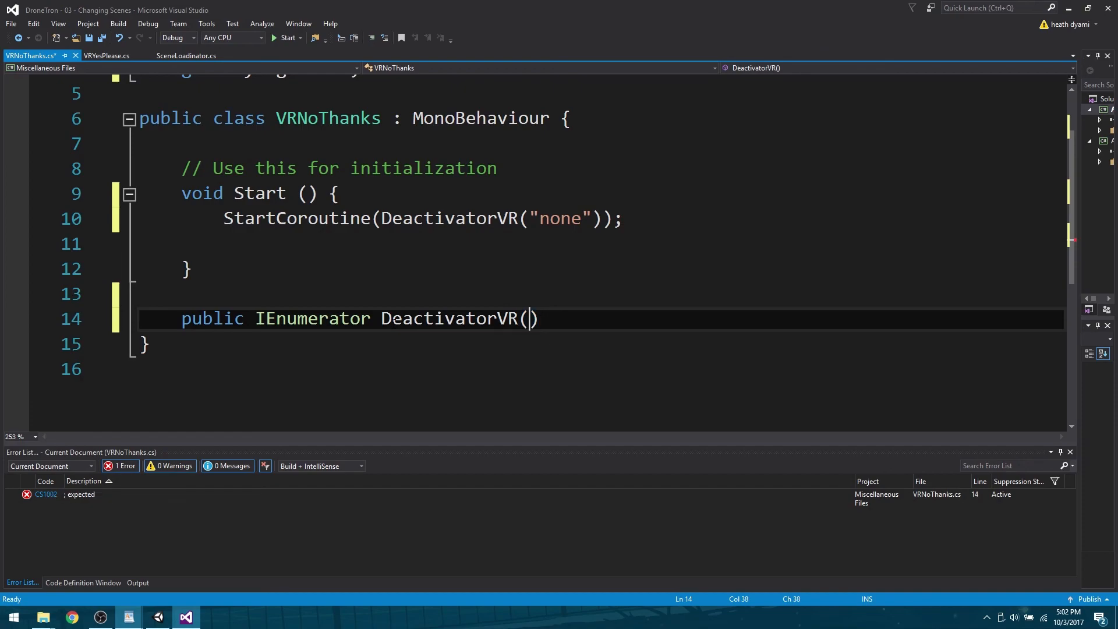
pyautogui.write('string')
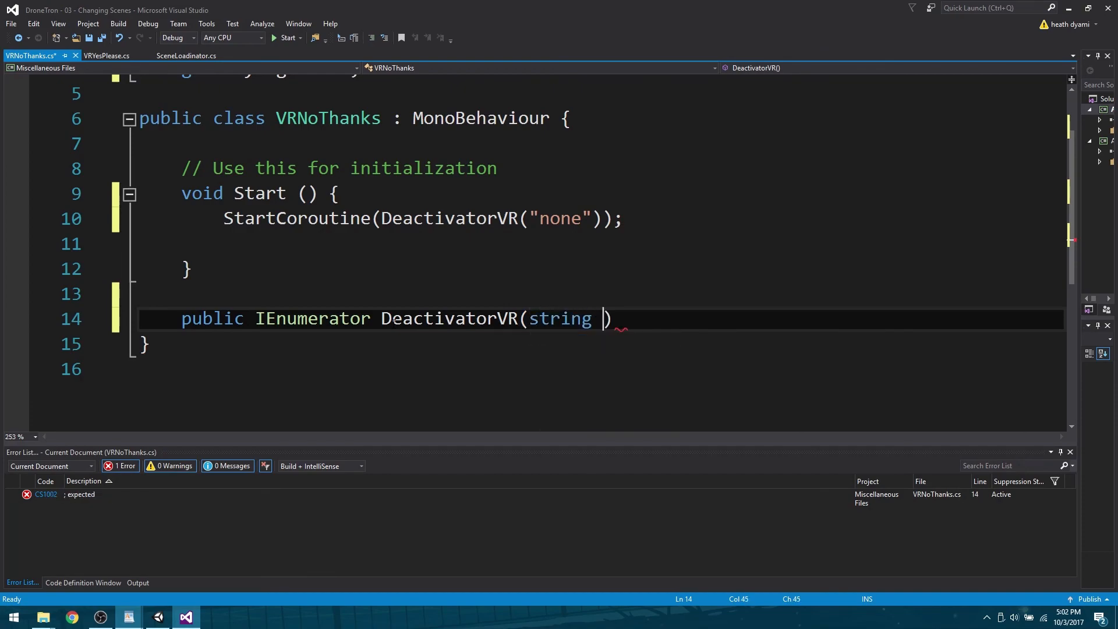
pyautogui.write('NOV')
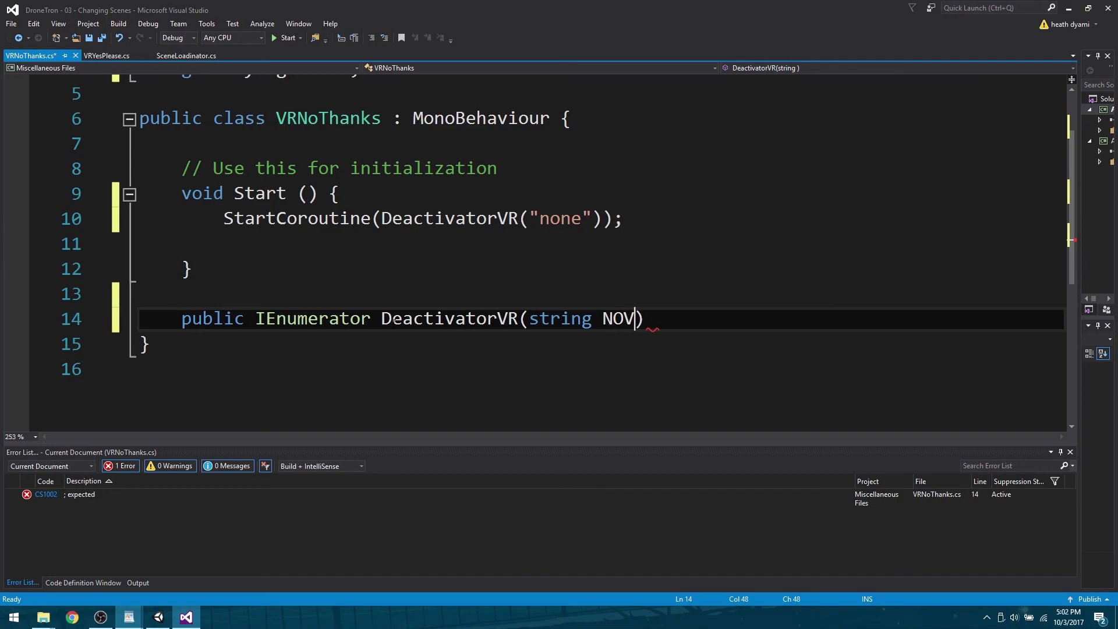
pyautogui.write('R')
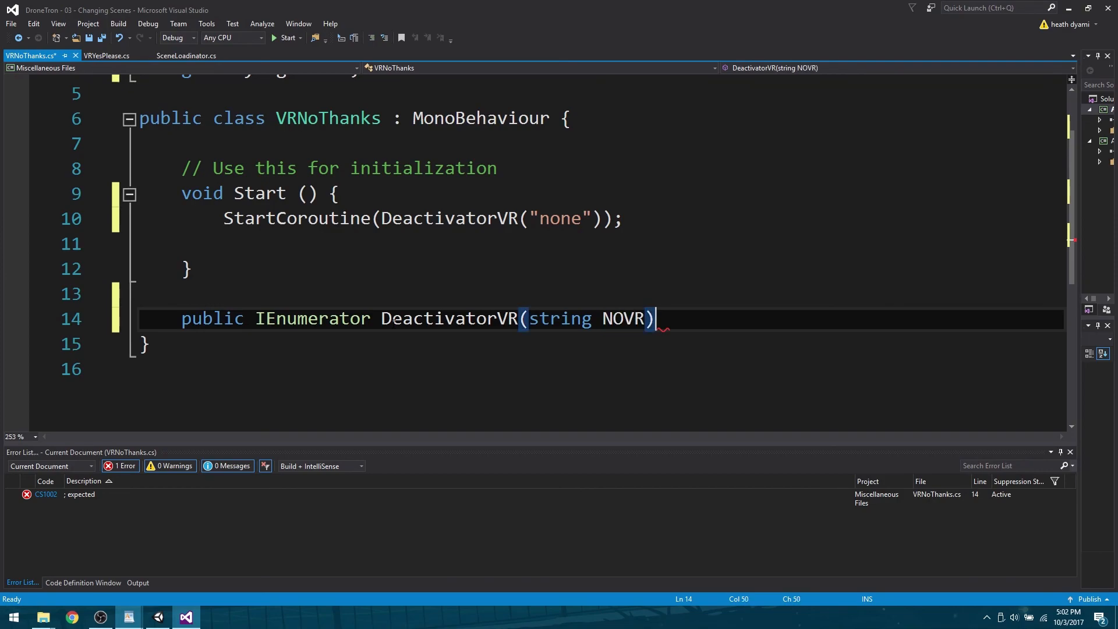
# Put VRSettings.LoadDeviceByName(NOVR); in the coroutine body, fixing the VRSetiings typo
pyautogui.press('enter')
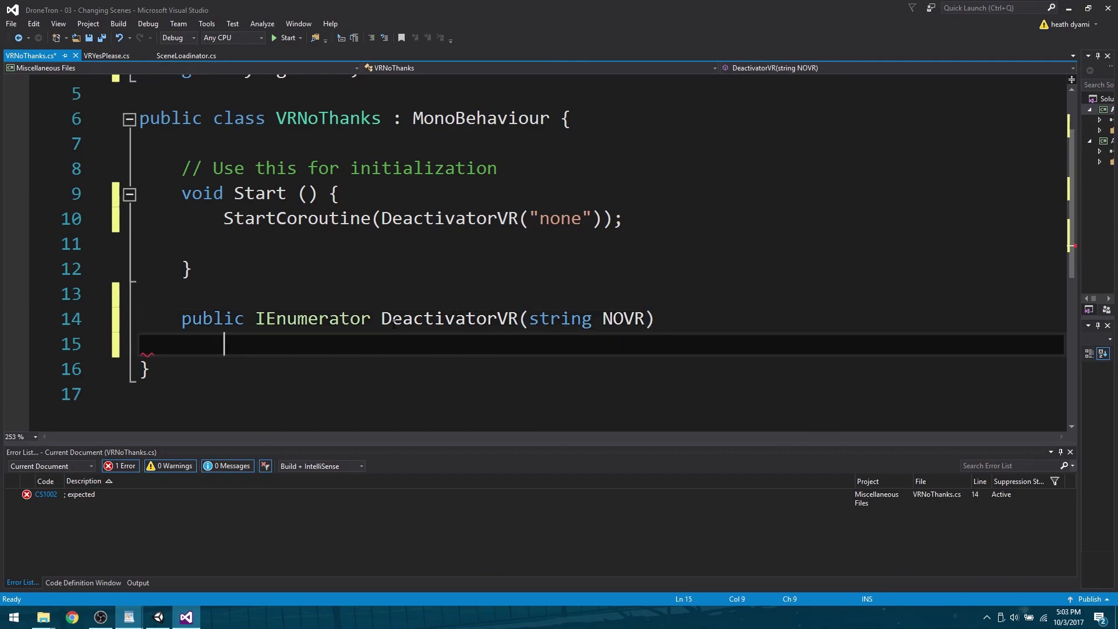
pyautogui.write('{')
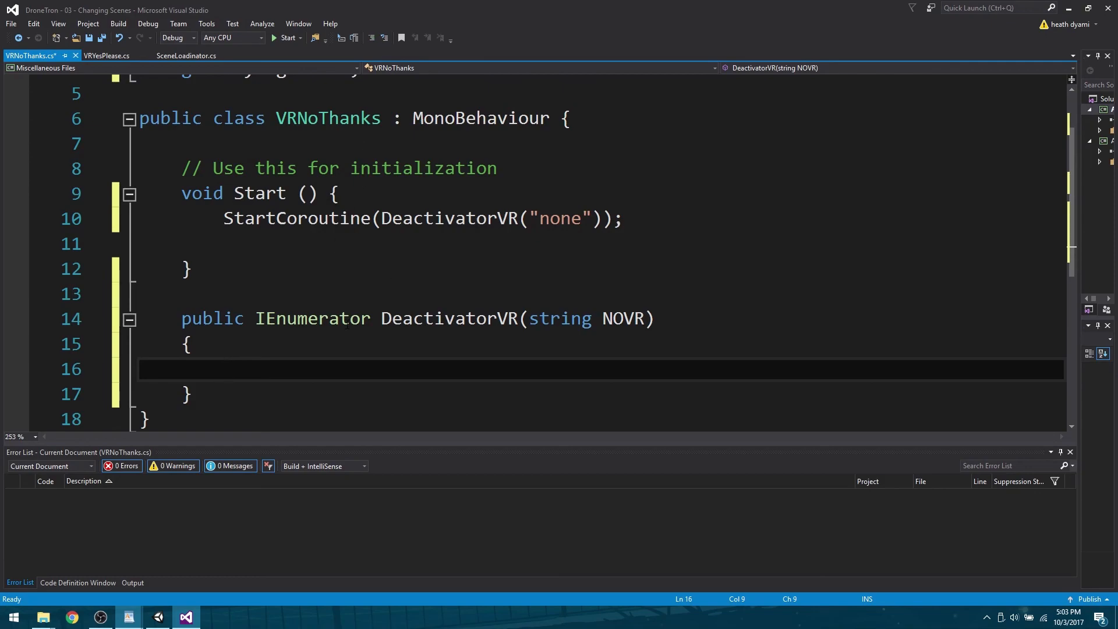
pyautogui.write('VR')
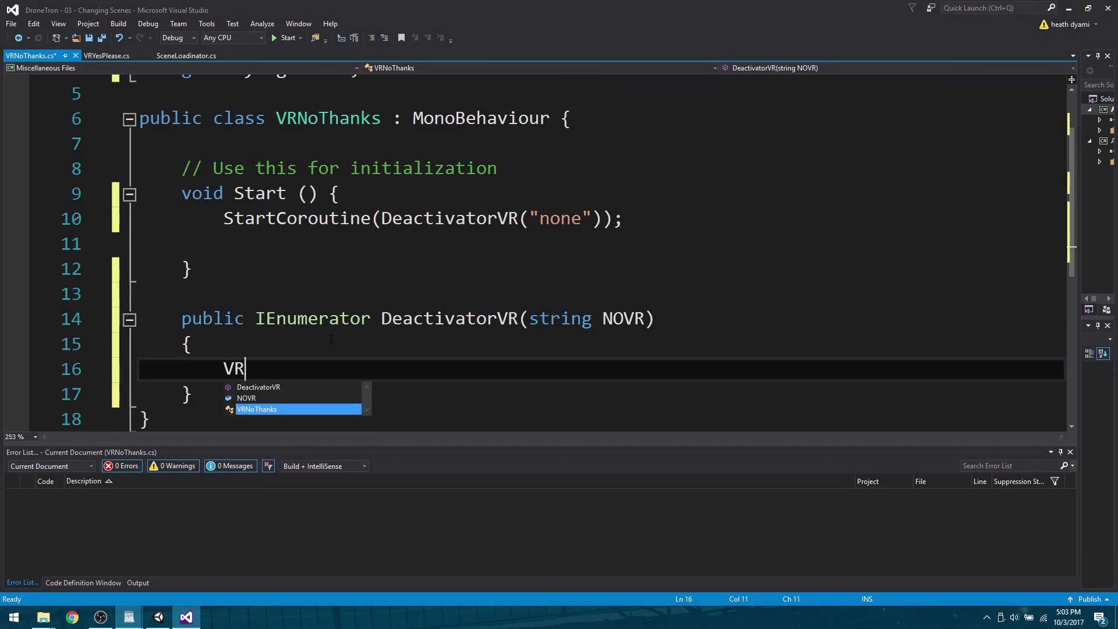
pyautogui.write('S')
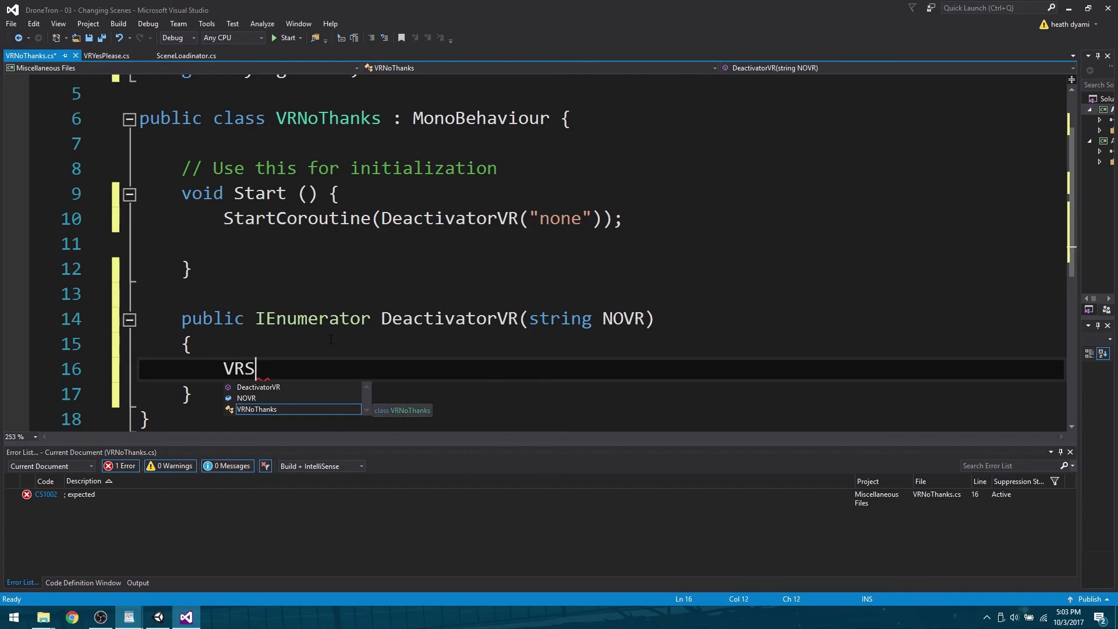
pyautogui.write('etiing')
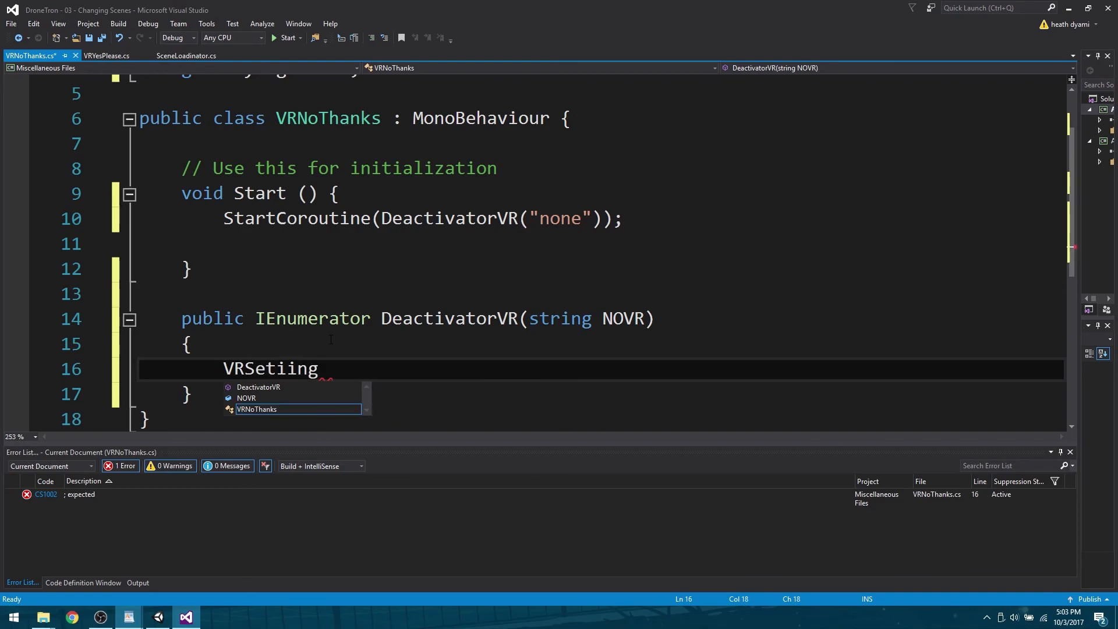
pyautogui.write('s.LadD')
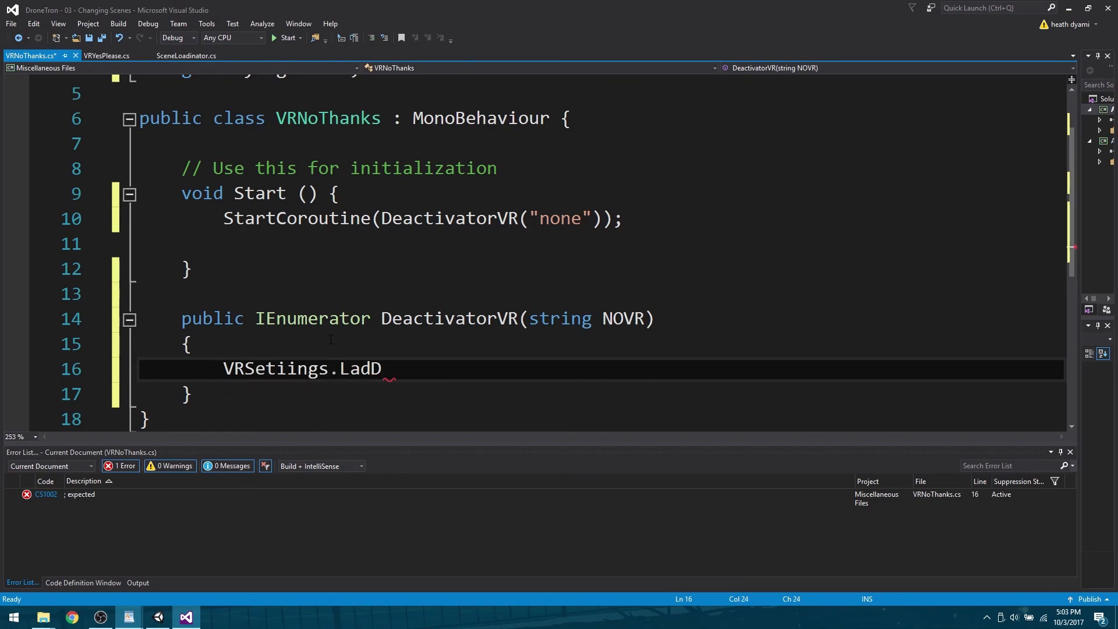
pyautogui.write('e')
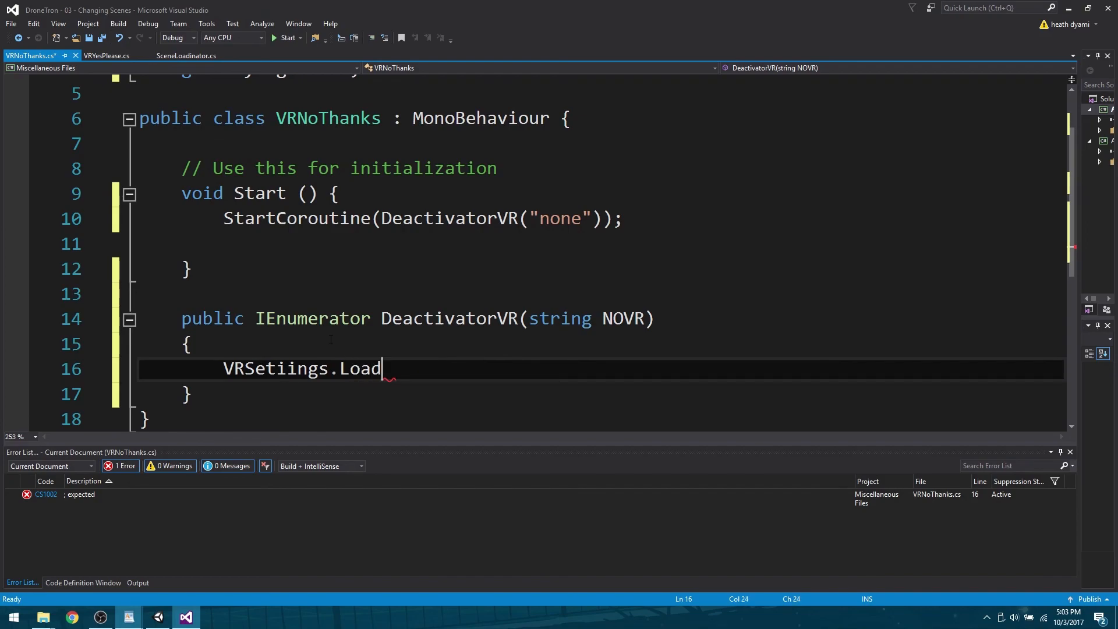
pyautogui.write('DeviceBy')
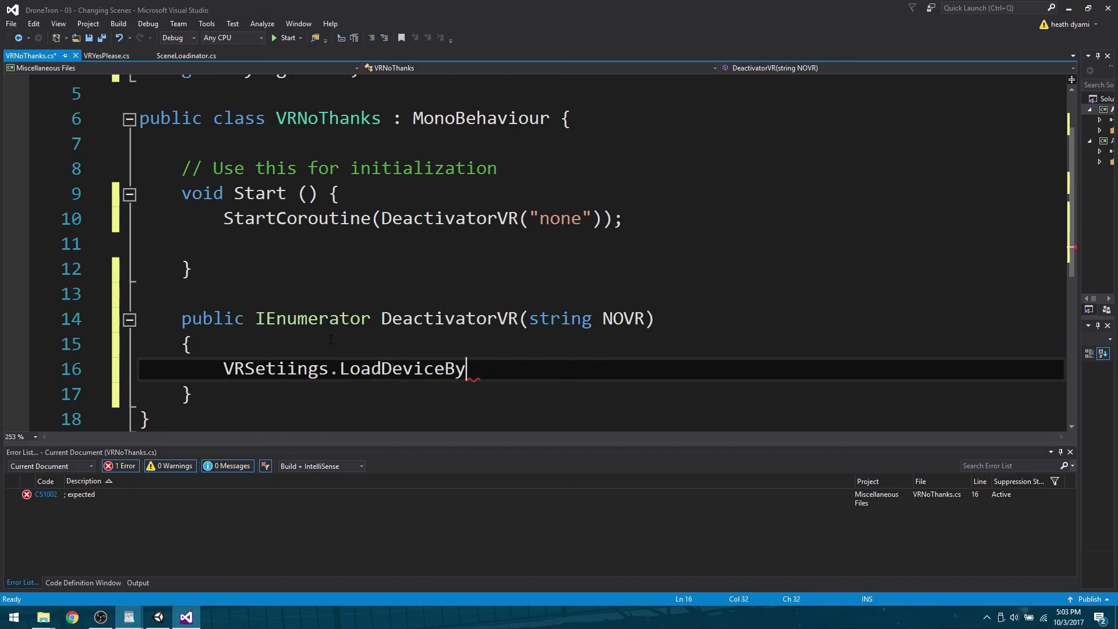
pyautogui.write('Name()')
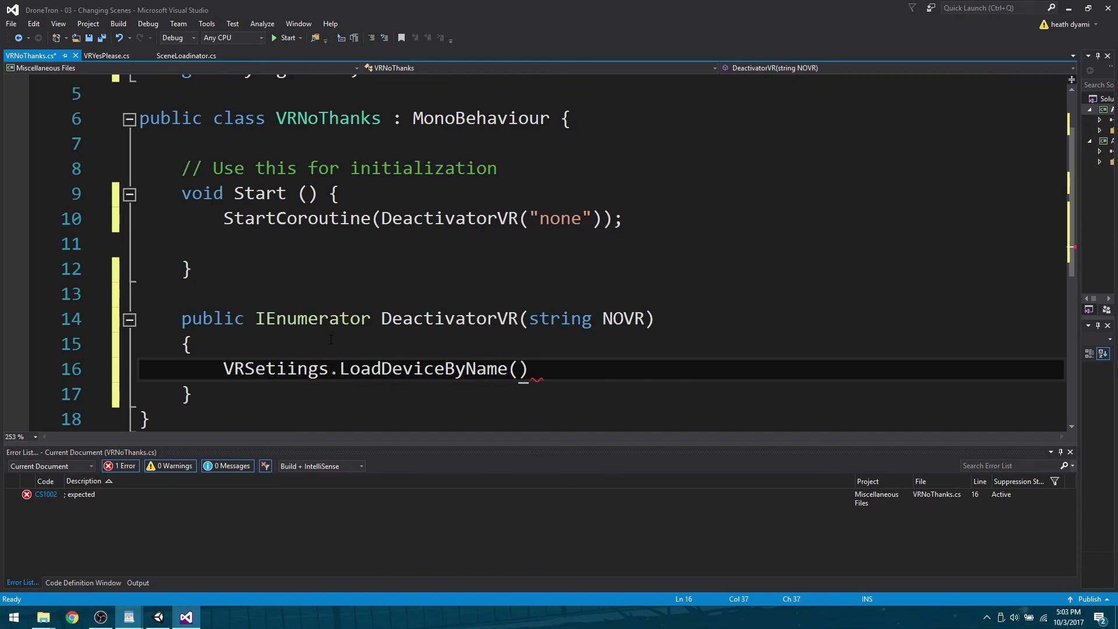
pyautogui.write('NOVR')
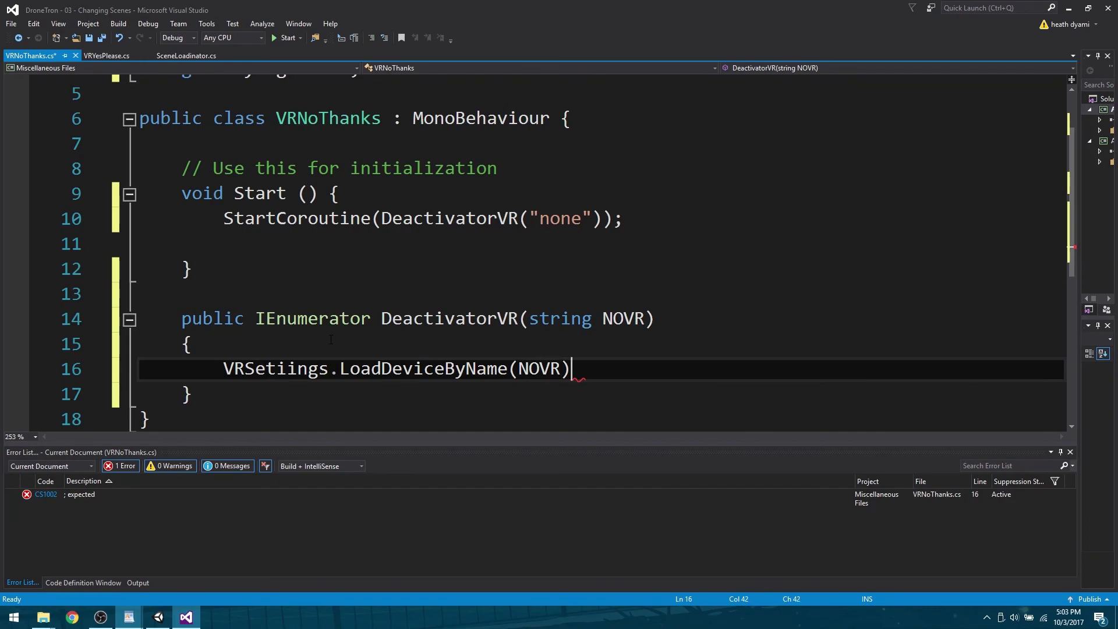
pyautogui.write(';')
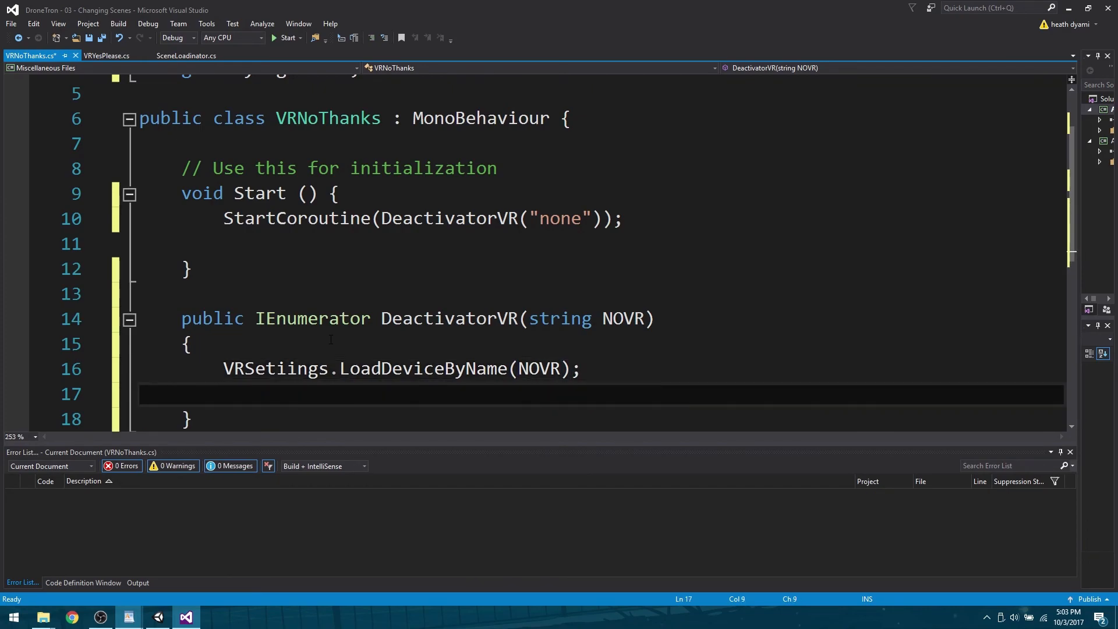
pyautogui.click(245, 368)
pyautogui.write('t')
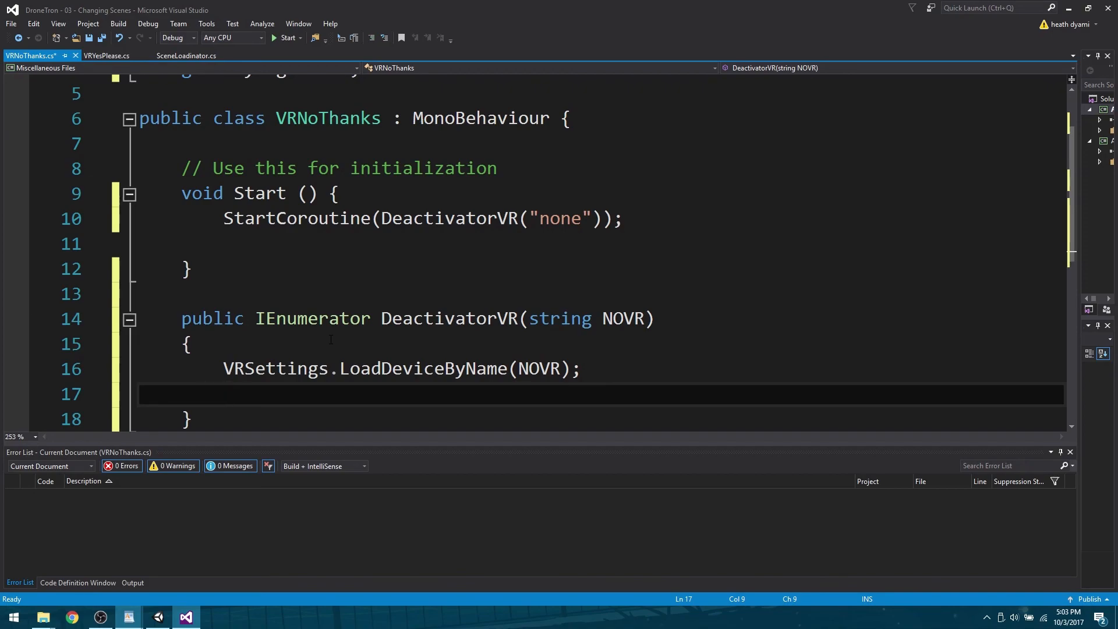
# Add 'yield return null;' and 'VRSettings.enabled = false;' to DeactivatorVR, then save
pyautogui.write('yield r')
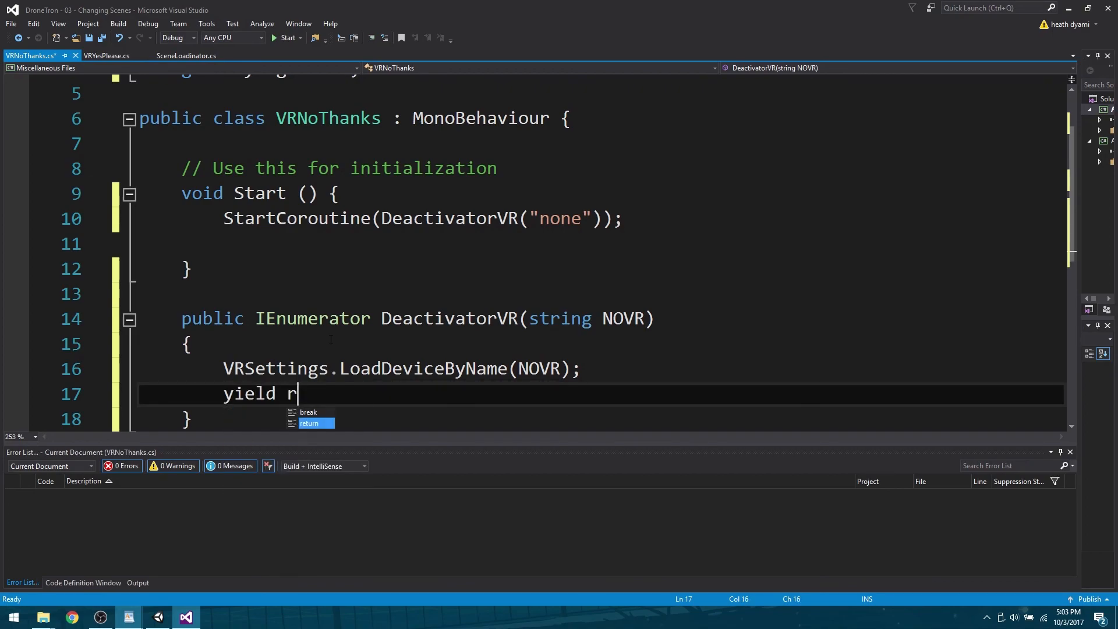
pyautogui.write('eturn null;')
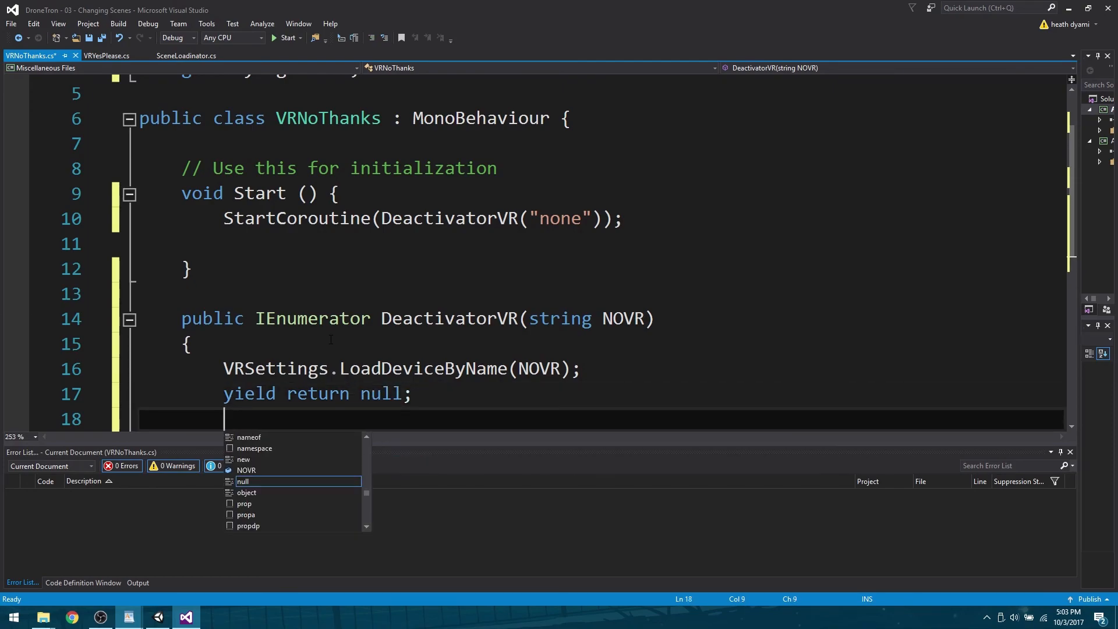
pyautogui.write('VRSet')
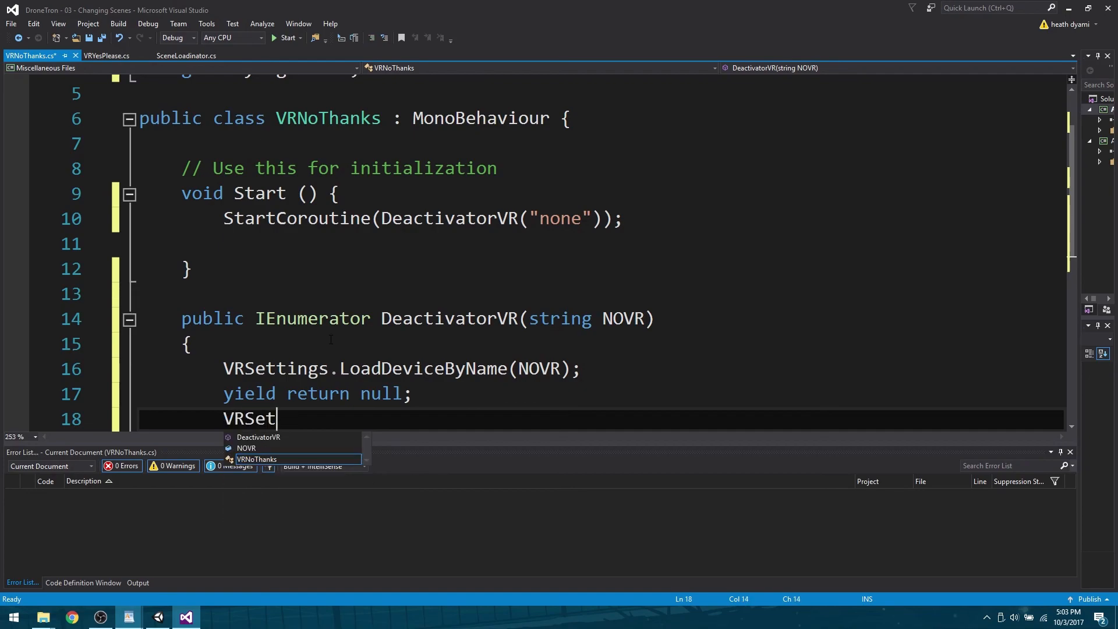
pyautogui.write('tings')
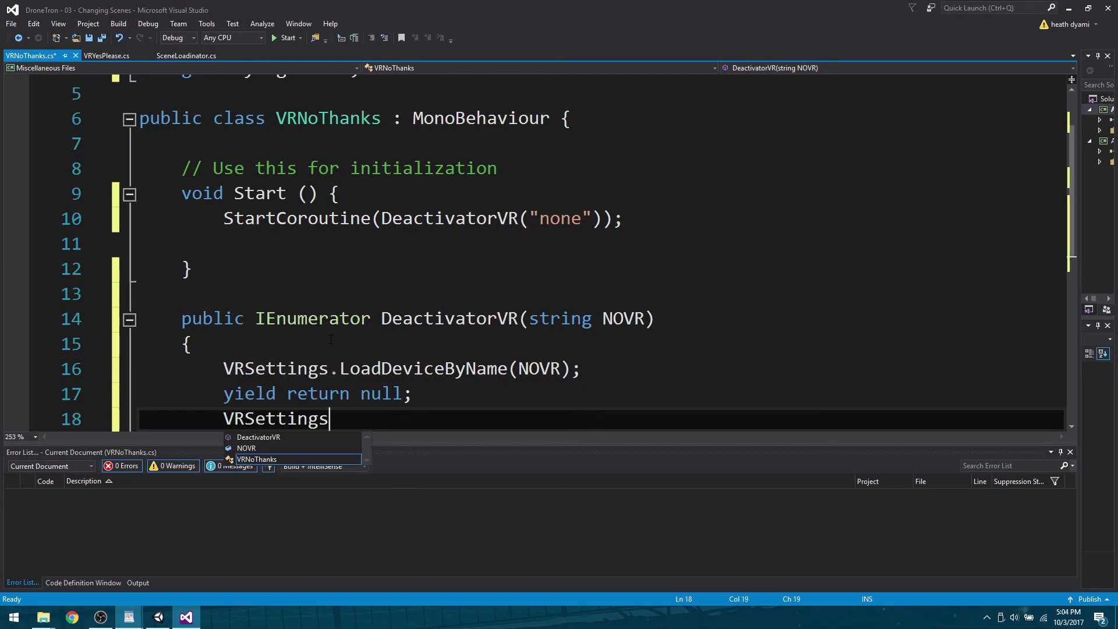
pyautogui.write('.')
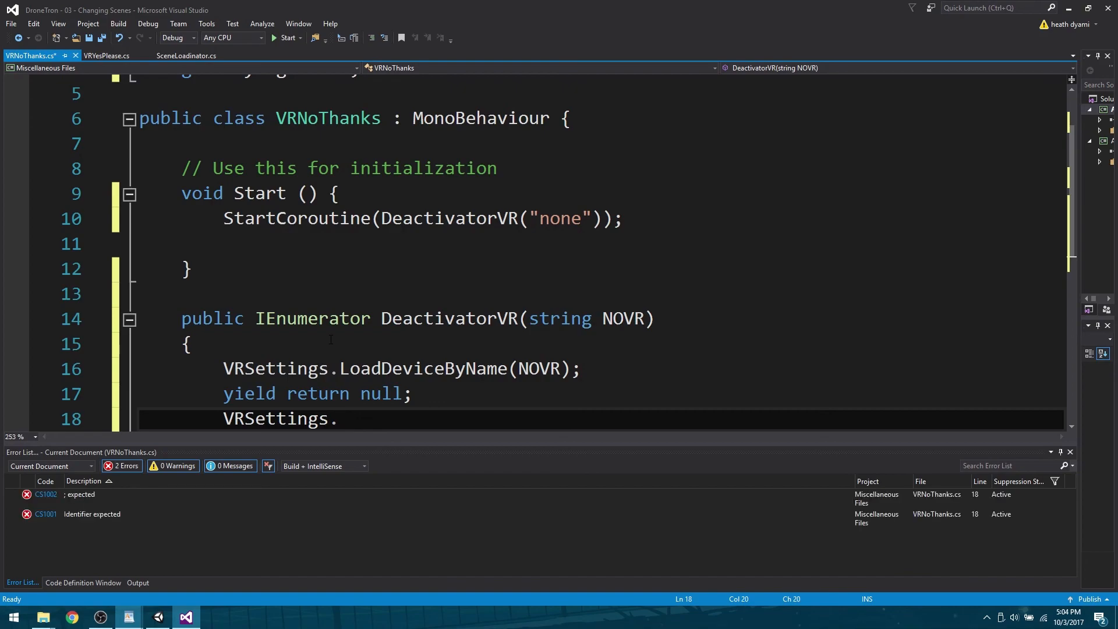
pyautogui.write('enable')
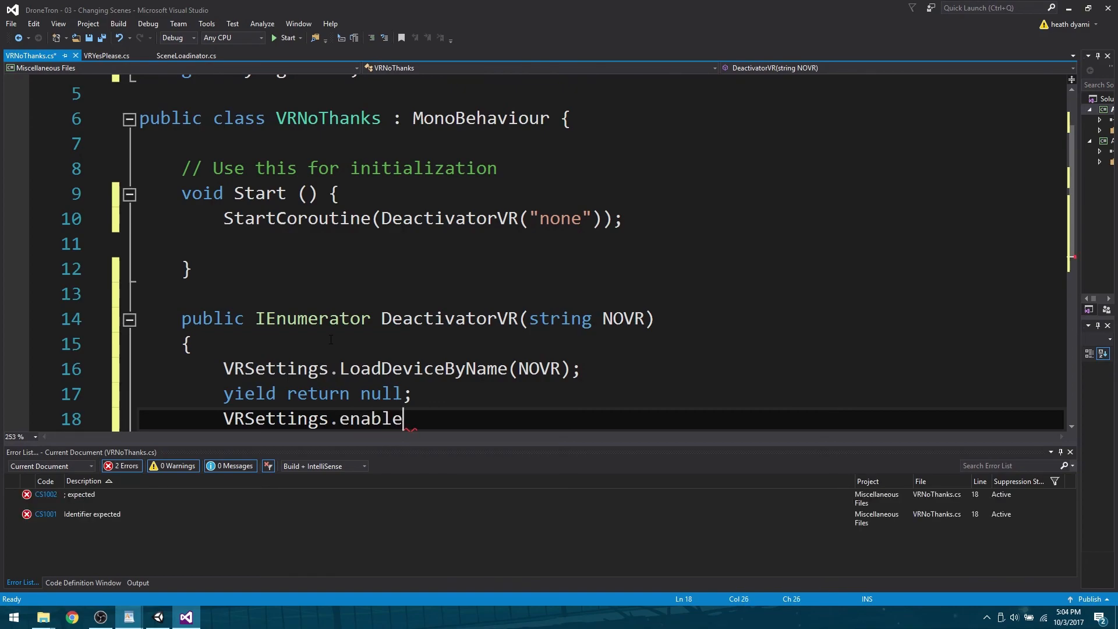
pyautogui.write('d =')
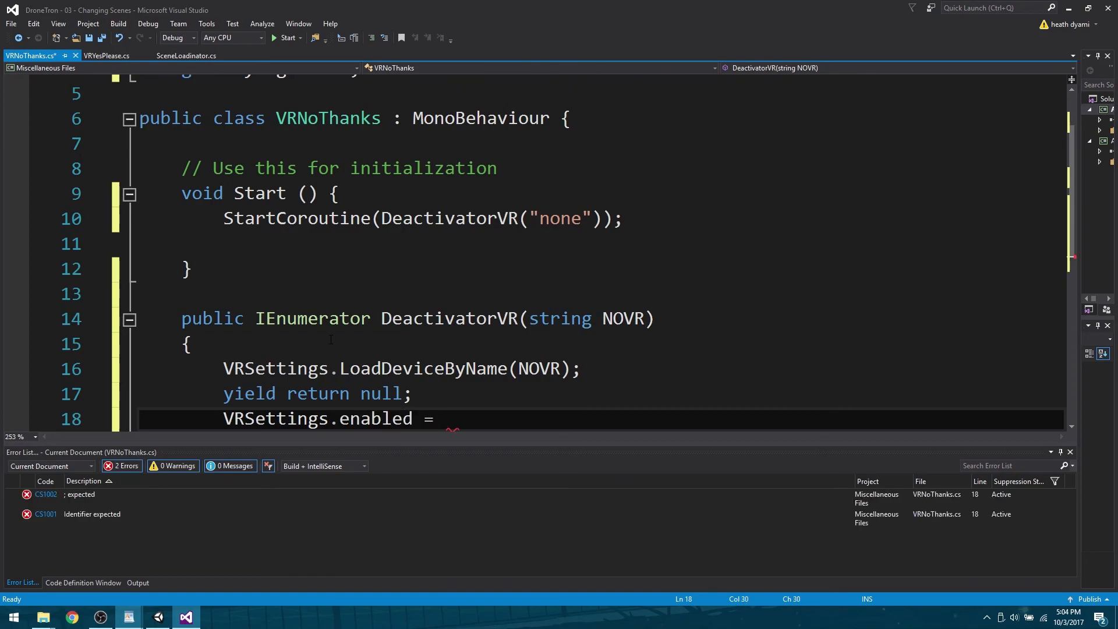
pyautogui.write('false')
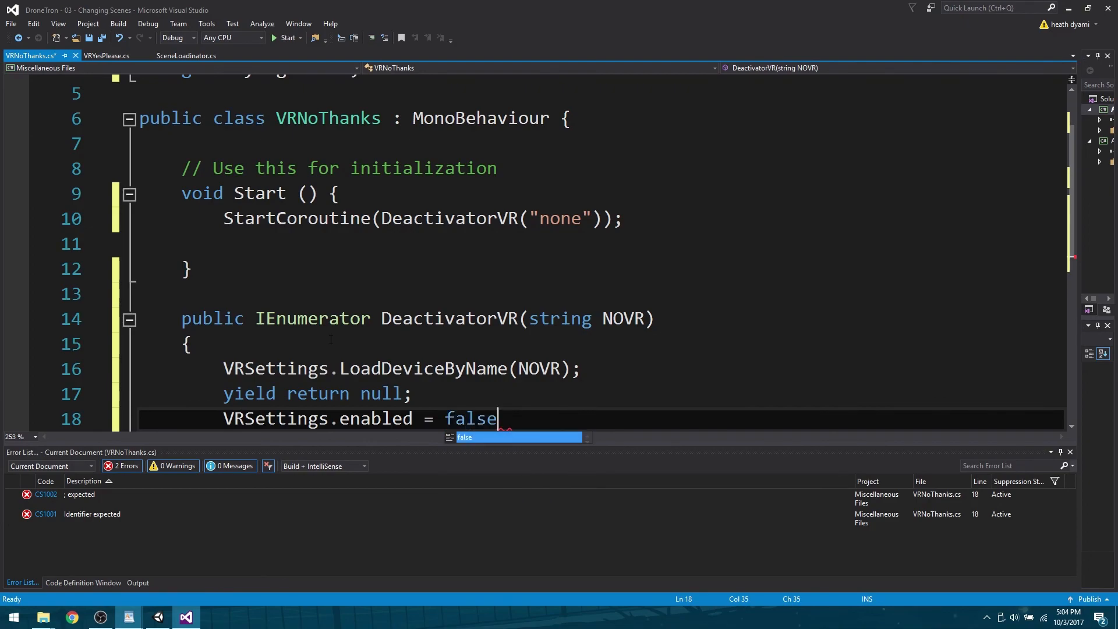
pyautogui.write(';')
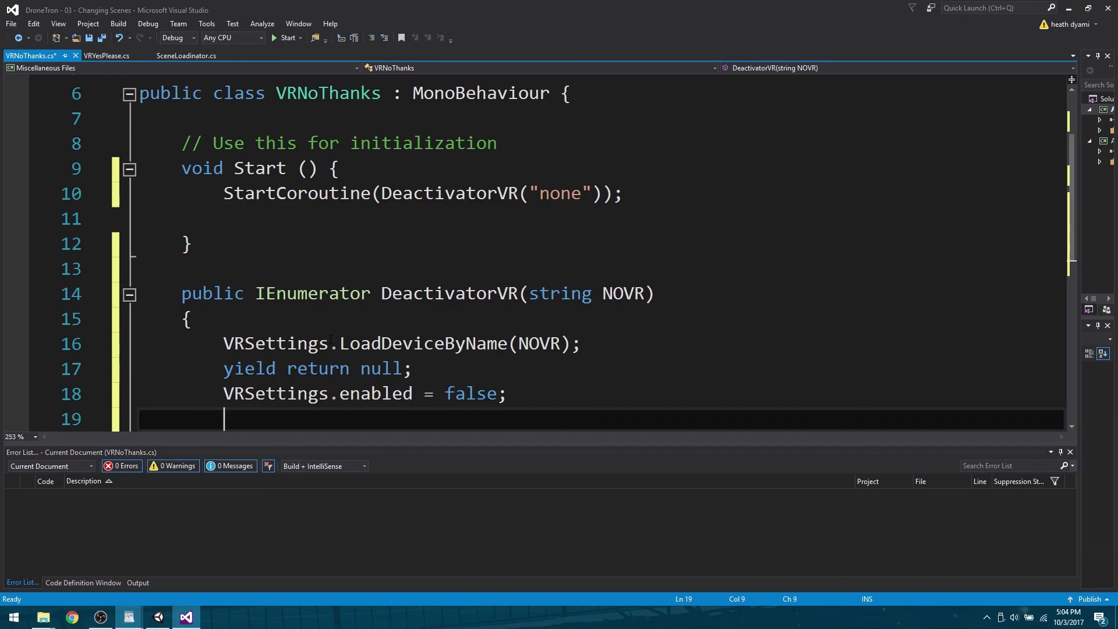
pyautogui.press('ctrl+s')
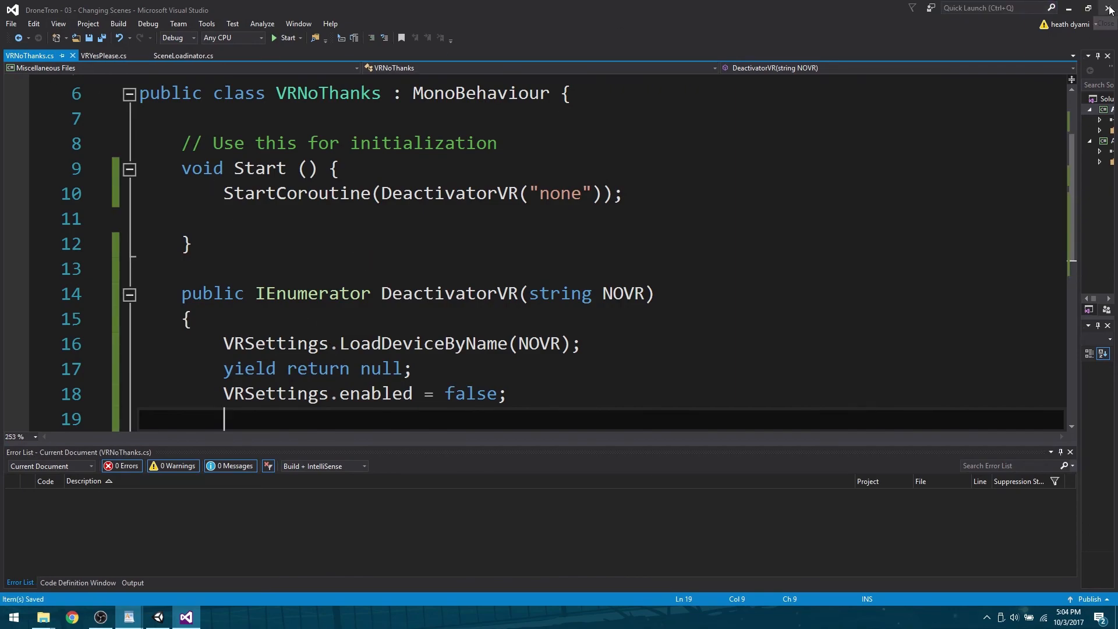
# Close Visual Studio and the Unity editor
pyautogui.click(158, 617)
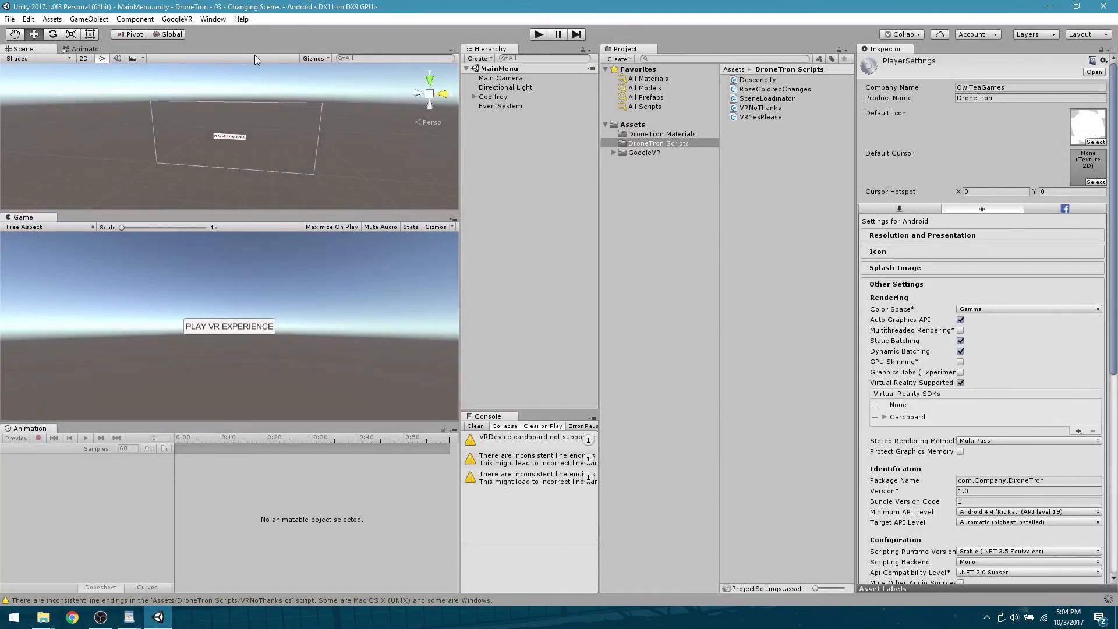
pyautogui.click(10, 18)
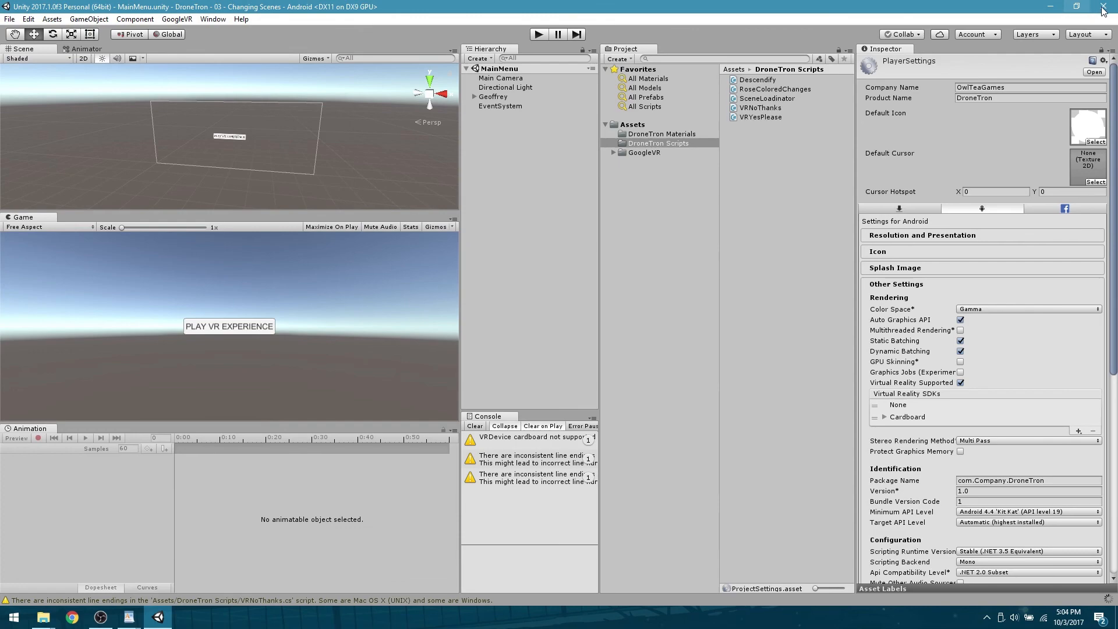
pyautogui.moveTo(1078, 7)
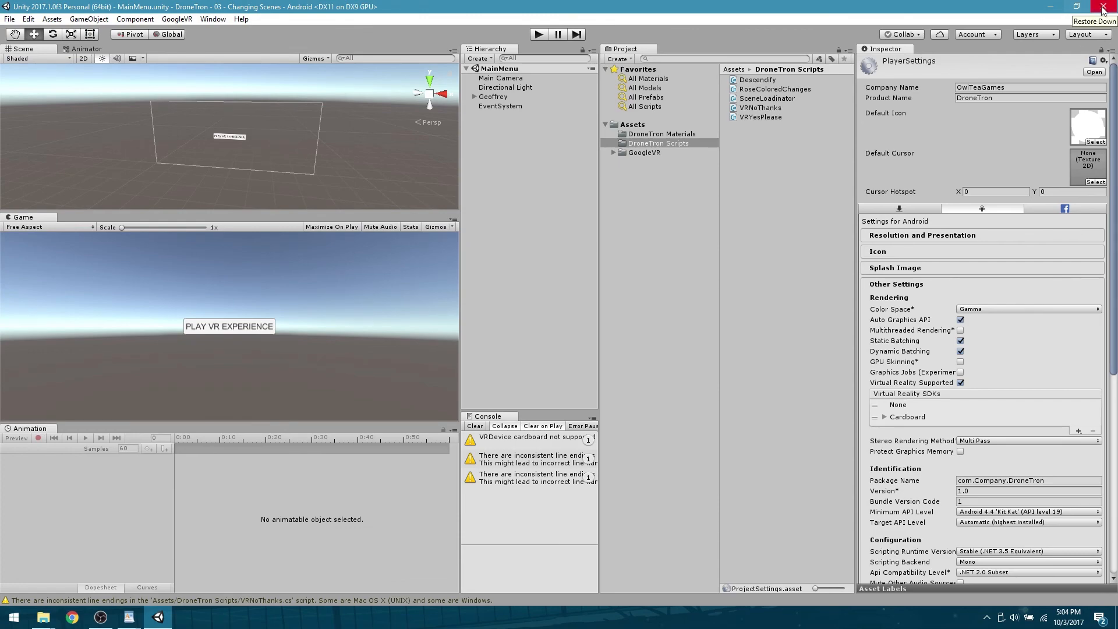
pyautogui.click(1076, 6)
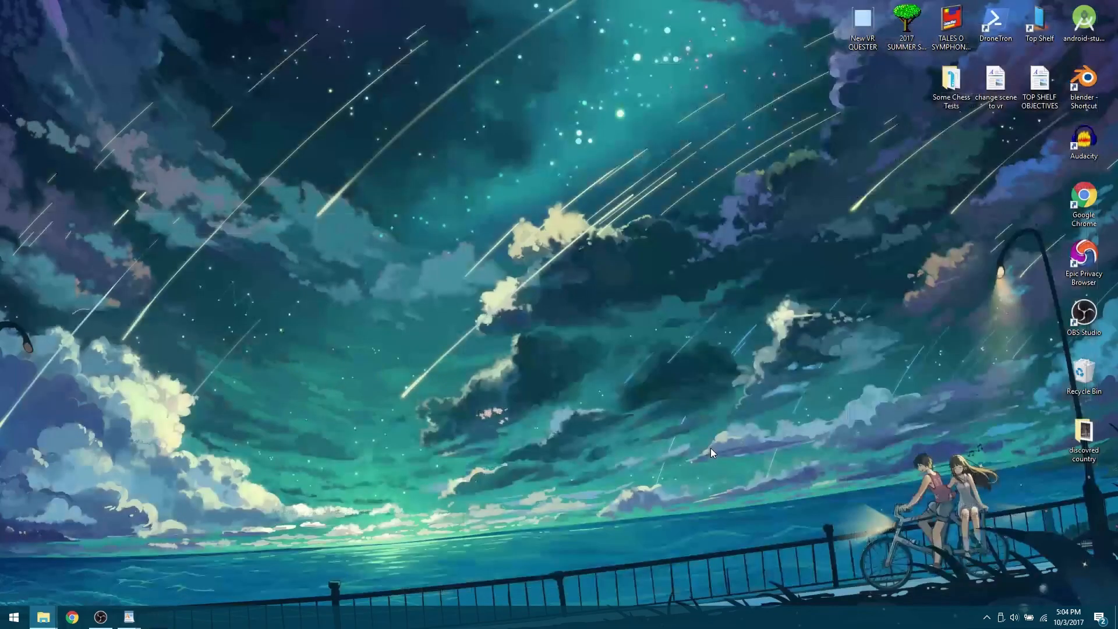
pyautogui.moveTo(876, 187)
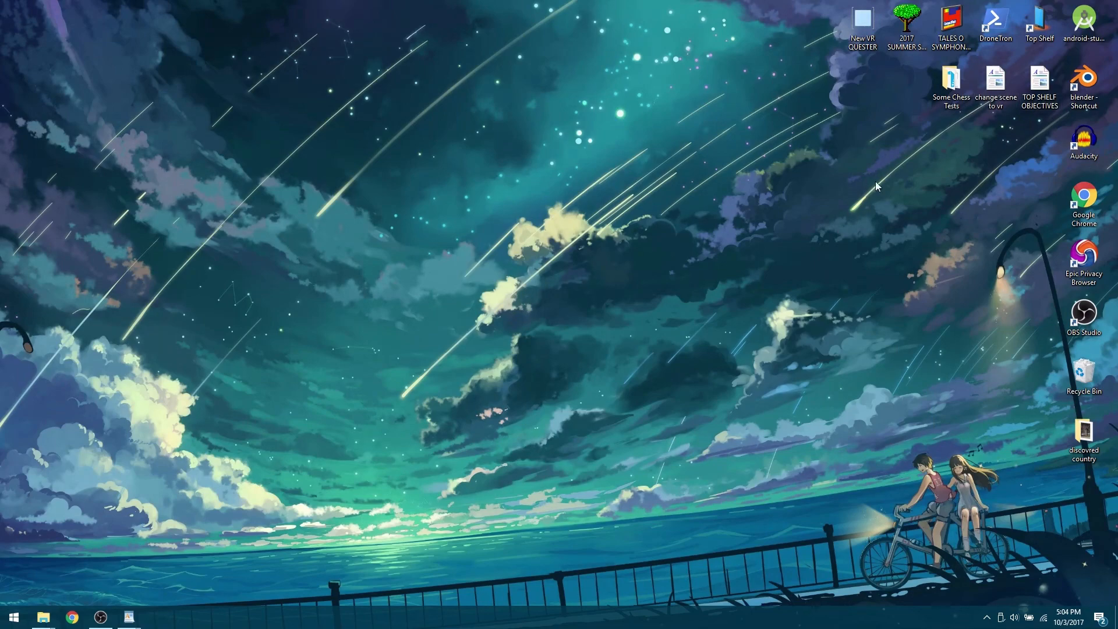
# Open MainMenu from DroneTron PROJECTAE > DroneTron - 03 - Changing Scenes > Assets
pyautogui.doubleClick(995, 22)
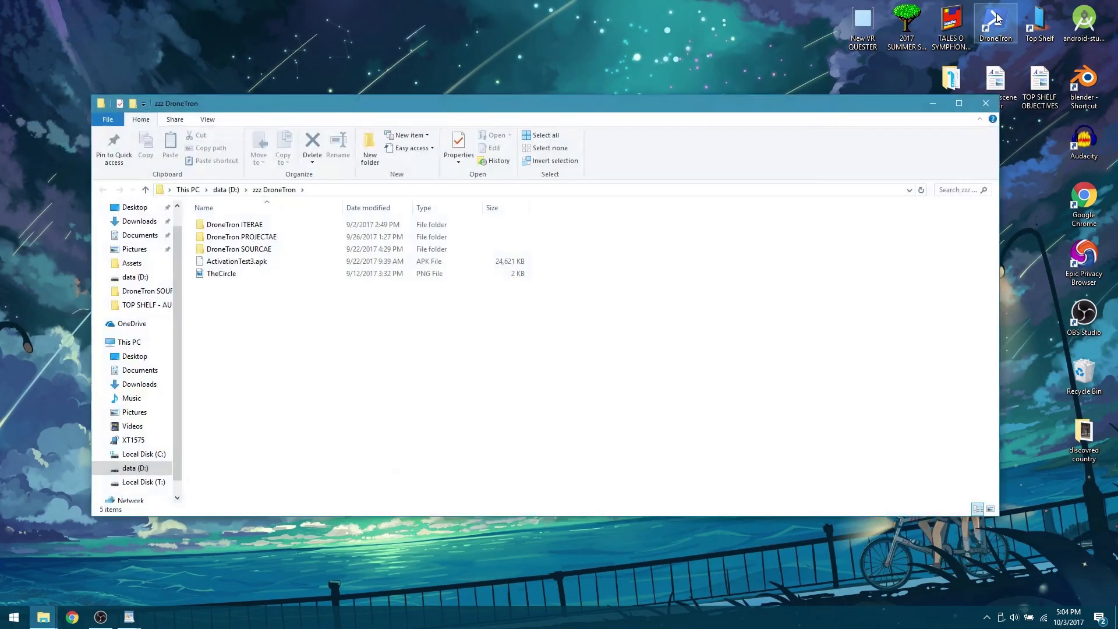
pyautogui.doubleClick(241, 236)
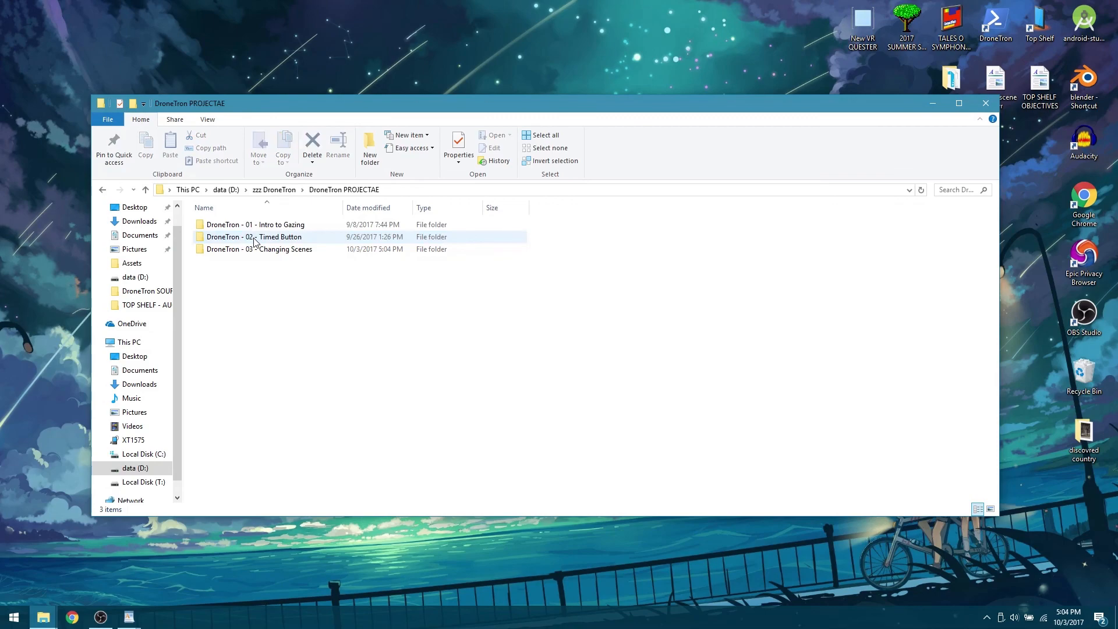
pyautogui.doubleClick(258, 248)
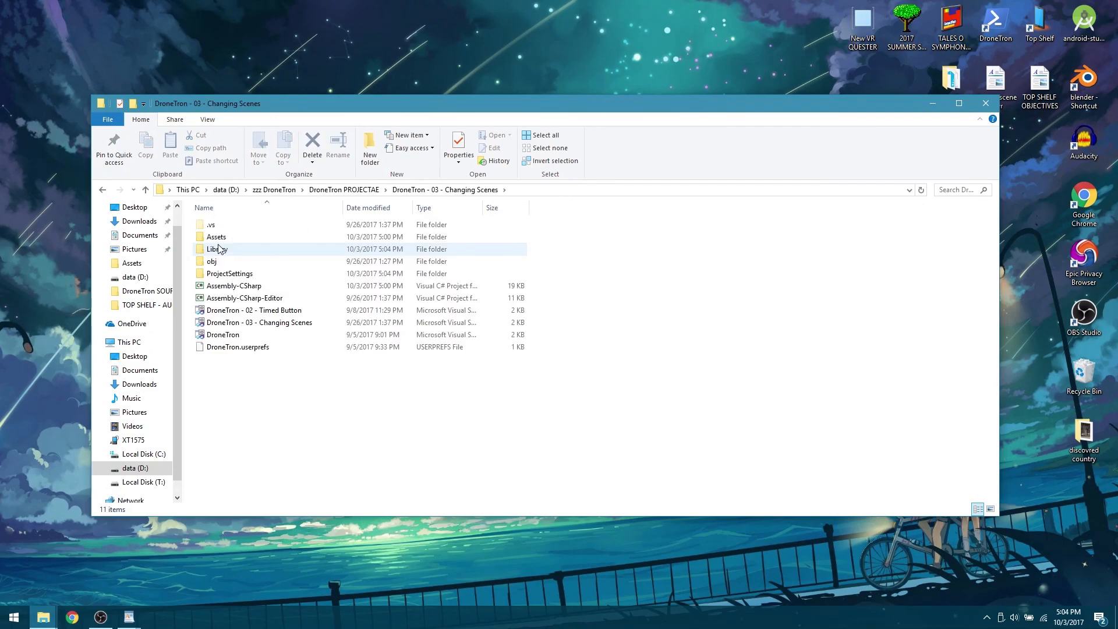
pyautogui.doubleClick(216, 236)
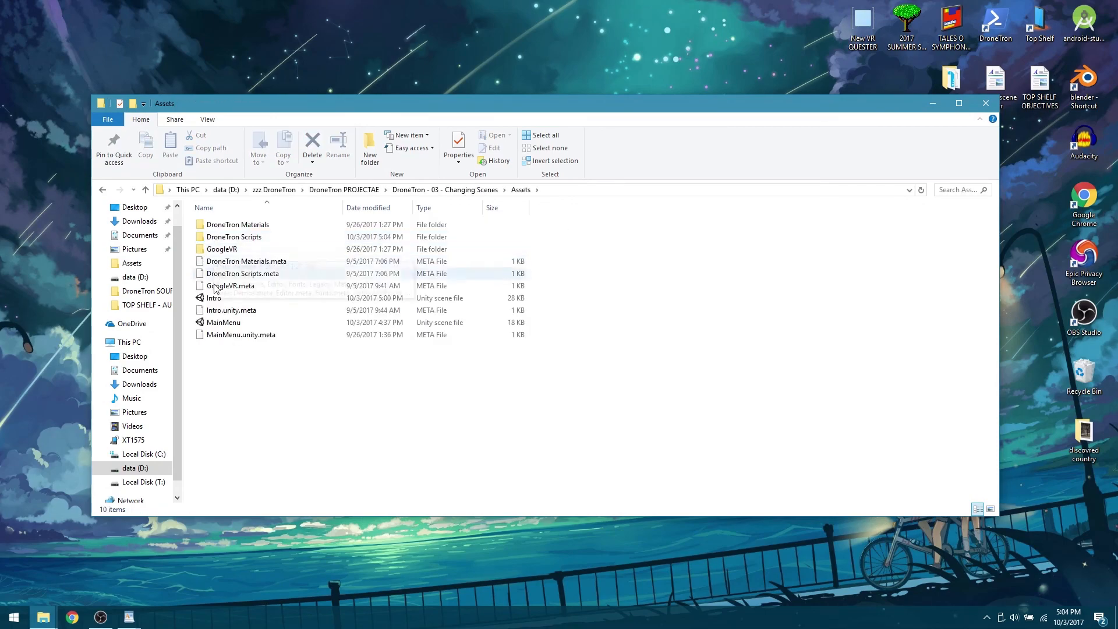
pyautogui.click(223, 321)
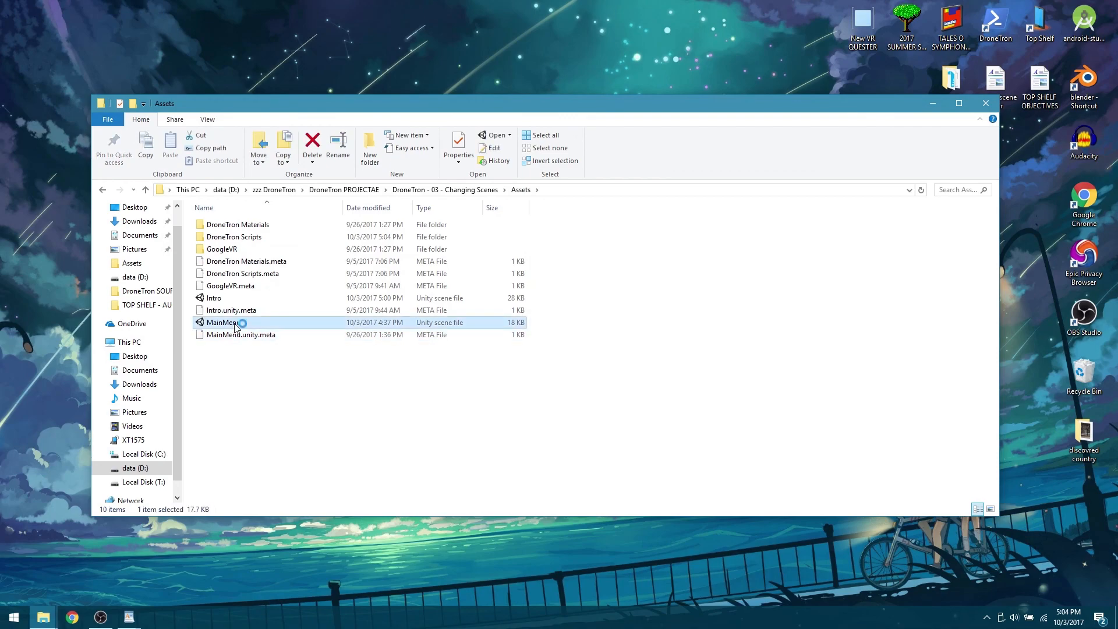
pyautogui.doubleClick(221, 322)
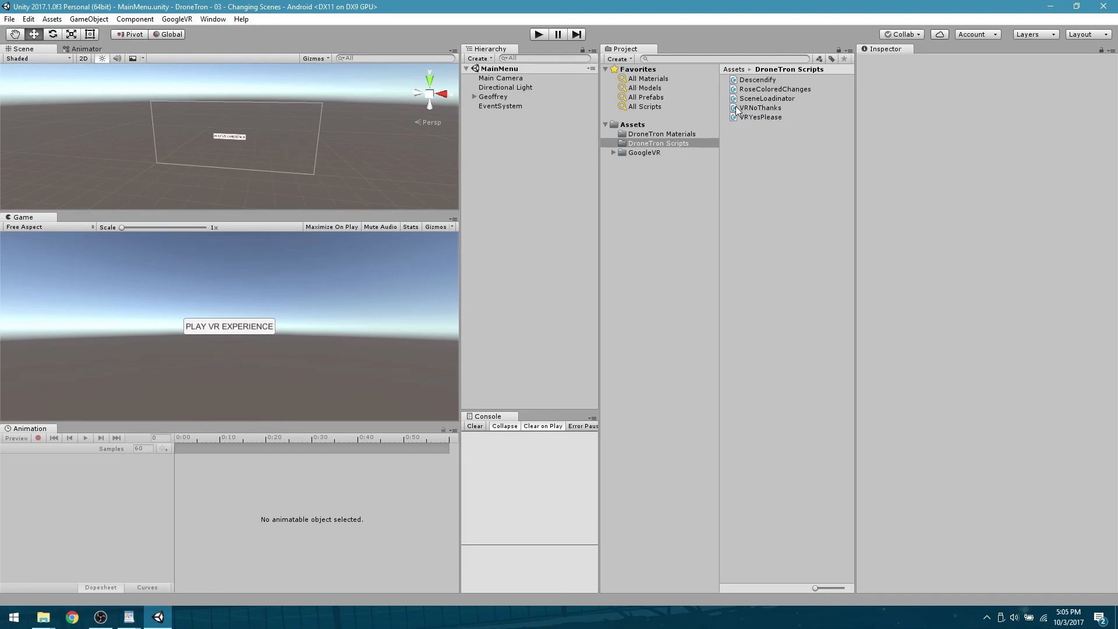
# Drop the VRNoThanks script onto Geoffrey and confirm it in the Inspector
pyautogui.click(760, 108)
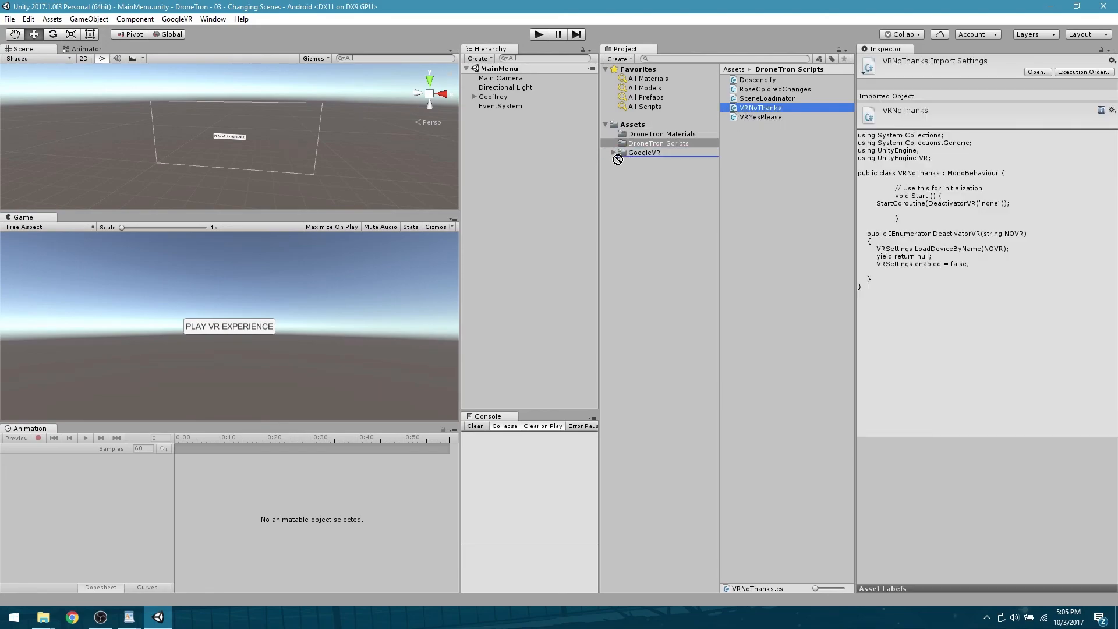
pyautogui.click(492, 96)
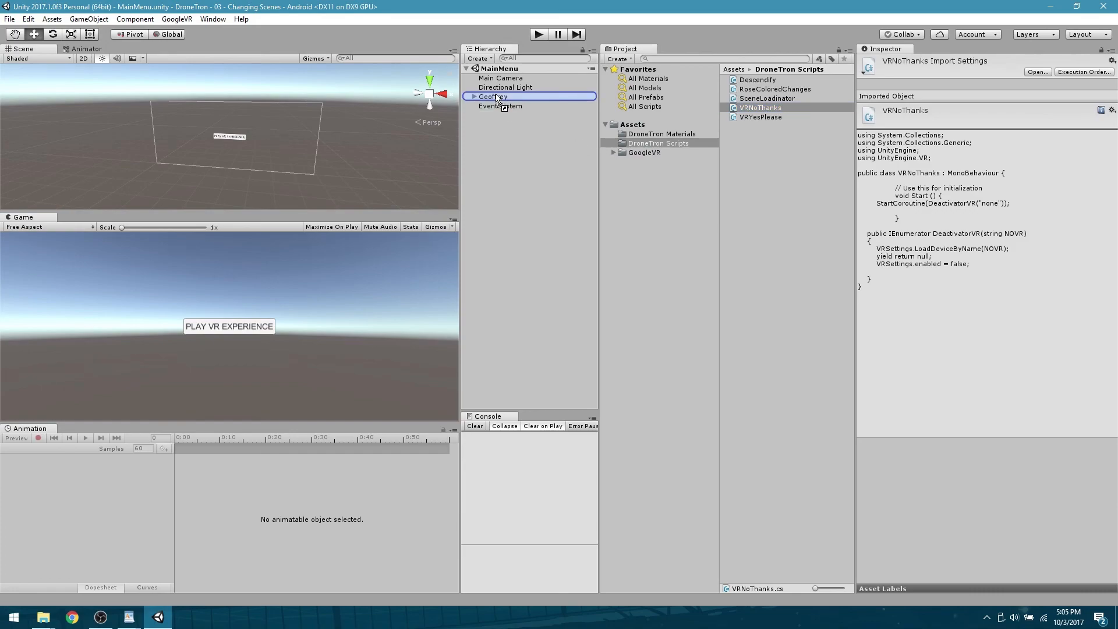
pyautogui.click(475, 96)
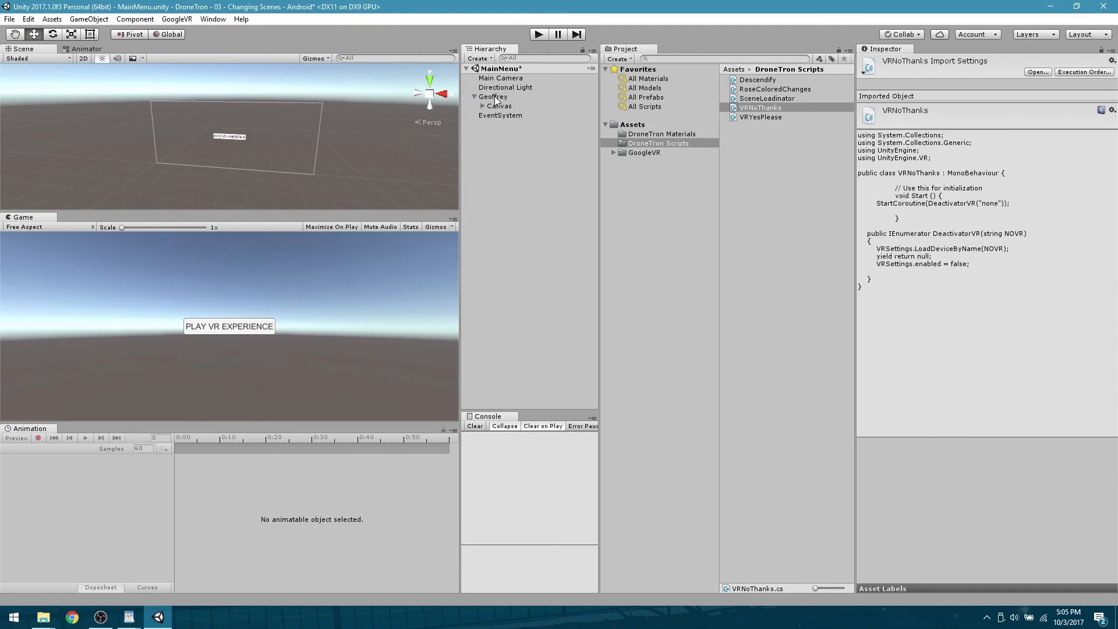
pyautogui.click(492, 96)
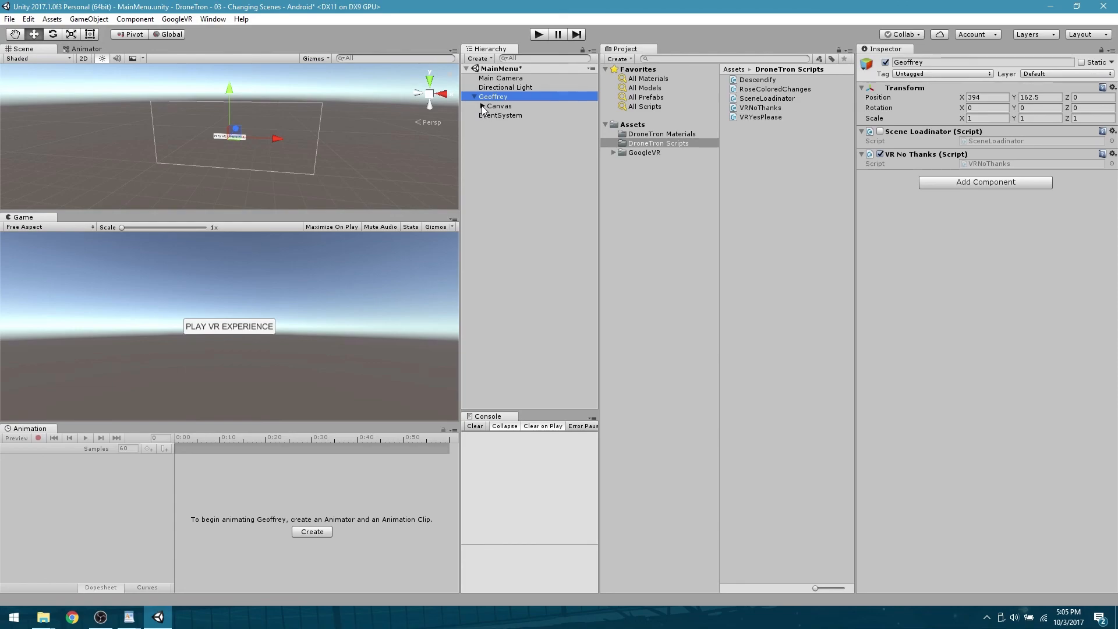
# Select the Button under Geoffrey's Canvas to view its On Click event
pyautogui.click(506, 115)
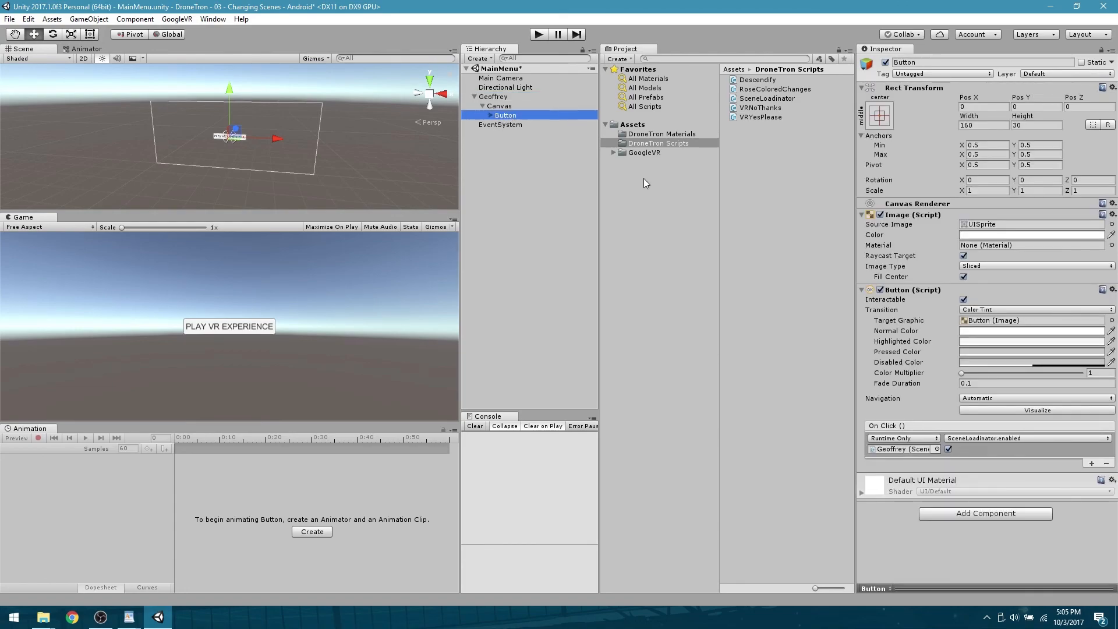
pyautogui.moveTo(890, 448)
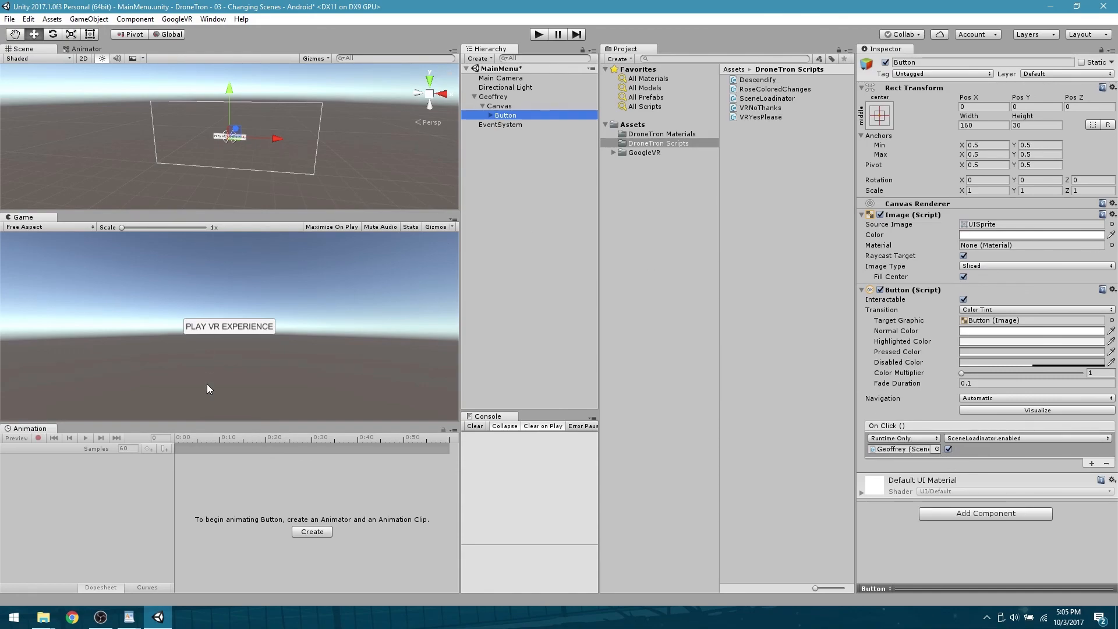
pyautogui.moveTo(105, 345)
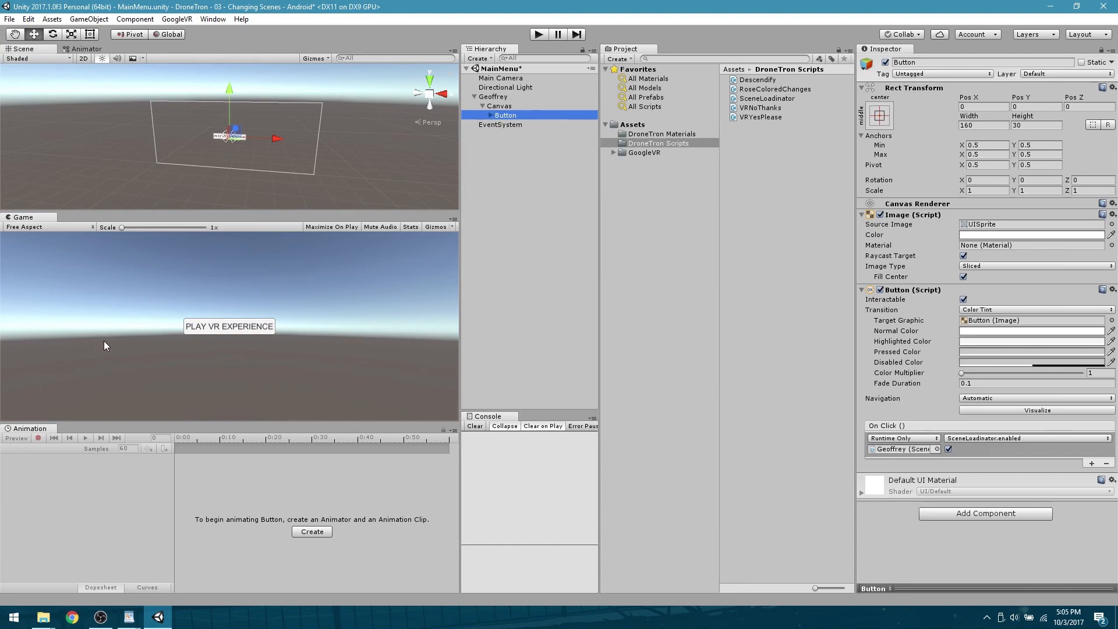
pyautogui.moveTo(160, 296)
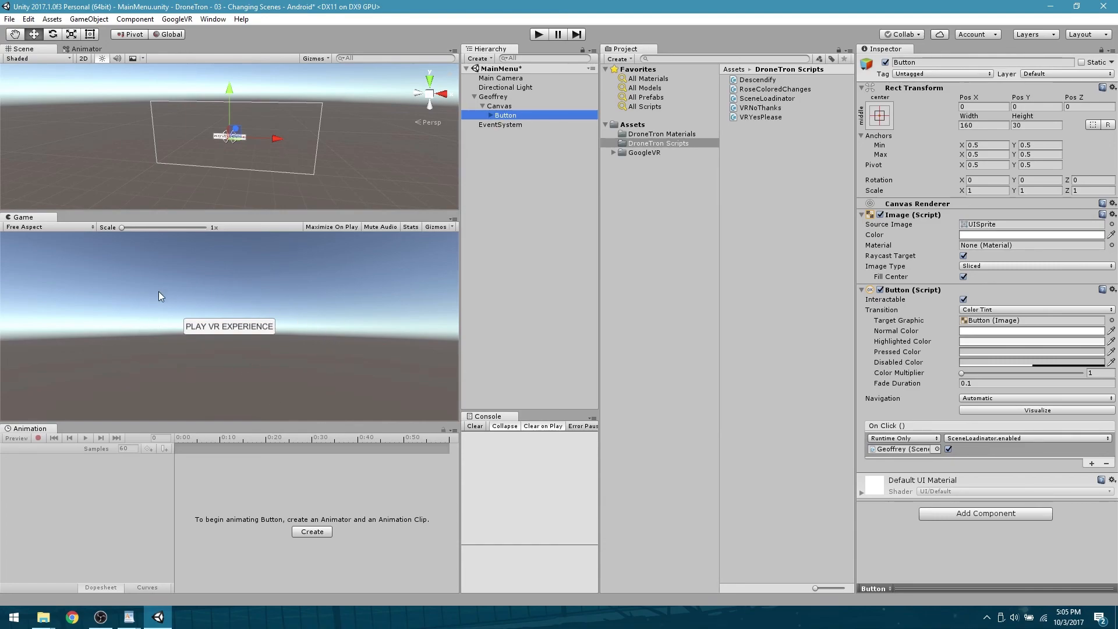
pyautogui.moveTo(371, 341)
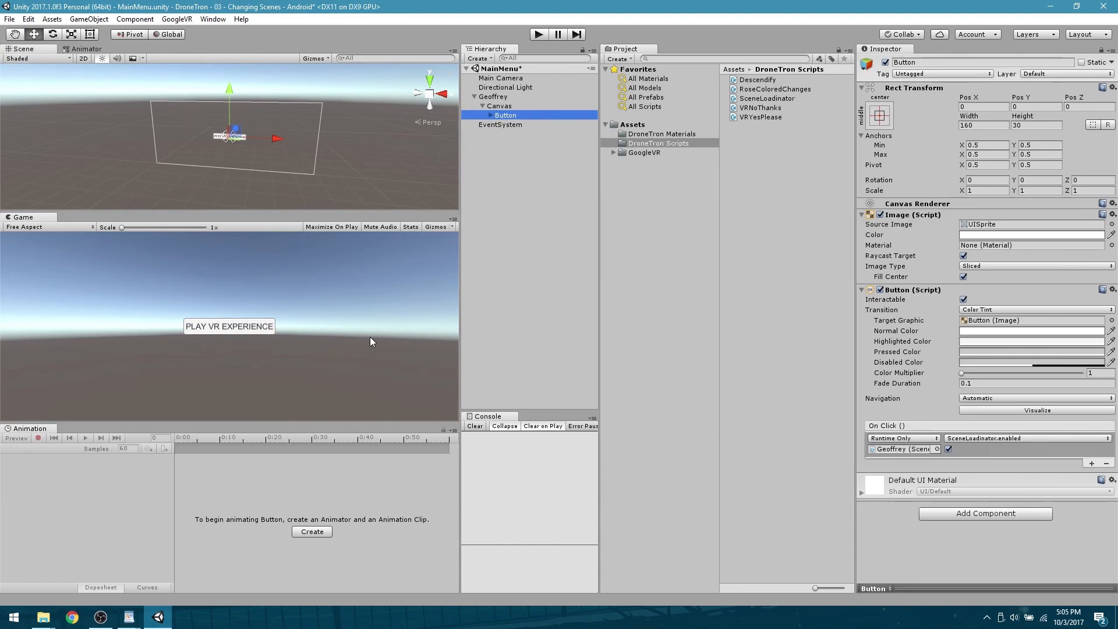
pyautogui.moveTo(244, 388)
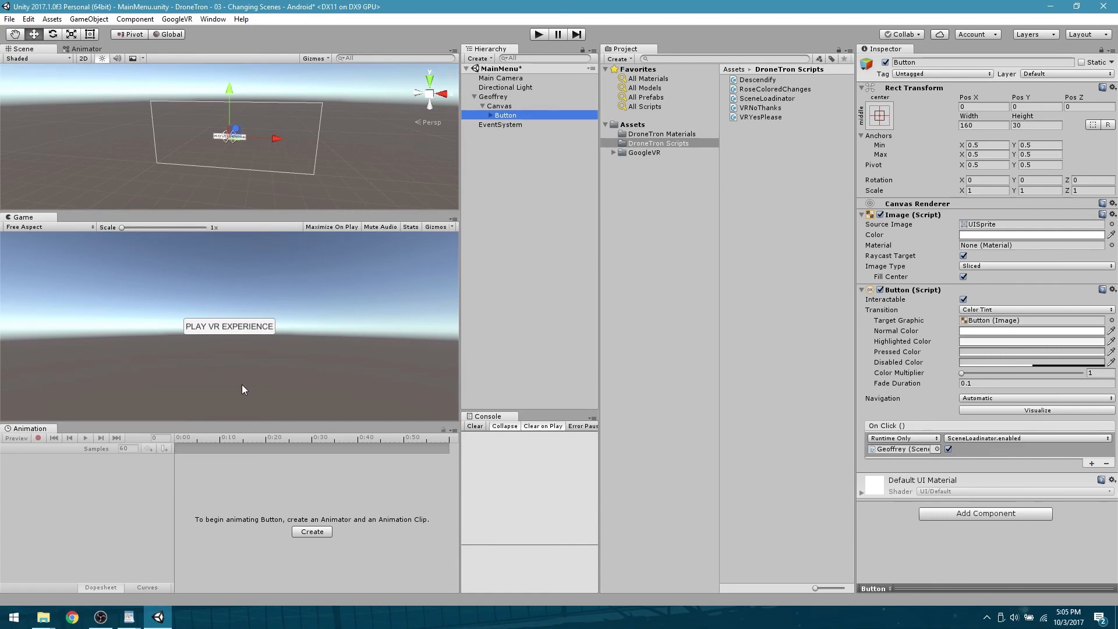
pyautogui.moveTo(164, 298)
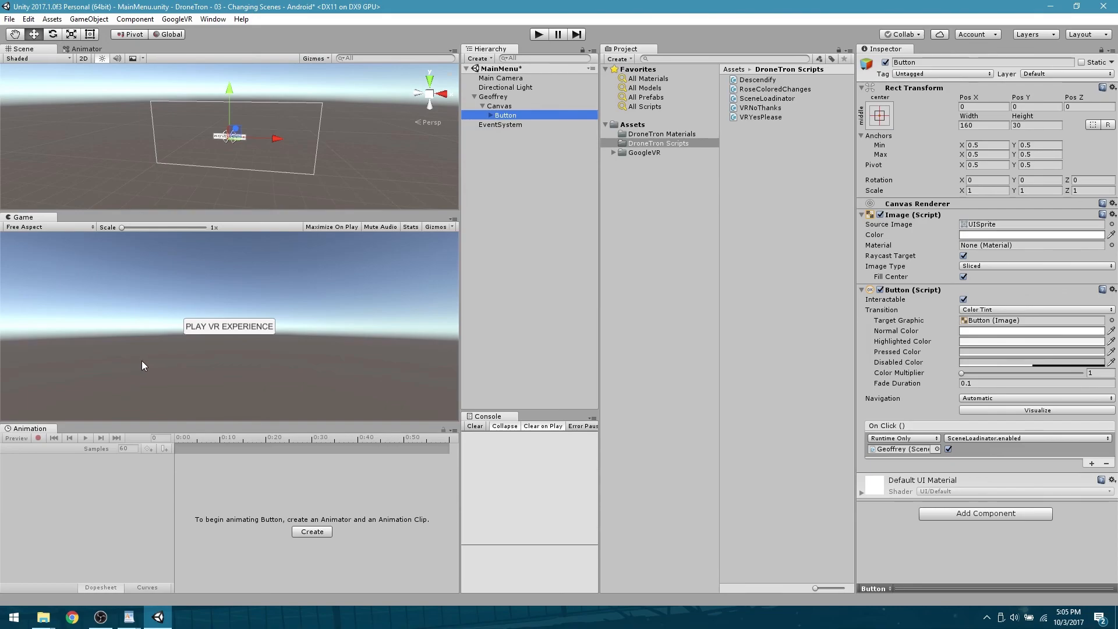
pyautogui.moveTo(9, 18)
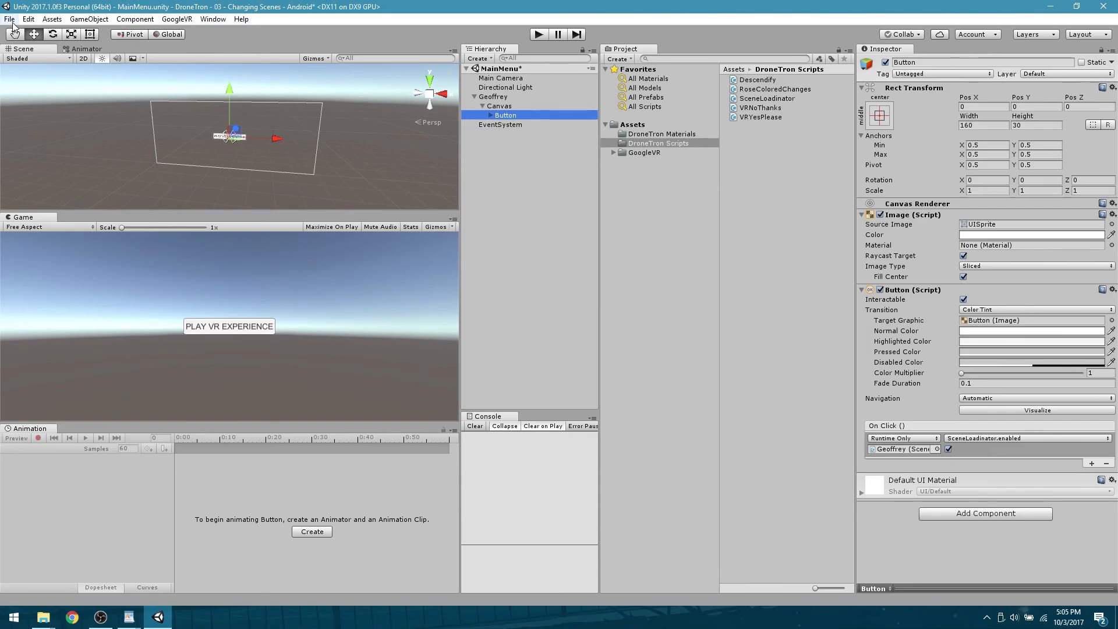